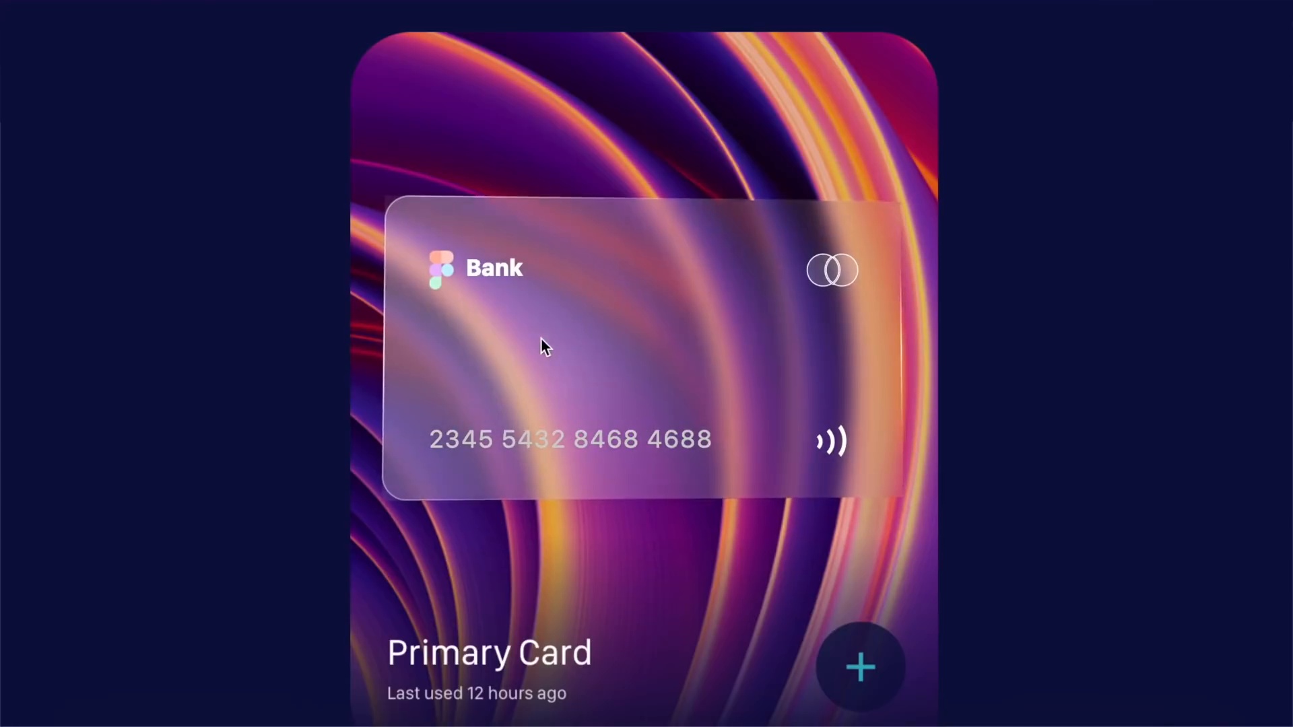
pyautogui.moveTo(854, 365)
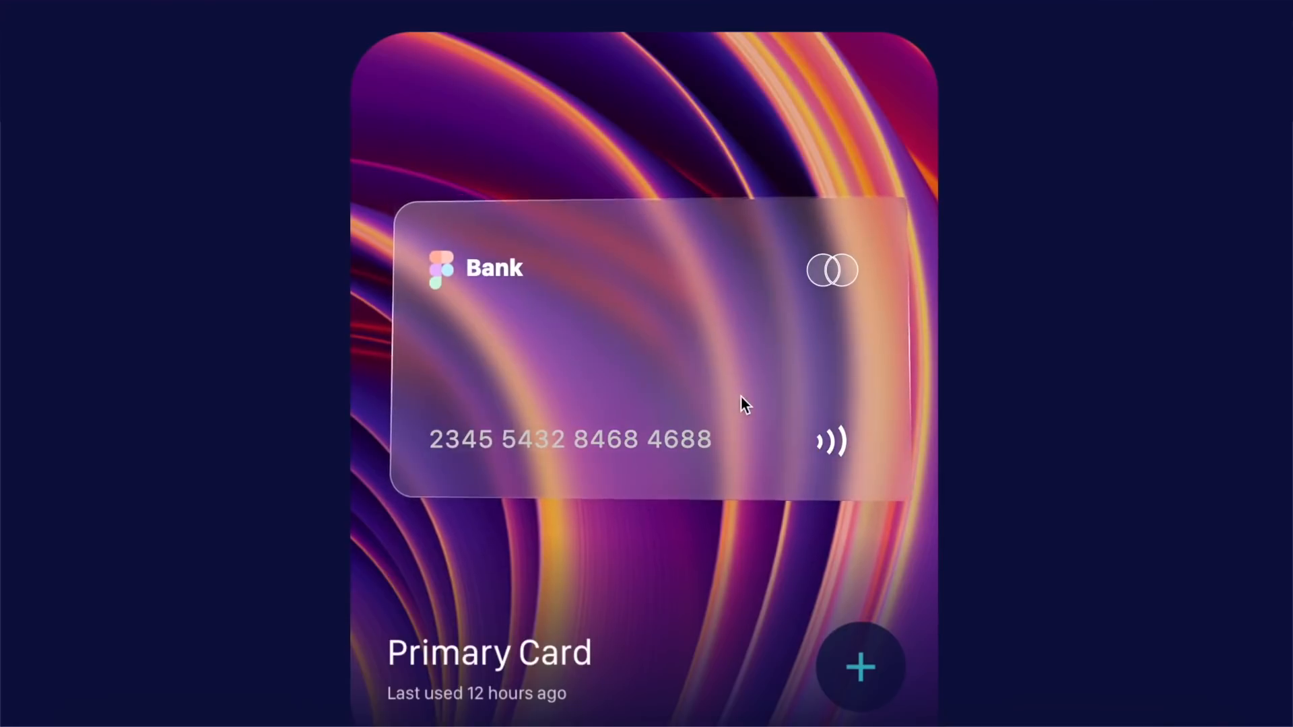
pyautogui.moveTo(1043, 283)
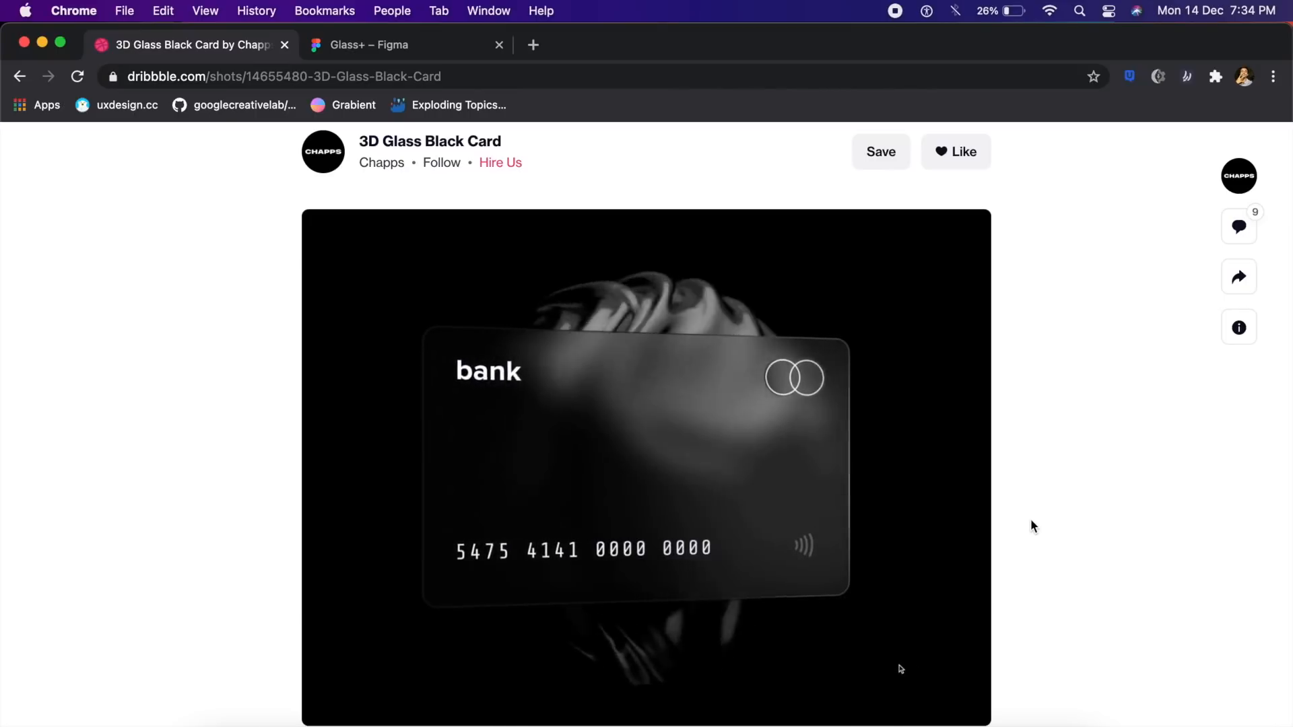
# - Return to the Glass+ Figma design file from the Dribbble reference tab
pyautogui.click(366, 44)
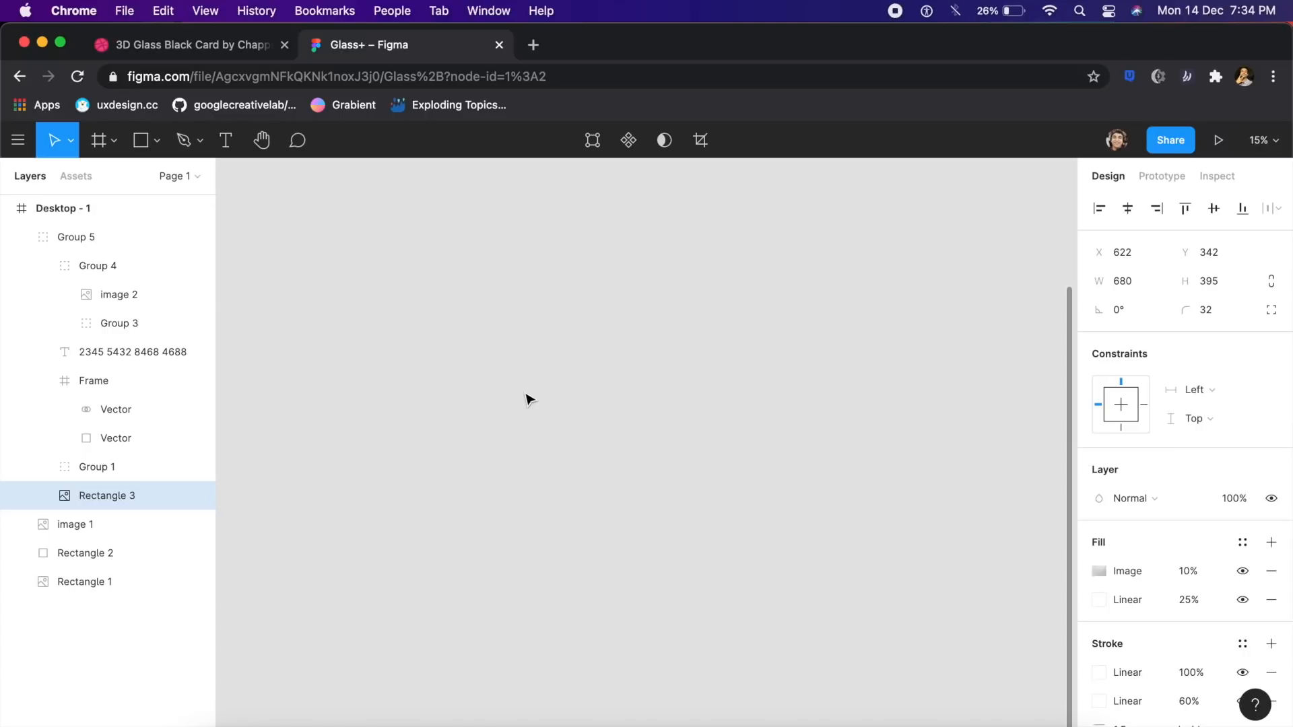
# - Create a Desktop preset frame (1920 × 1080) and begin editing its fill colour
pyautogui.click(96, 138)
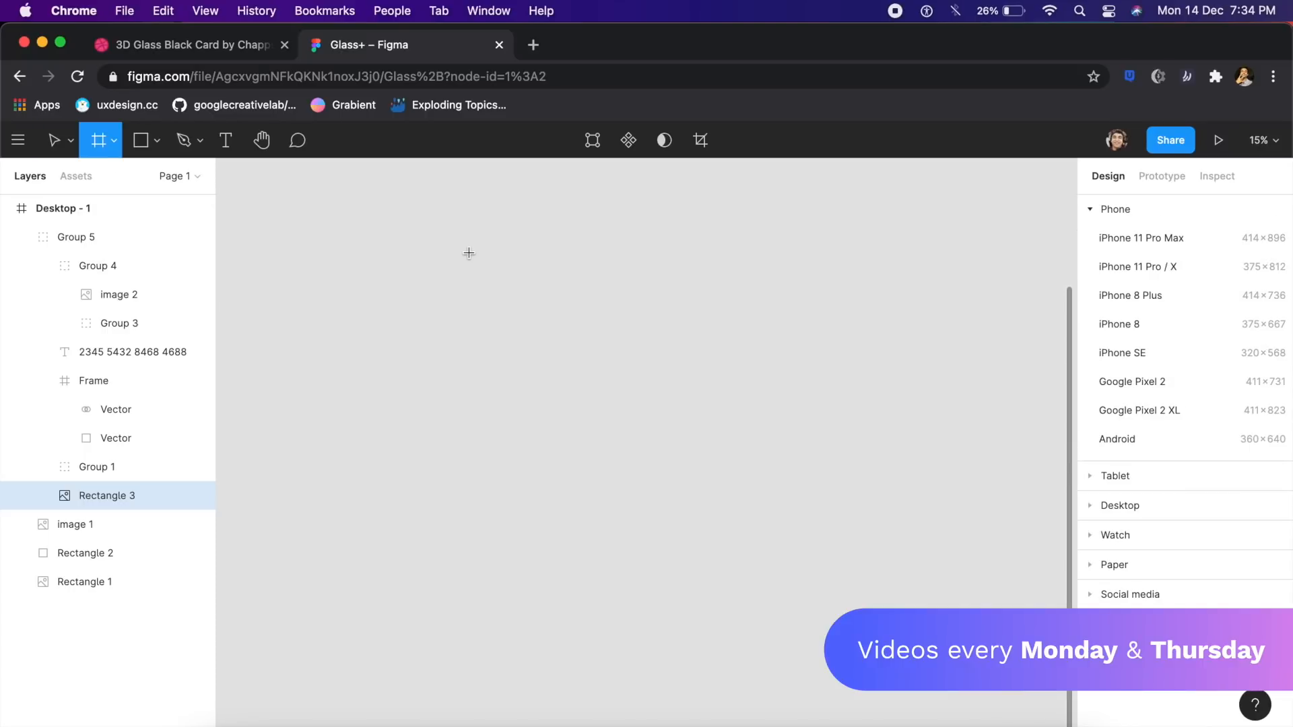
pyautogui.moveTo(1259, 492)
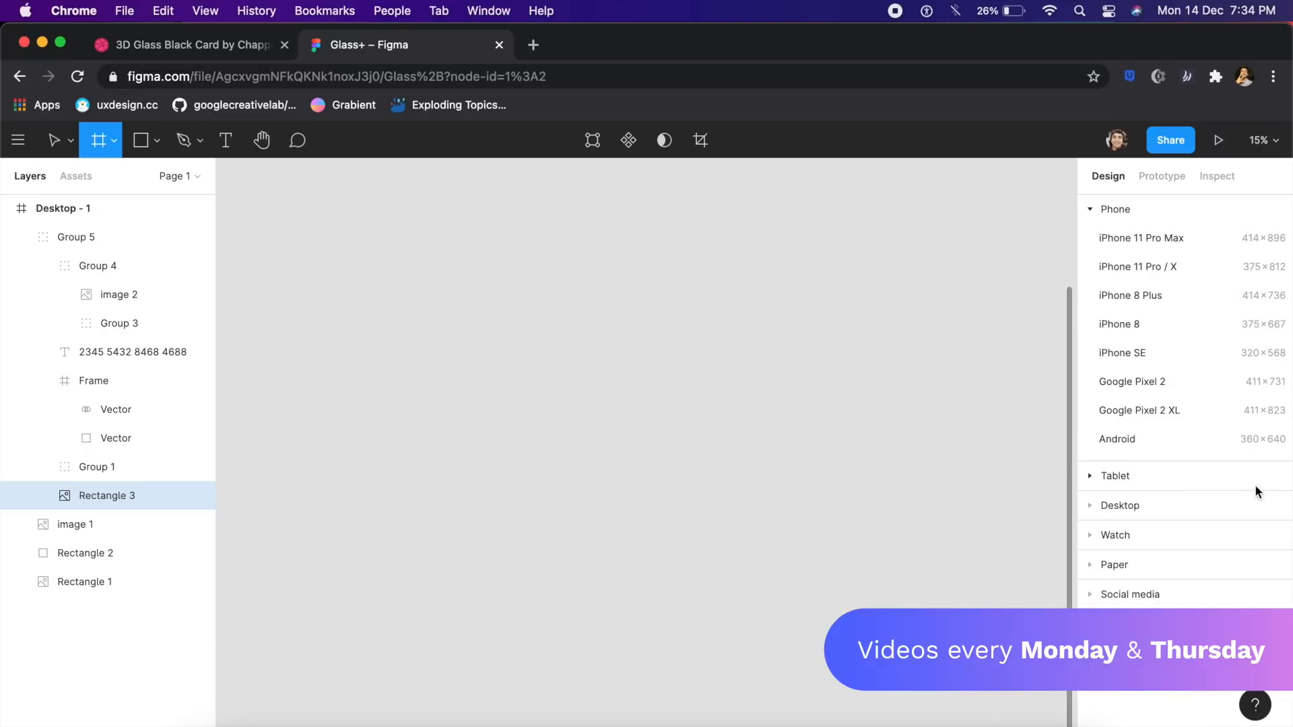
pyautogui.click(1121, 505)
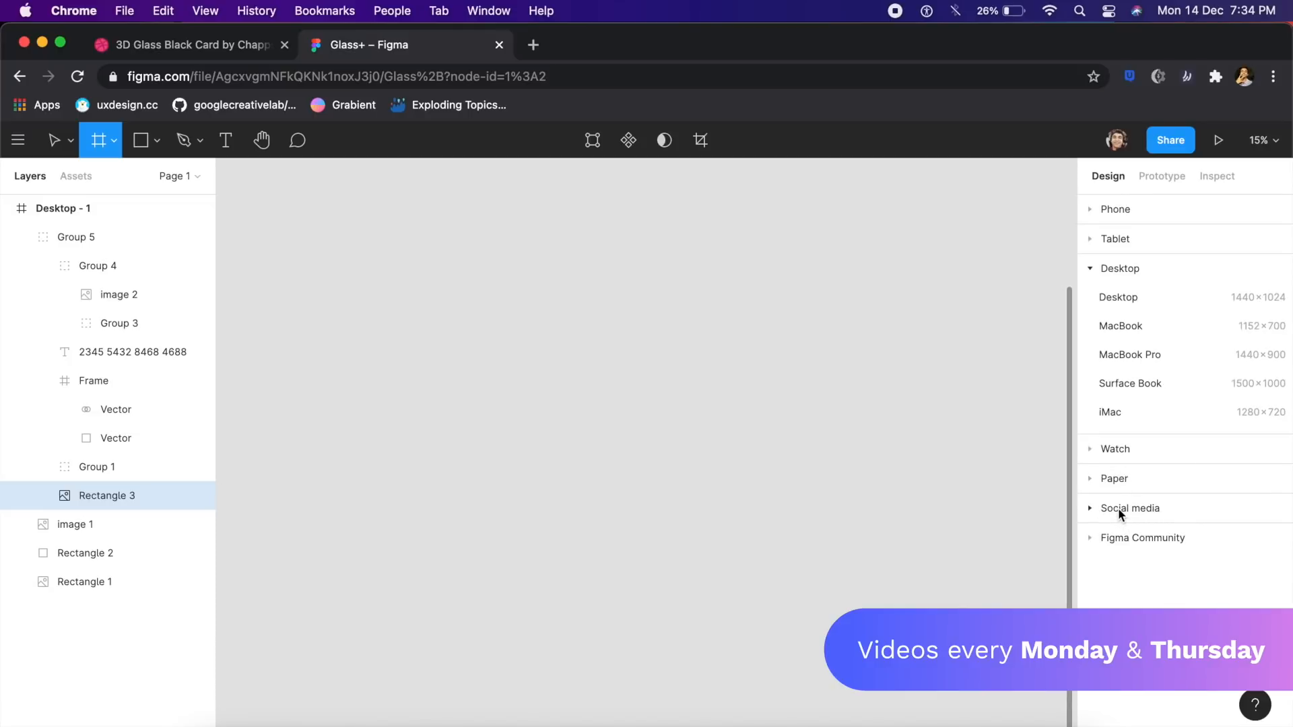
pyautogui.moveTo(1124, 304)
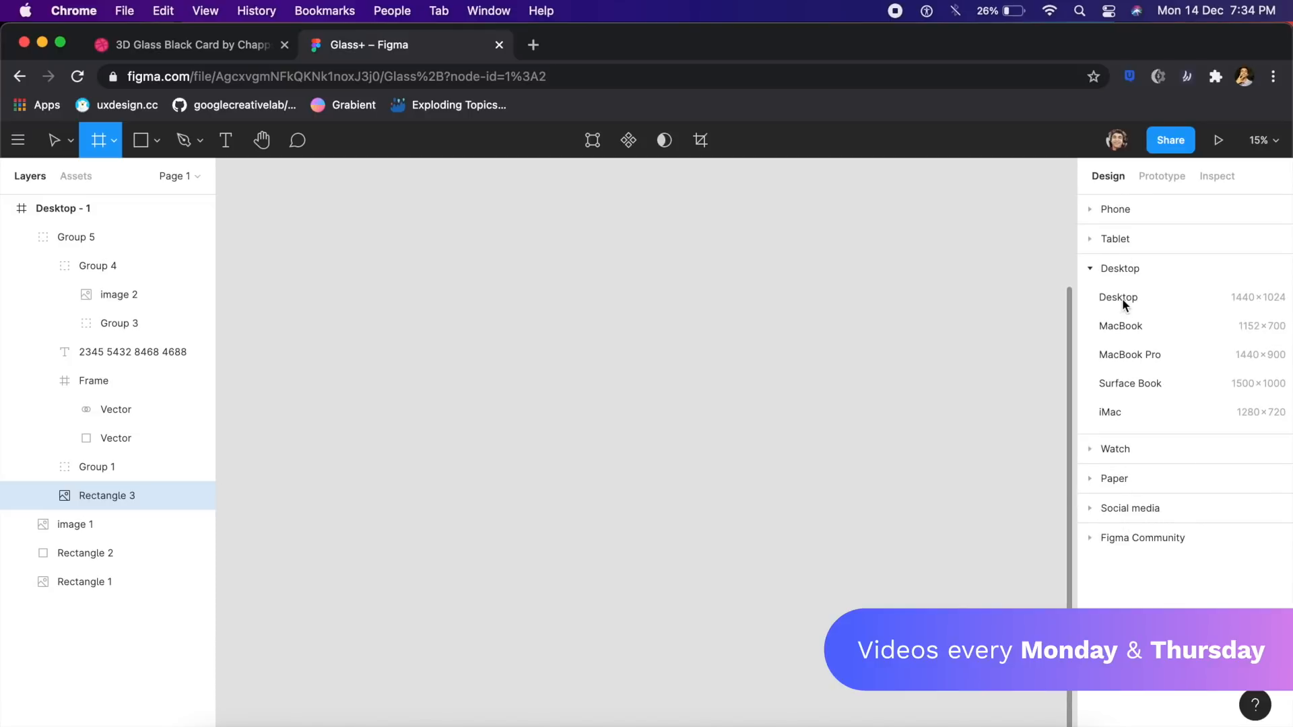
pyautogui.click(1119, 297)
pyautogui.write('1080')
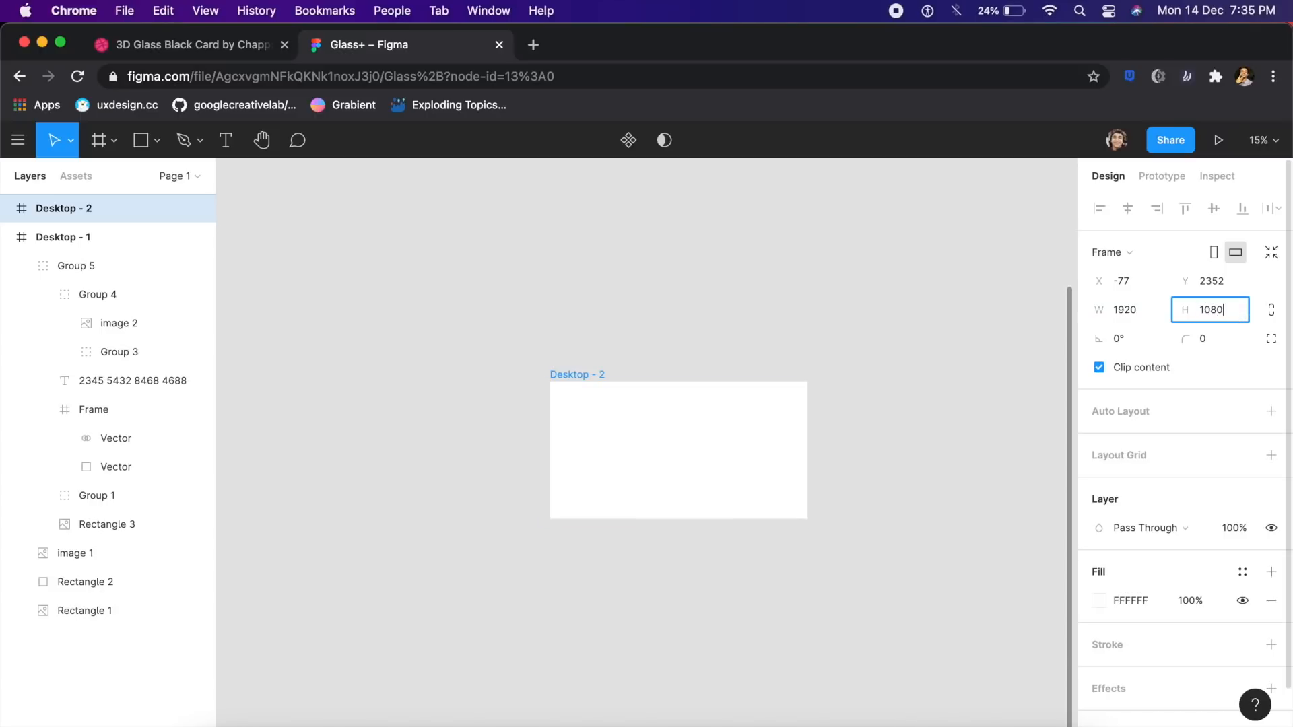
pyautogui.click(1099, 601)
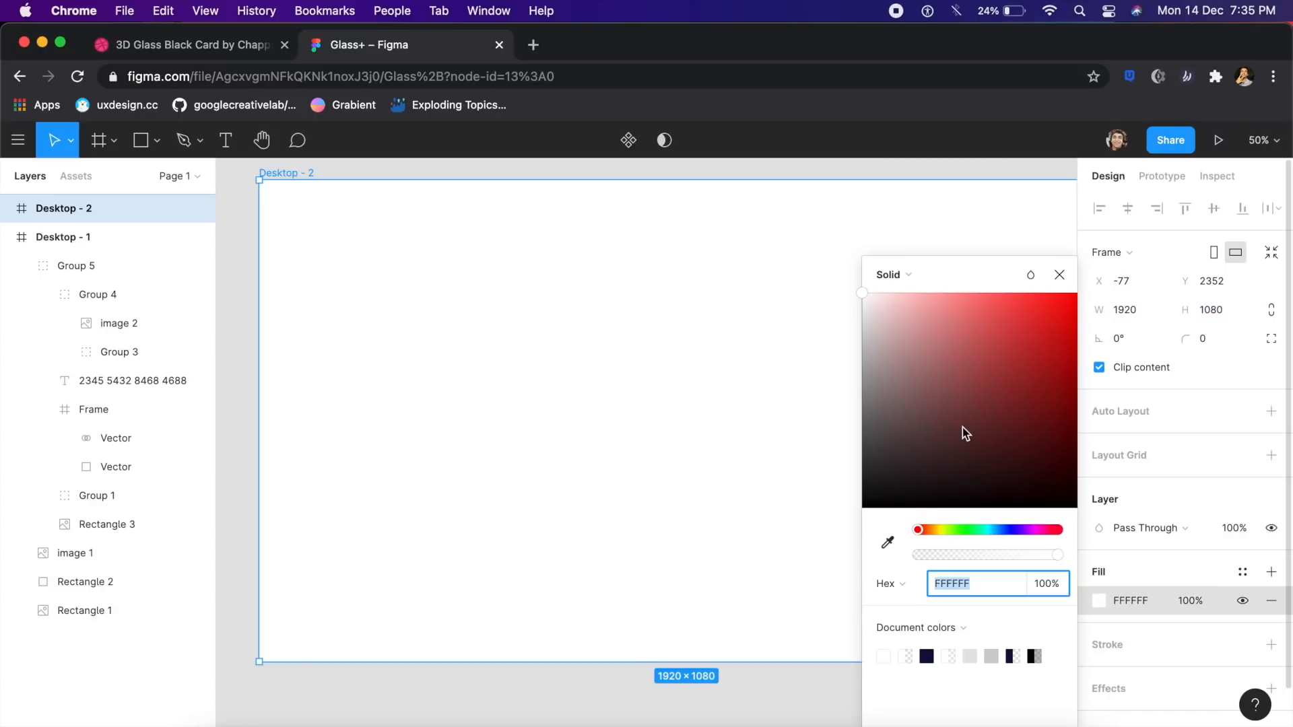
pyautogui.moveTo(955, 481)
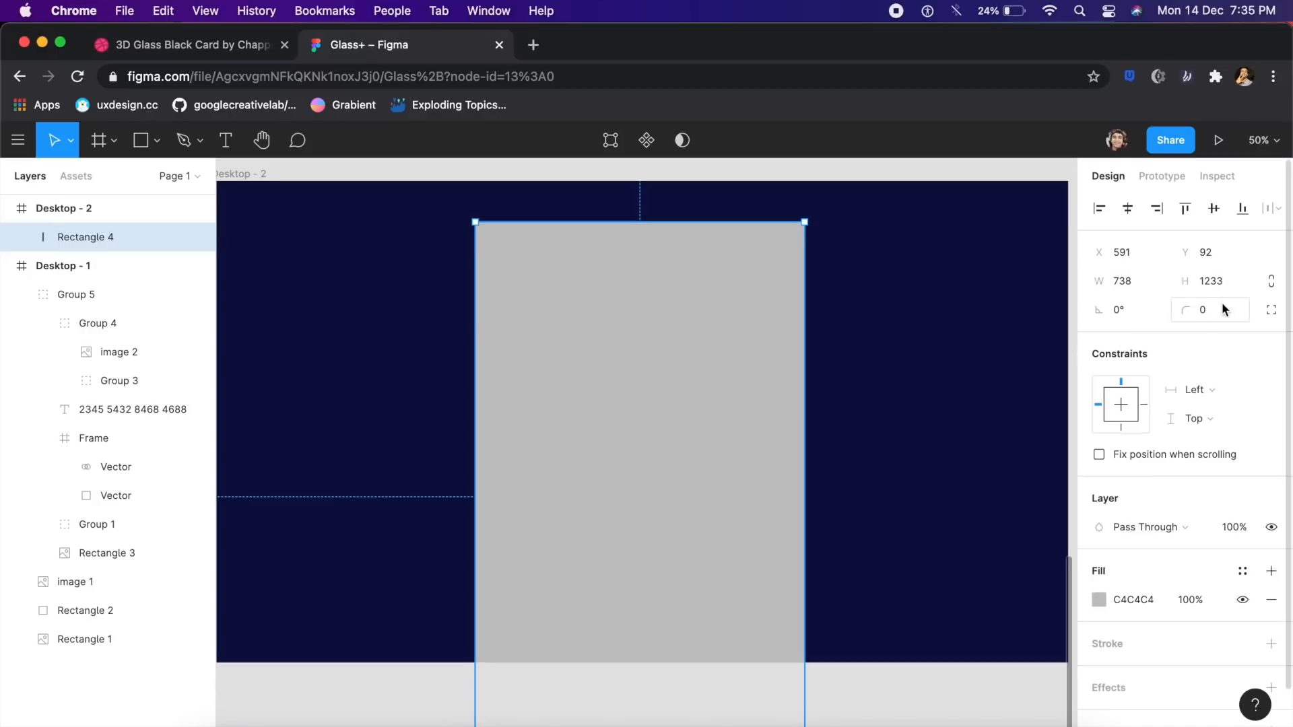
# - Give the grey rectangle a corner radius of 56
pyautogui.click(1210, 309)
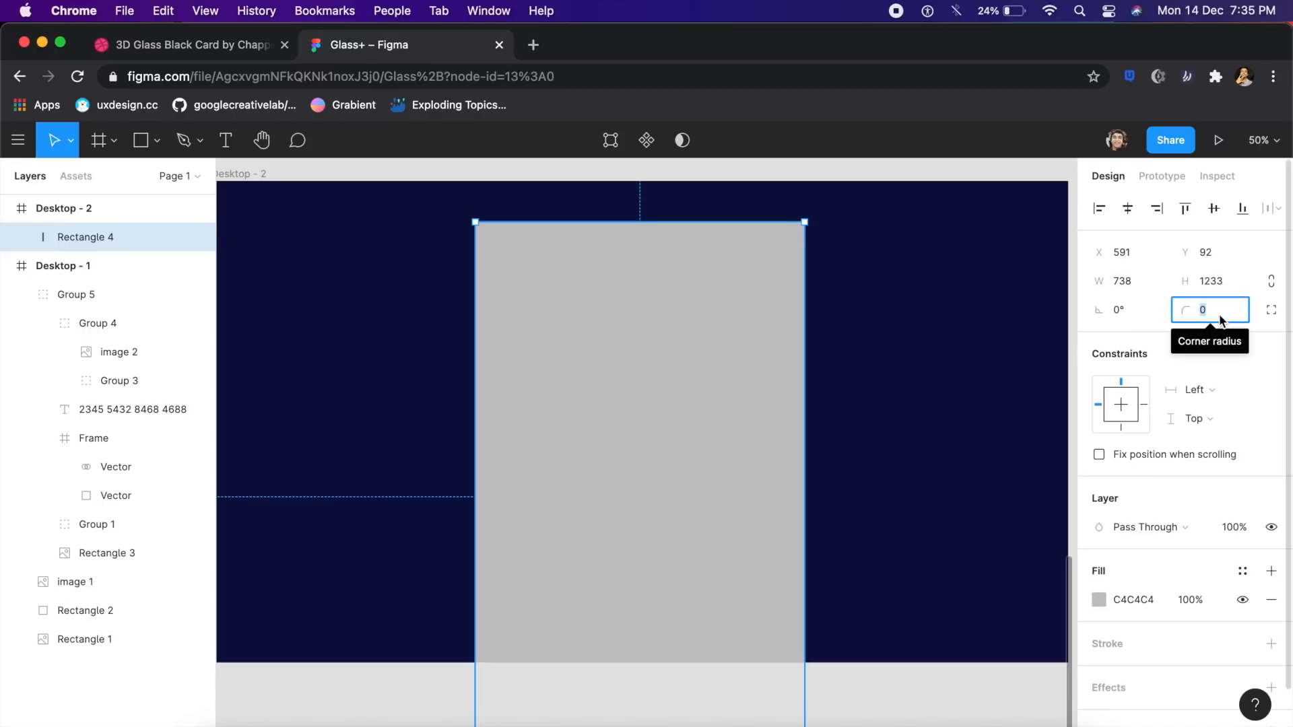
pyautogui.write('56')
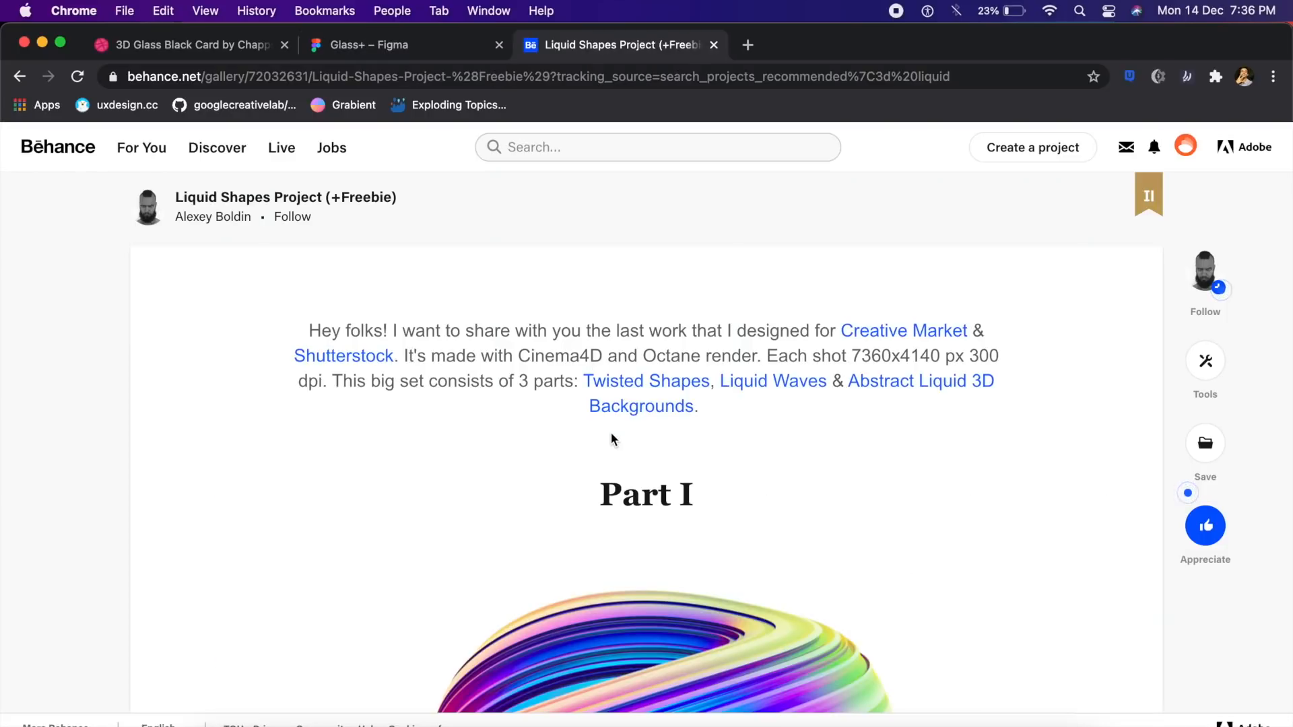
pyautogui.scroll(-3)
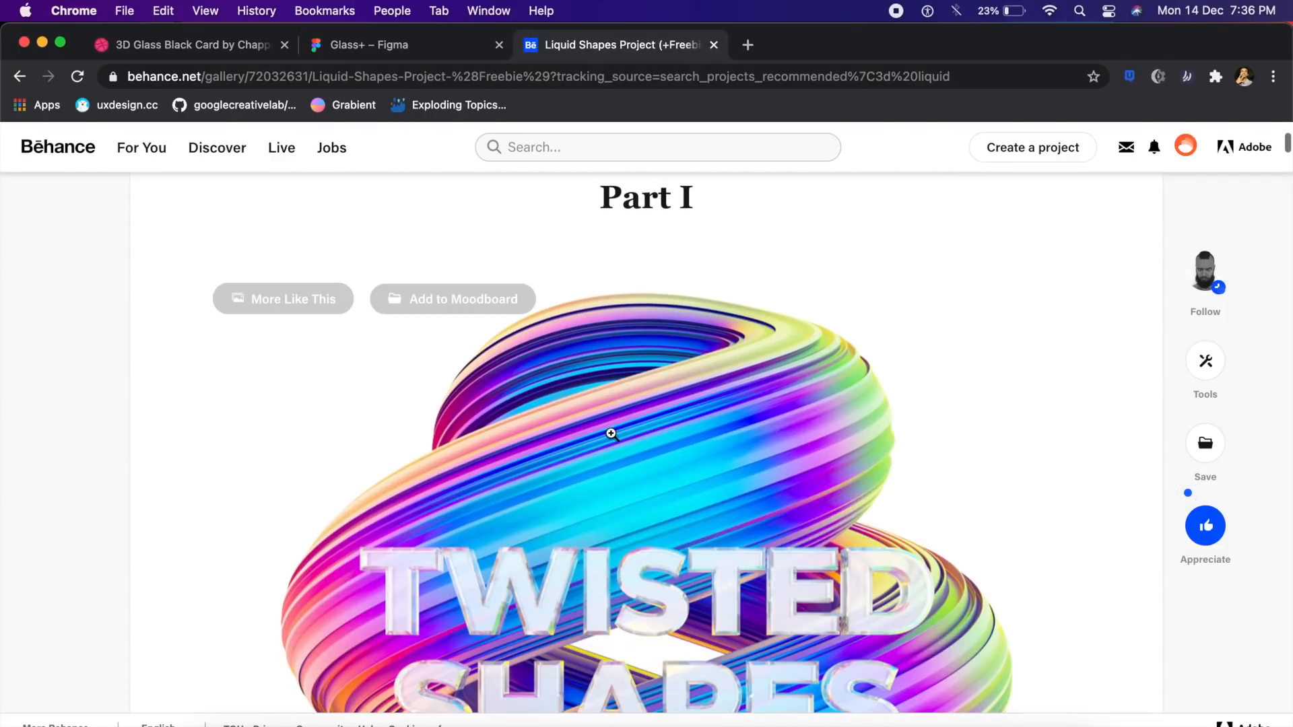
pyautogui.scroll(-3)
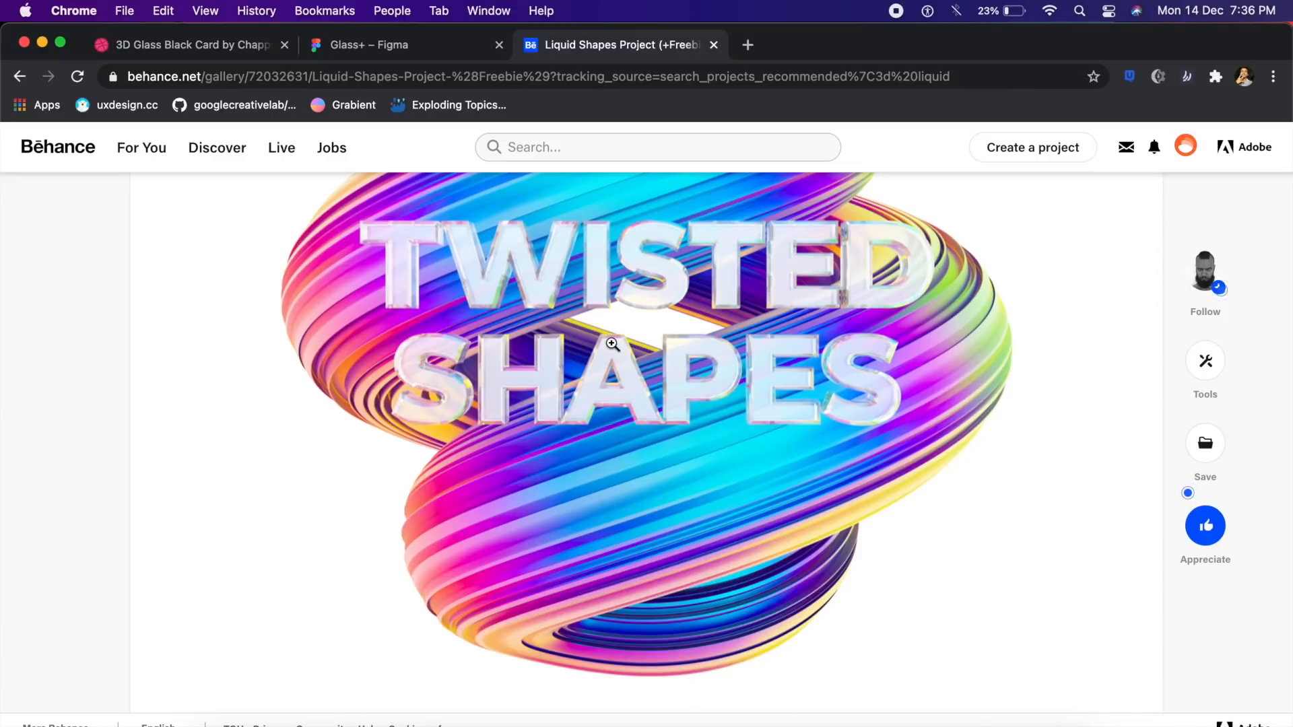
pyautogui.scroll(-3)
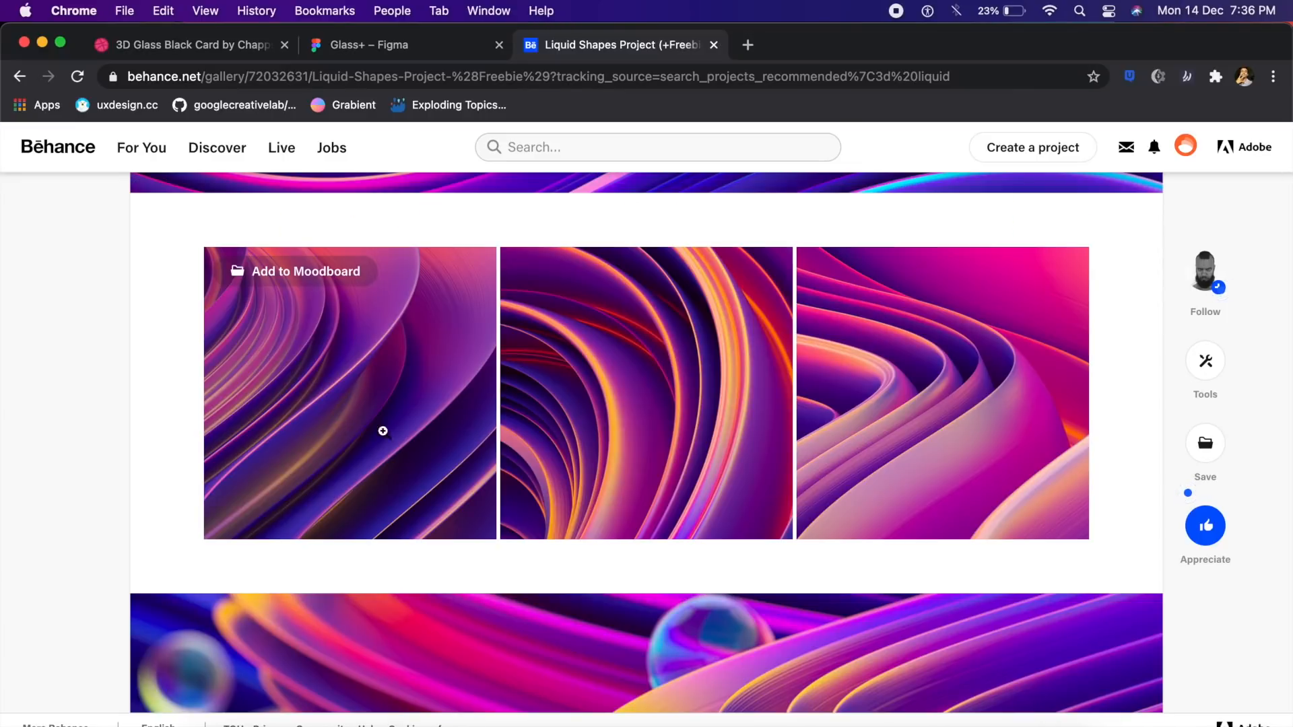
pyautogui.moveTo(1036, 448)
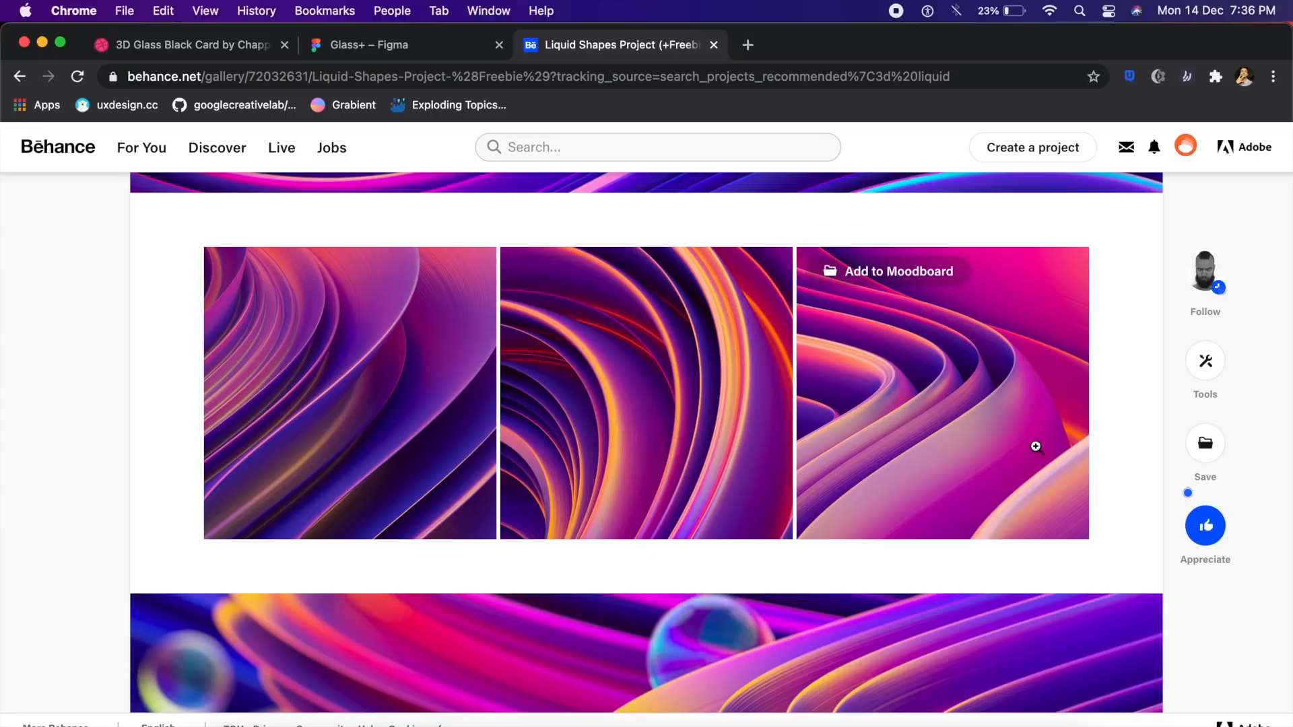
pyautogui.moveTo(701, 496)
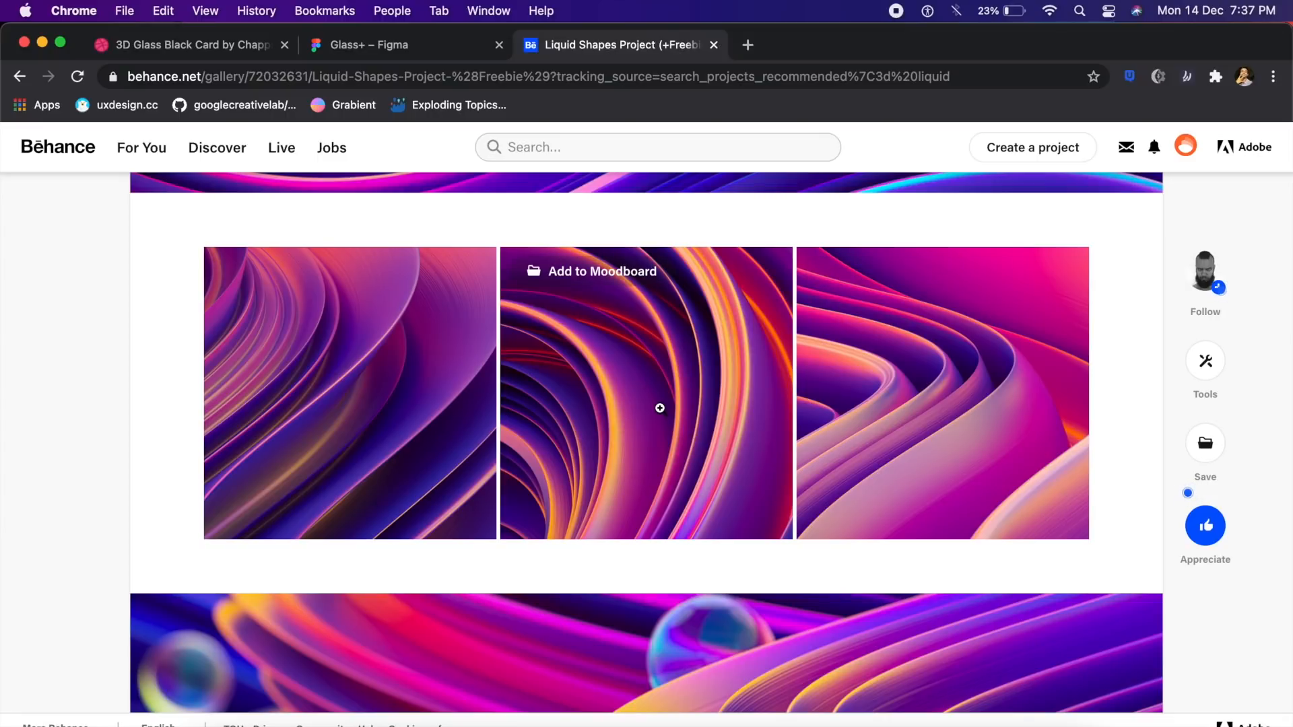
pyautogui.scroll(-3)
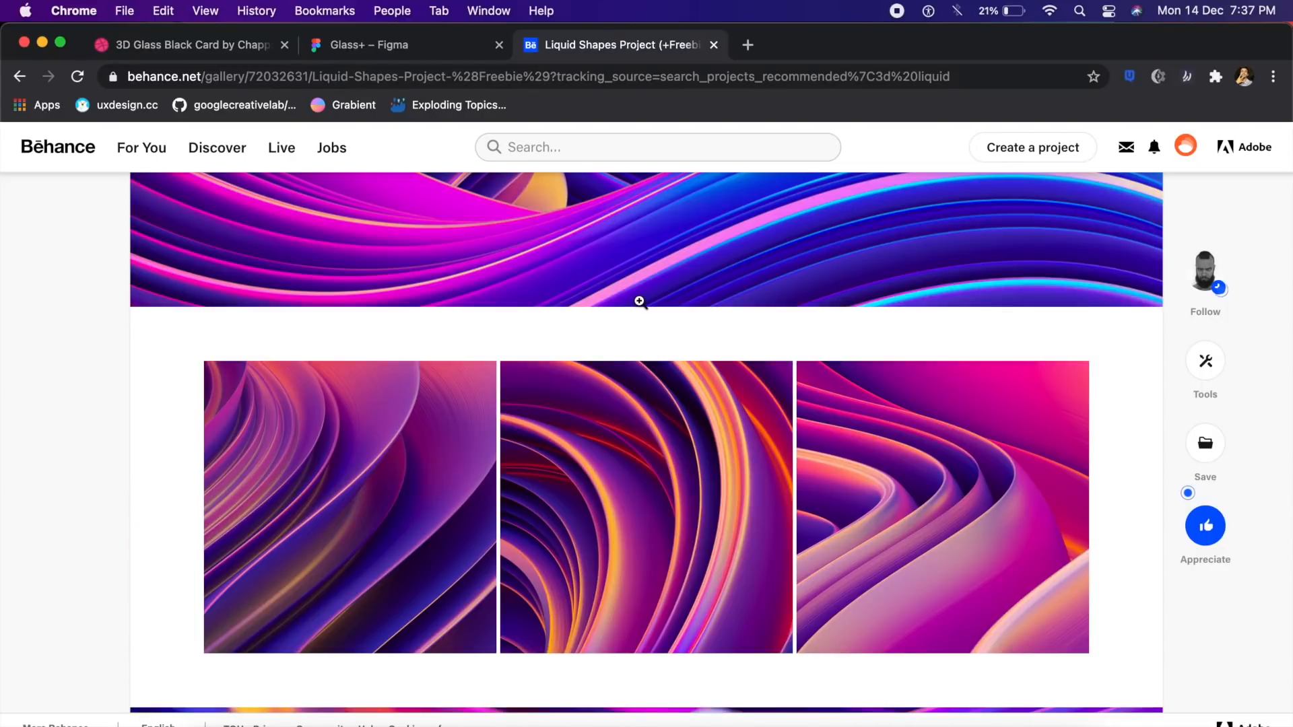
pyautogui.scroll(-3)
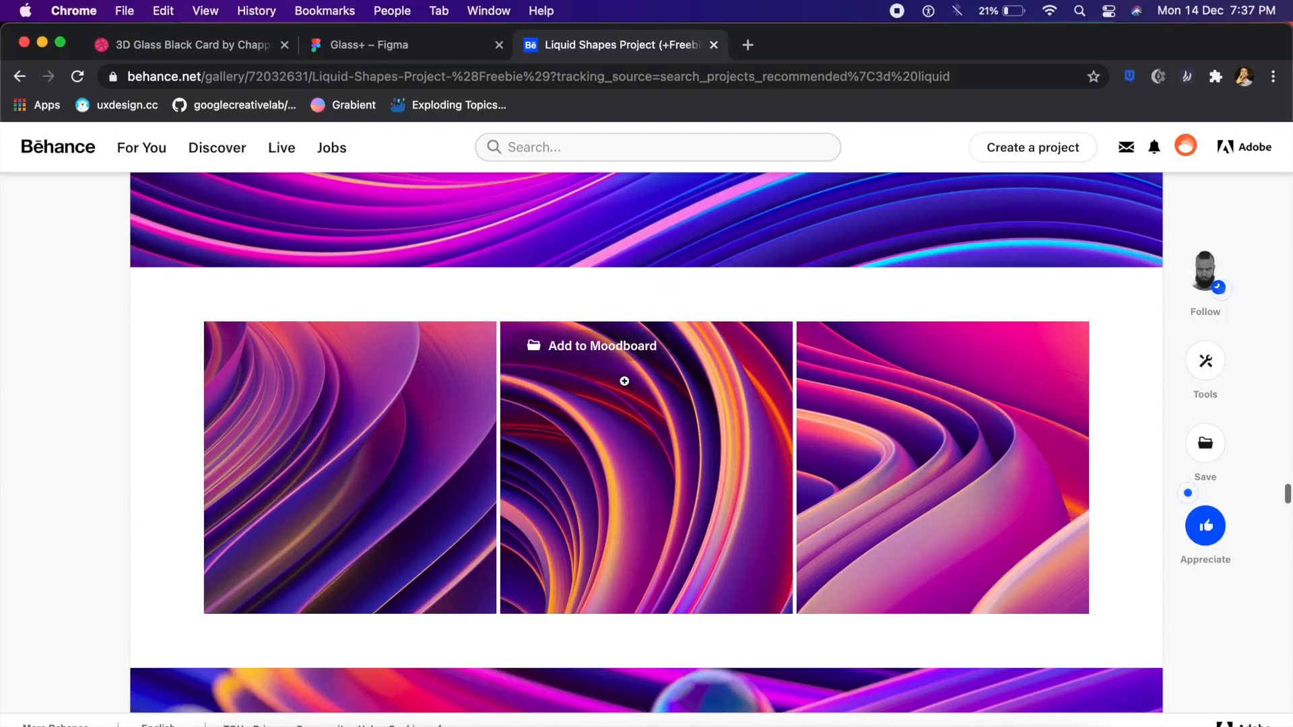
pyautogui.moveTo(633, 385)
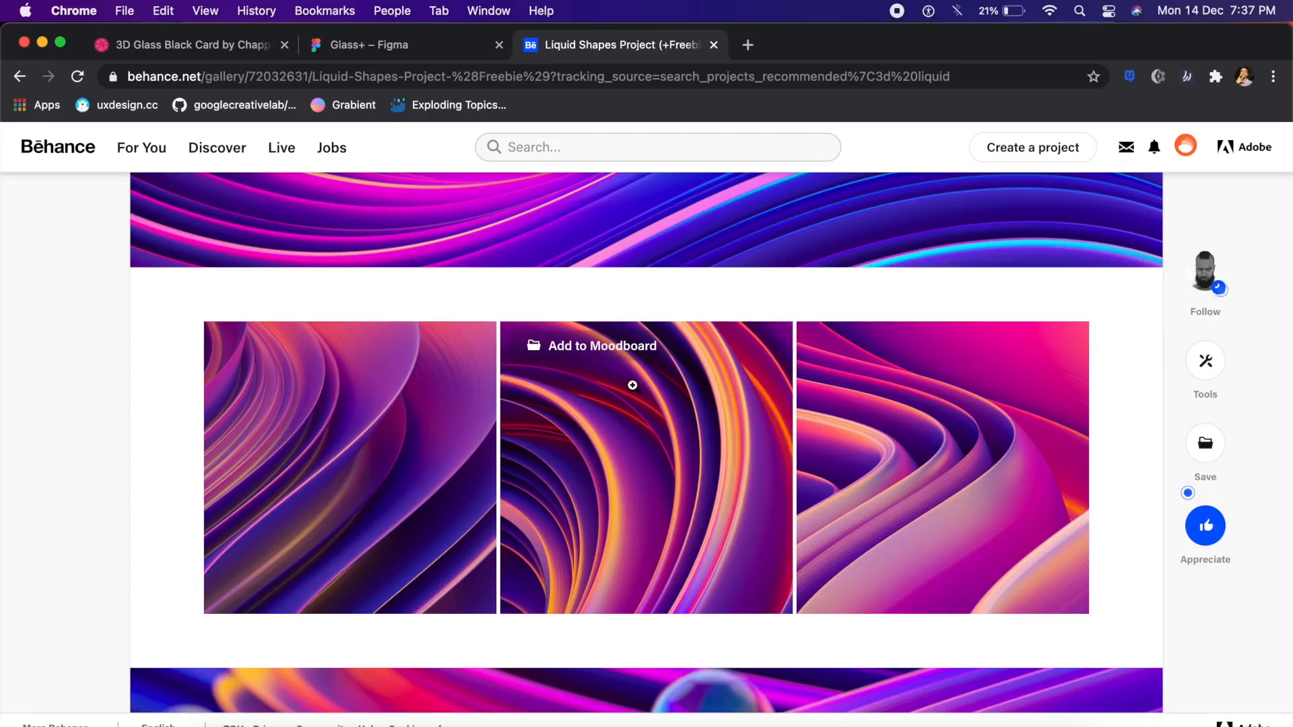
pyautogui.moveTo(517, 12)
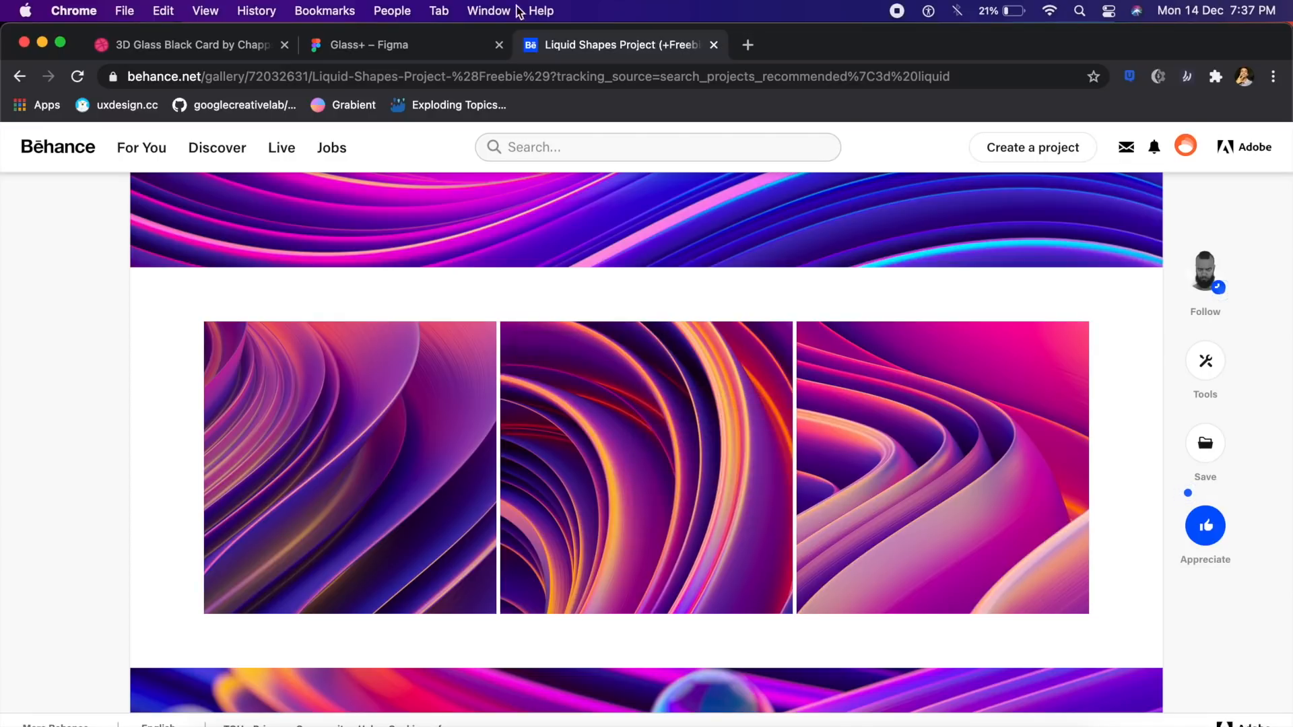
pyautogui.click(367, 45)
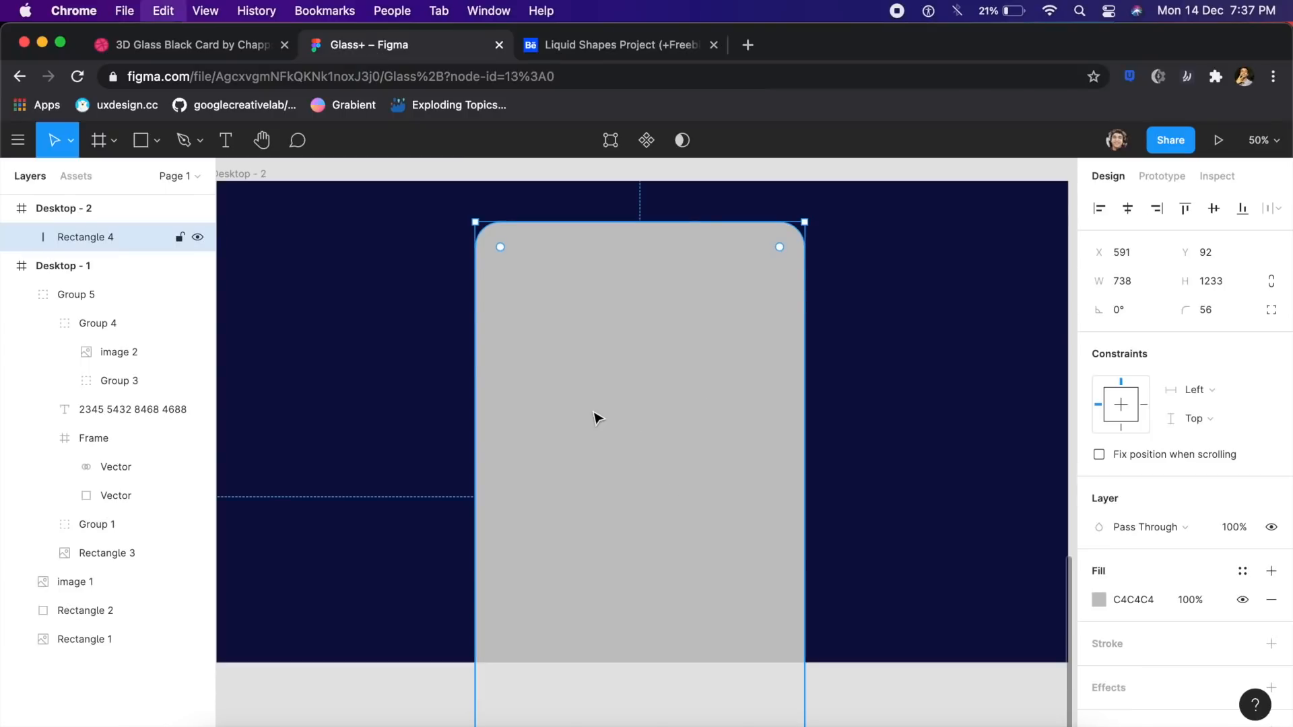
# - Deselect the card to view the pasted liquid swirl image filling it
pyautogui.click(826, 446)
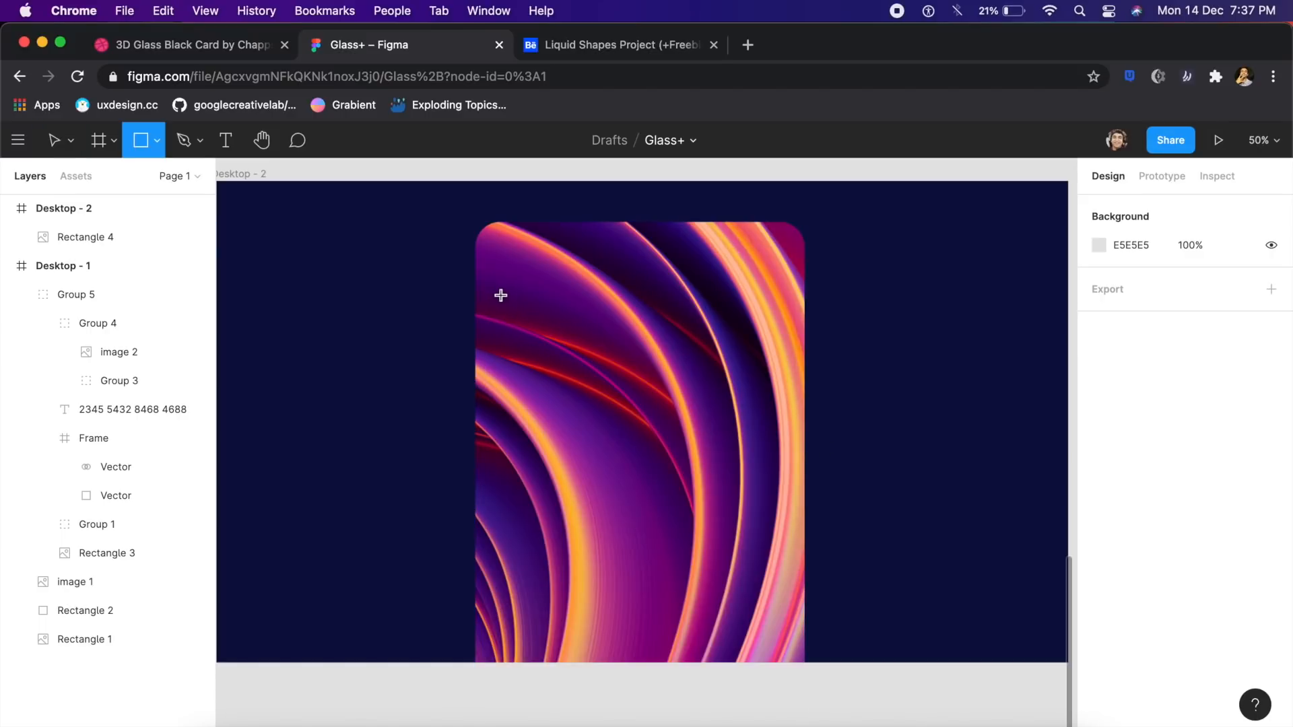
pyautogui.moveTo(530, 332)
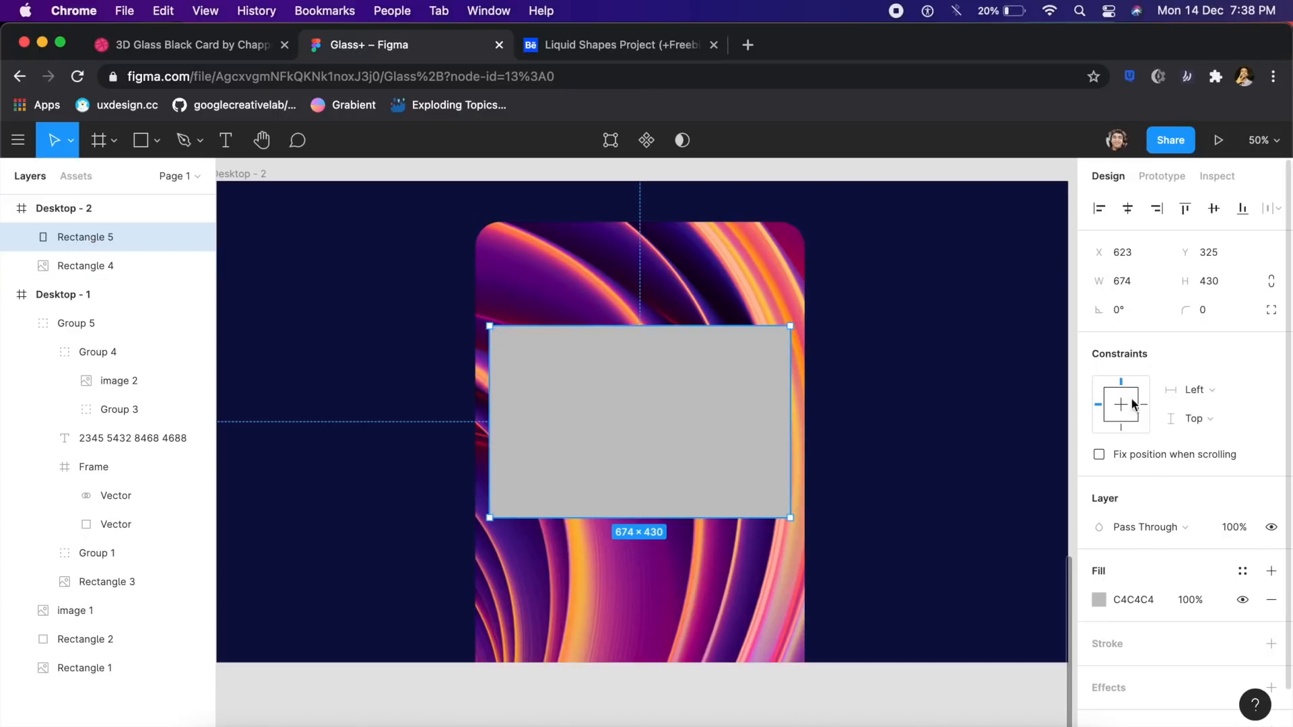
pyautogui.moveTo(1216, 314)
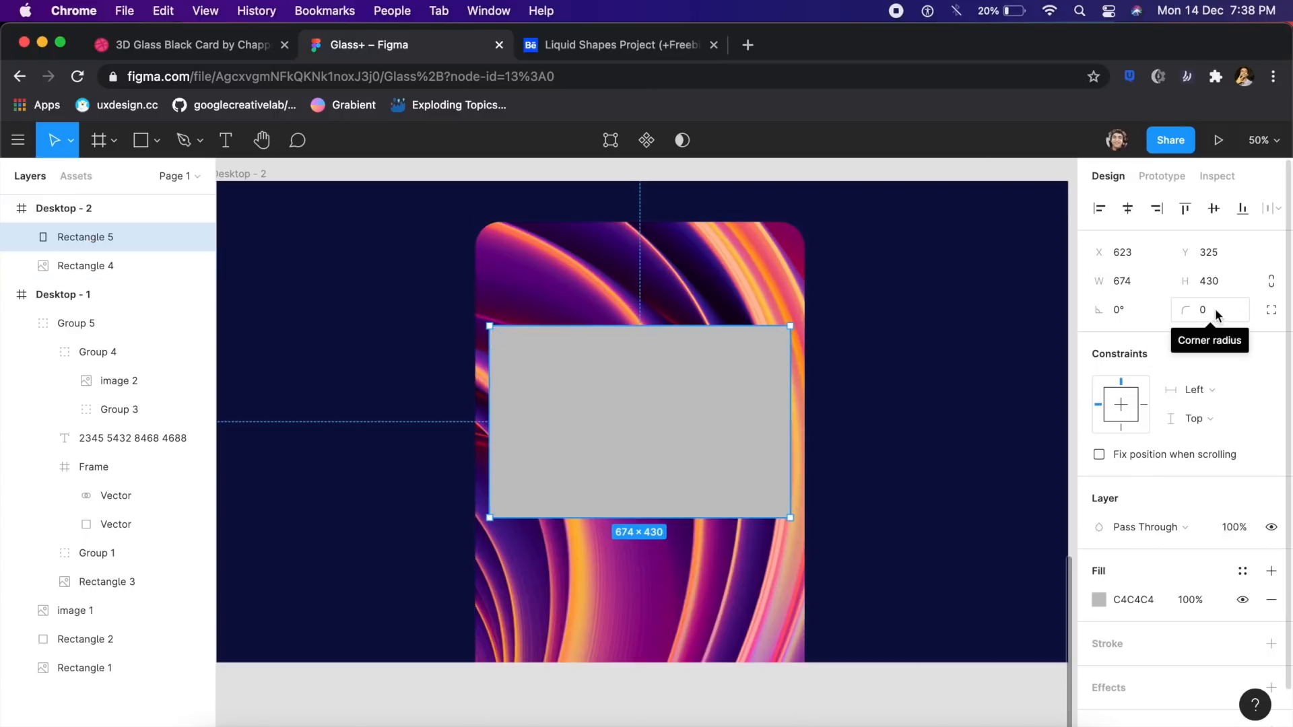
# - Set the rectangle's corner radius to 32 and change its fill from Solid to a Linear gradient
pyautogui.click(1210, 310)
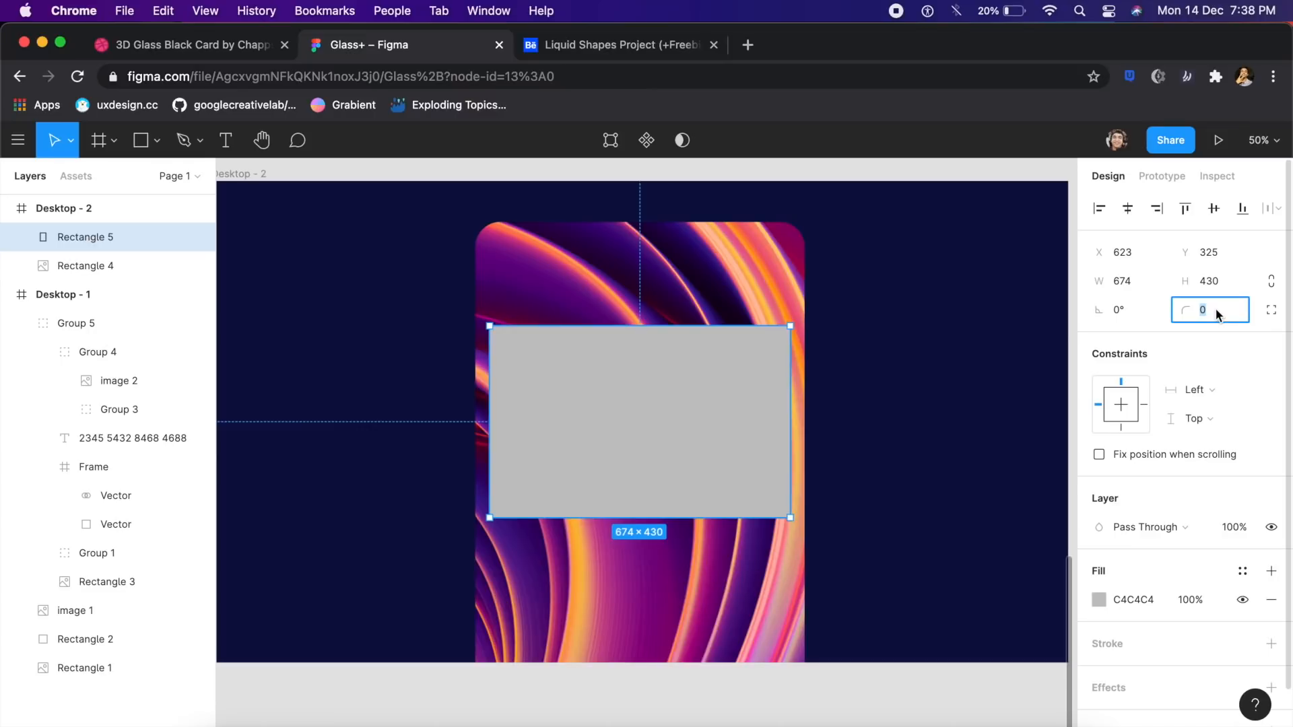
pyautogui.write('32')
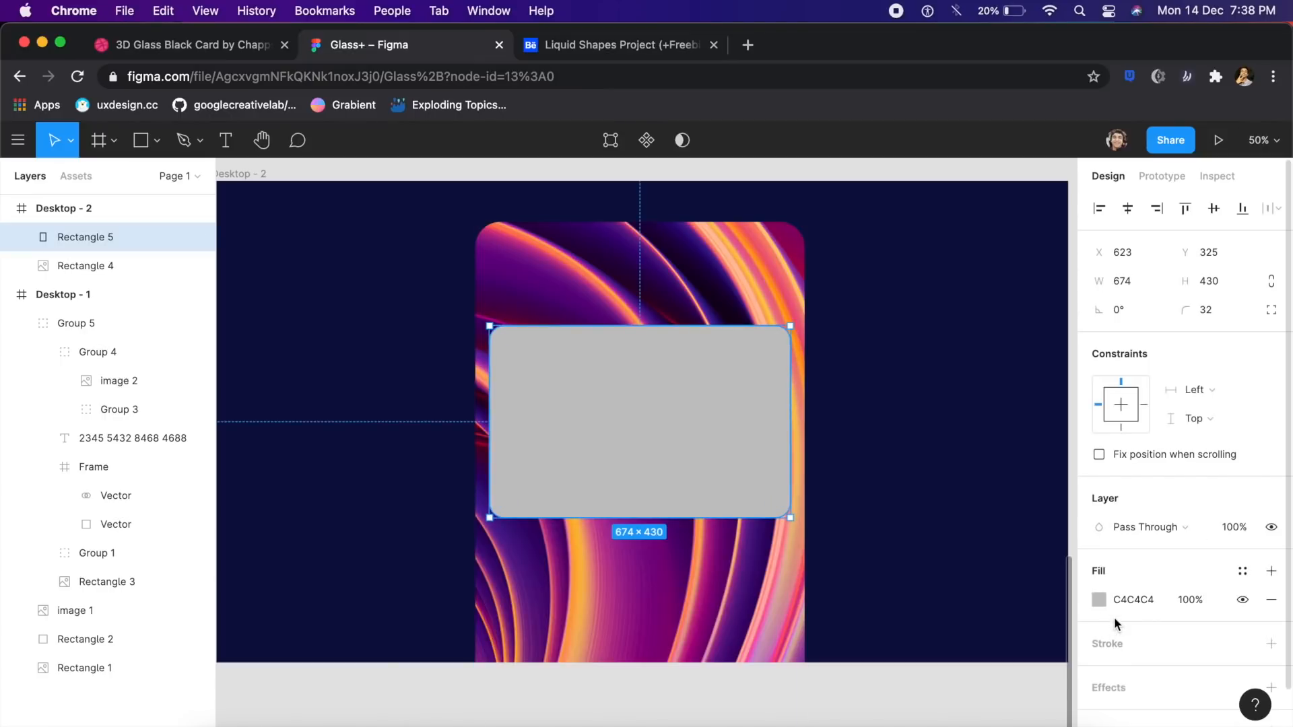
pyautogui.click(1100, 599)
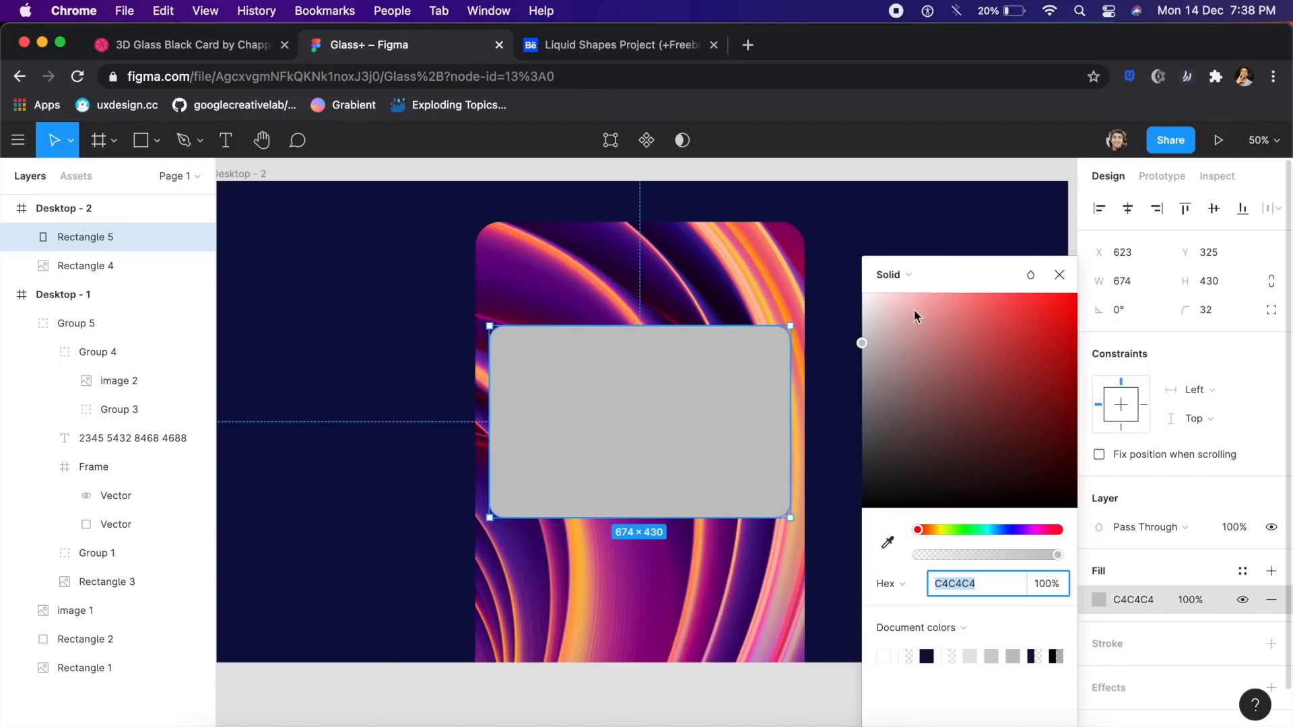
pyautogui.click(893, 274)
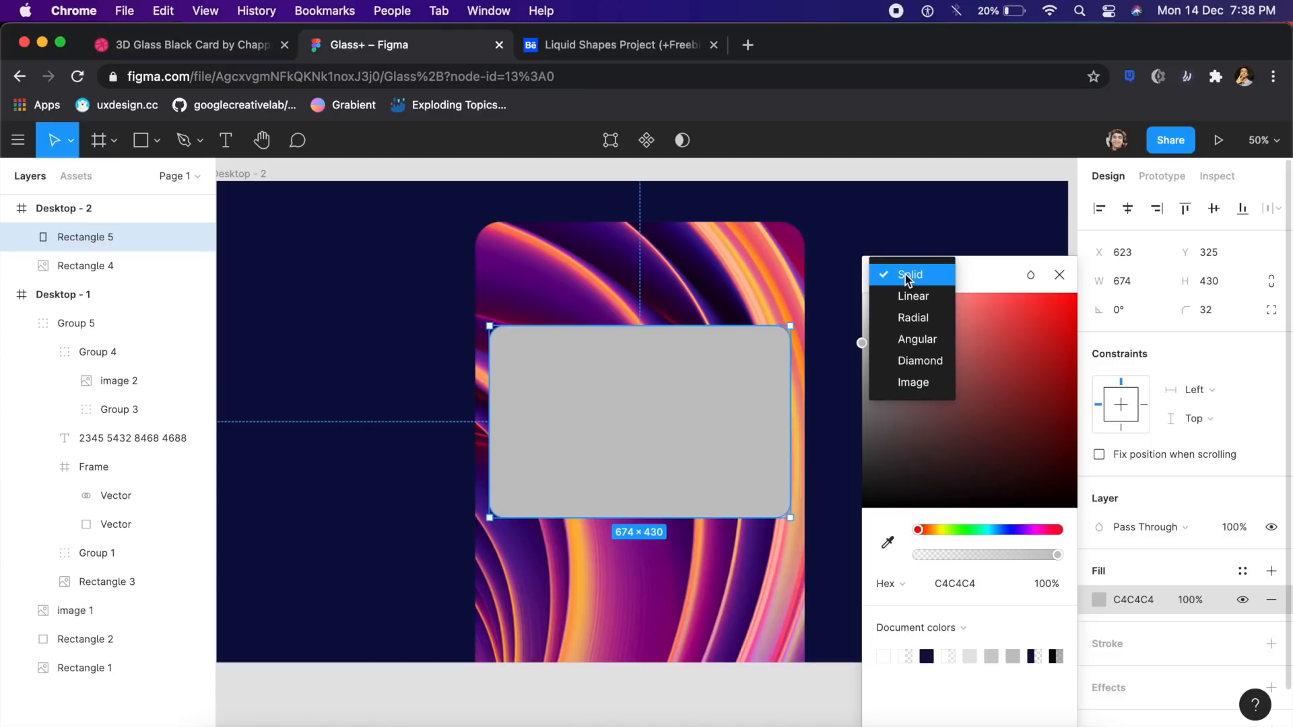
pyautogui.click(913, 297)
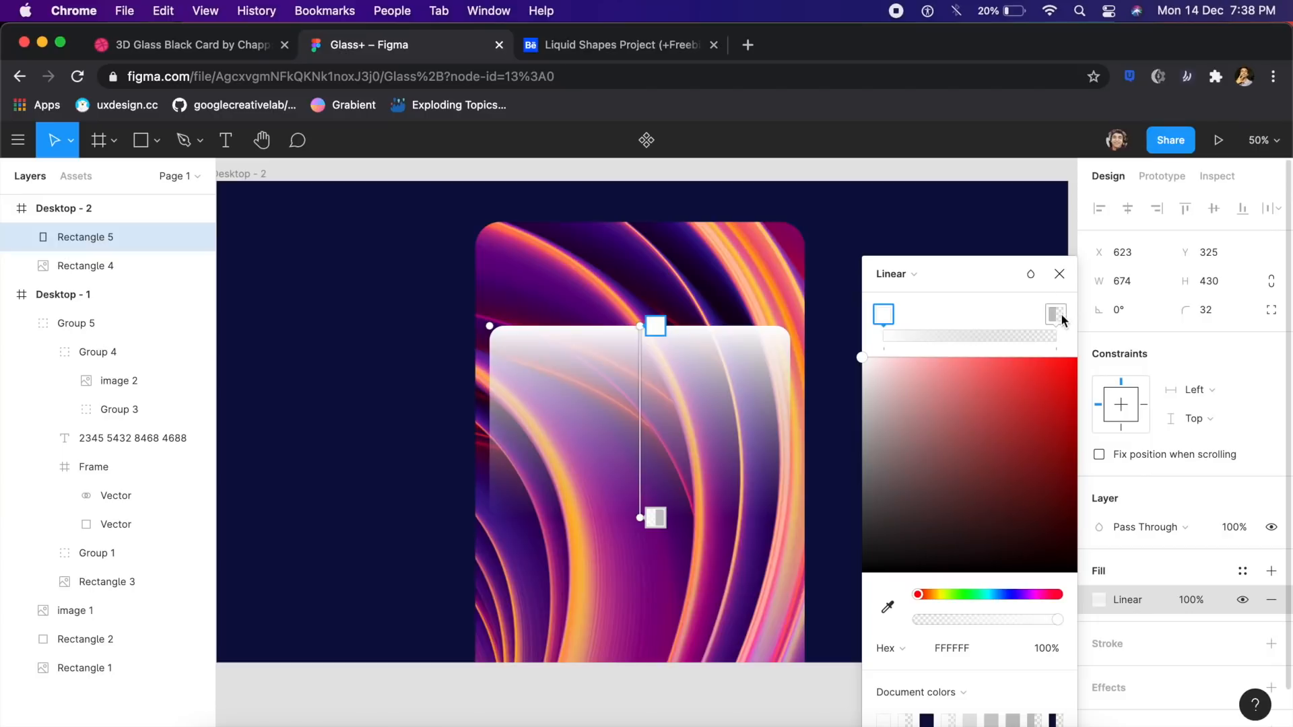
pyautogui.click(1056, 315)
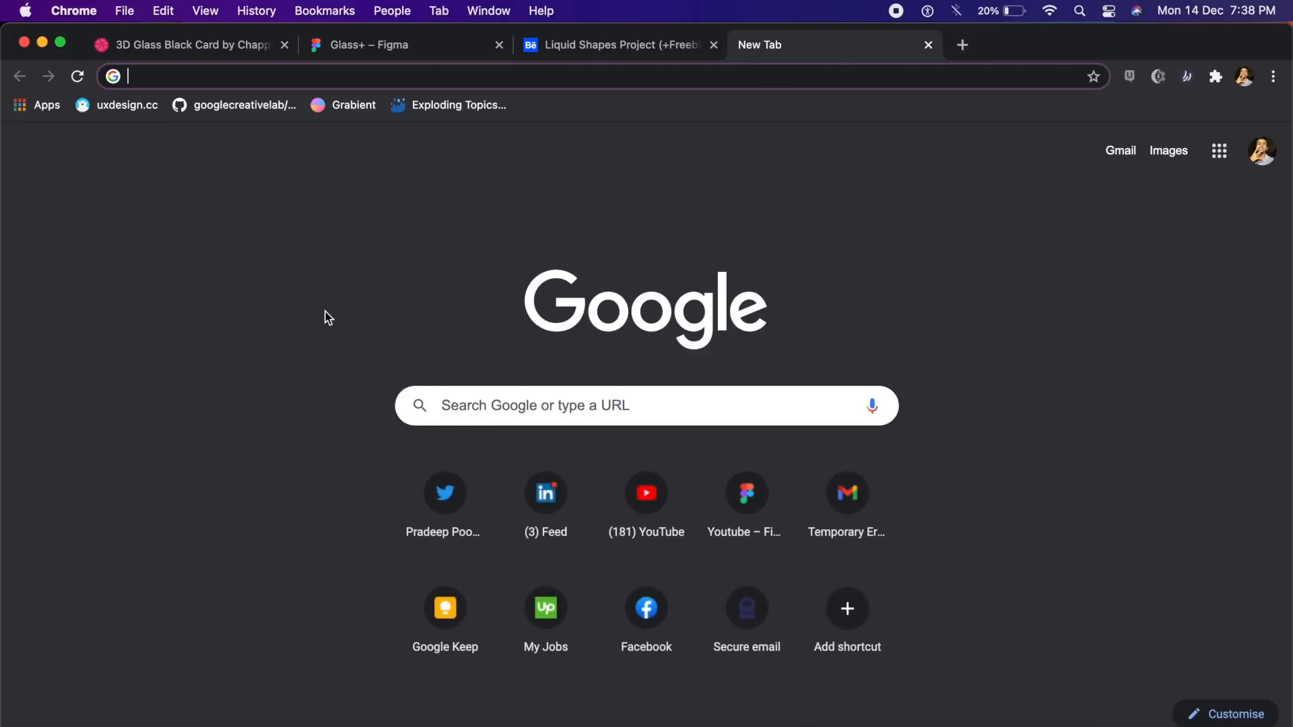
# - Search Google Images for 'frosted glass texture' and preview the seamless texture result
pyautogui.write('fr')
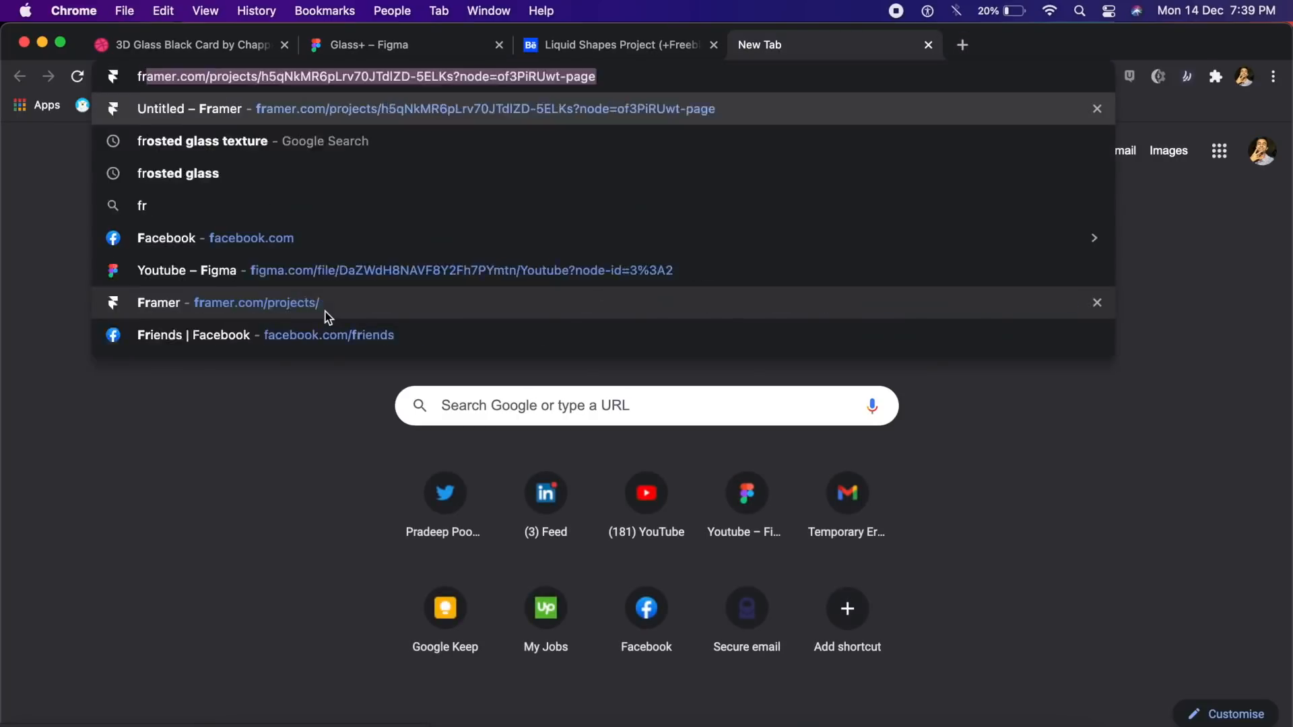
pyautogui.click(201, 142)
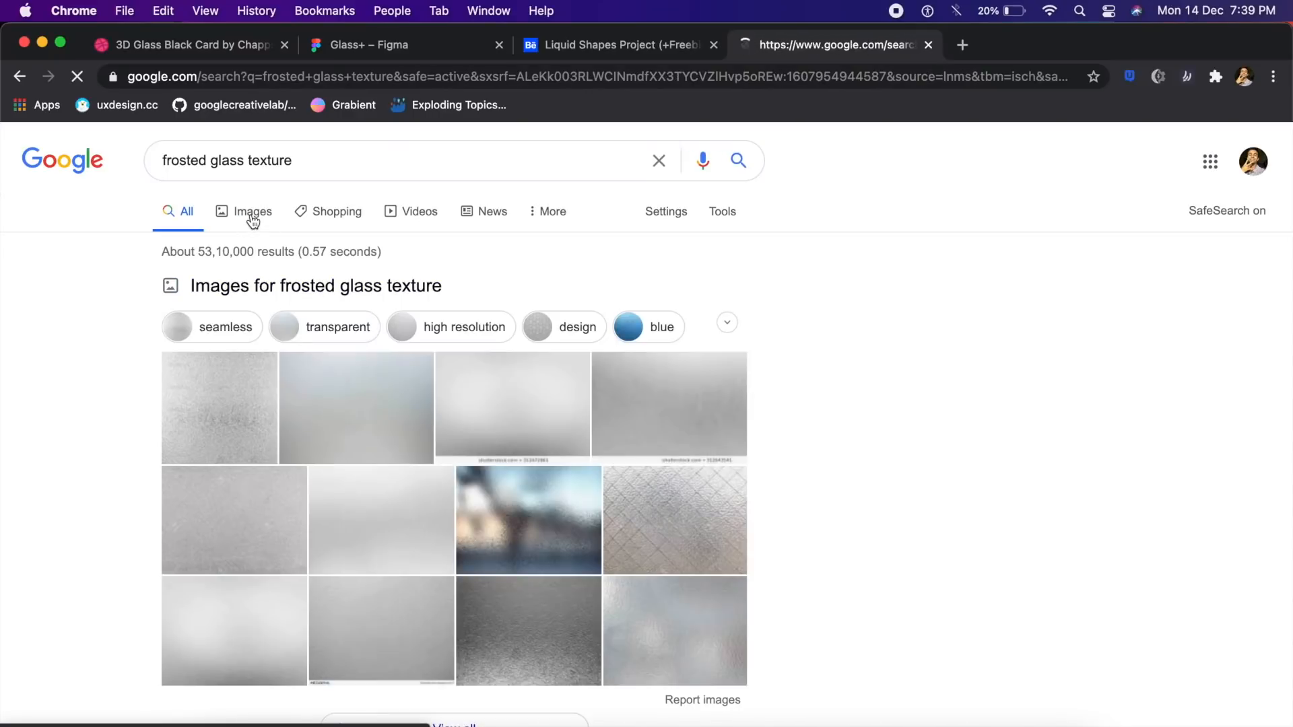
pyautogui.click(253, 212)
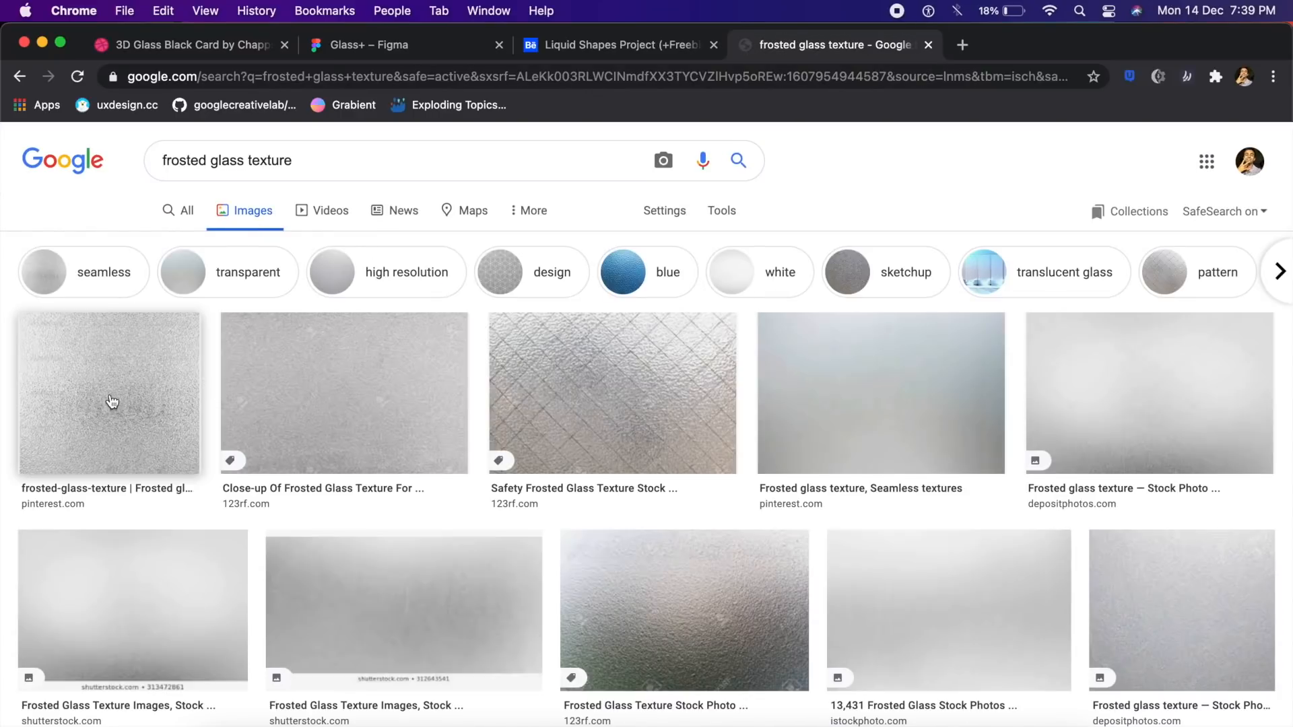
pyautogui.click(108, 392)
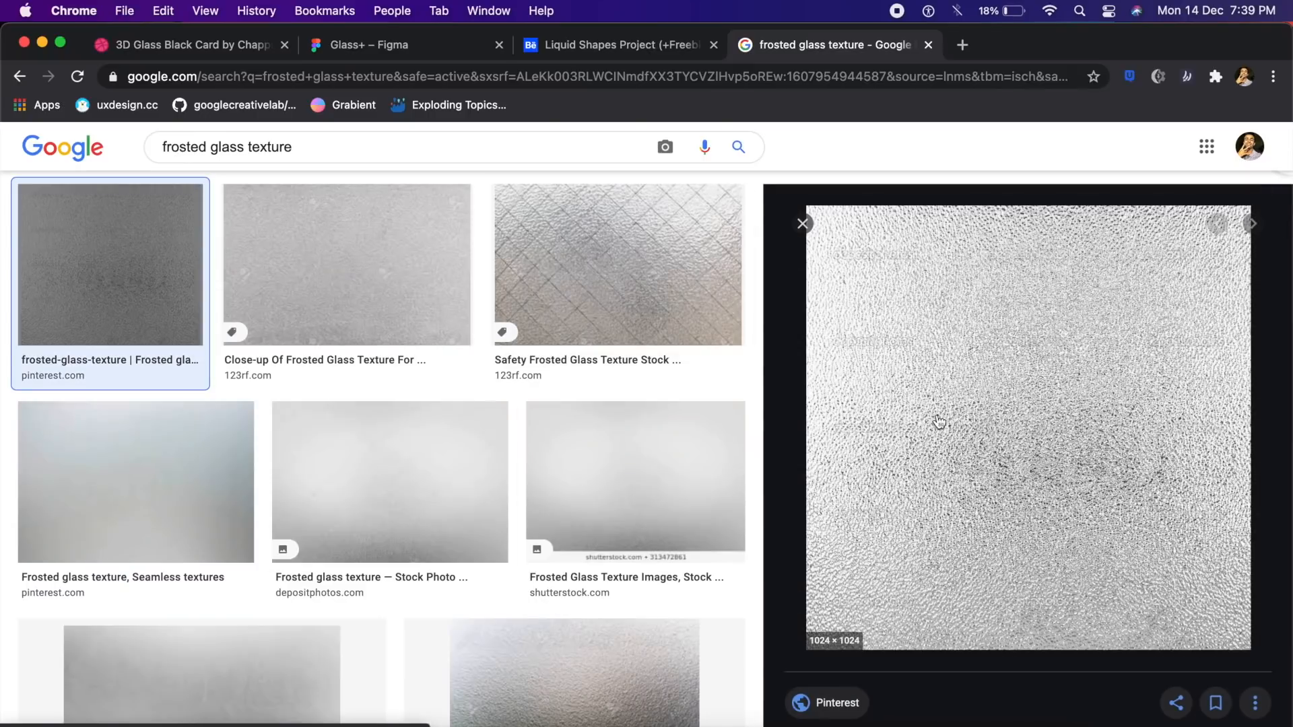
pyautogui.moveTo(686, 490)
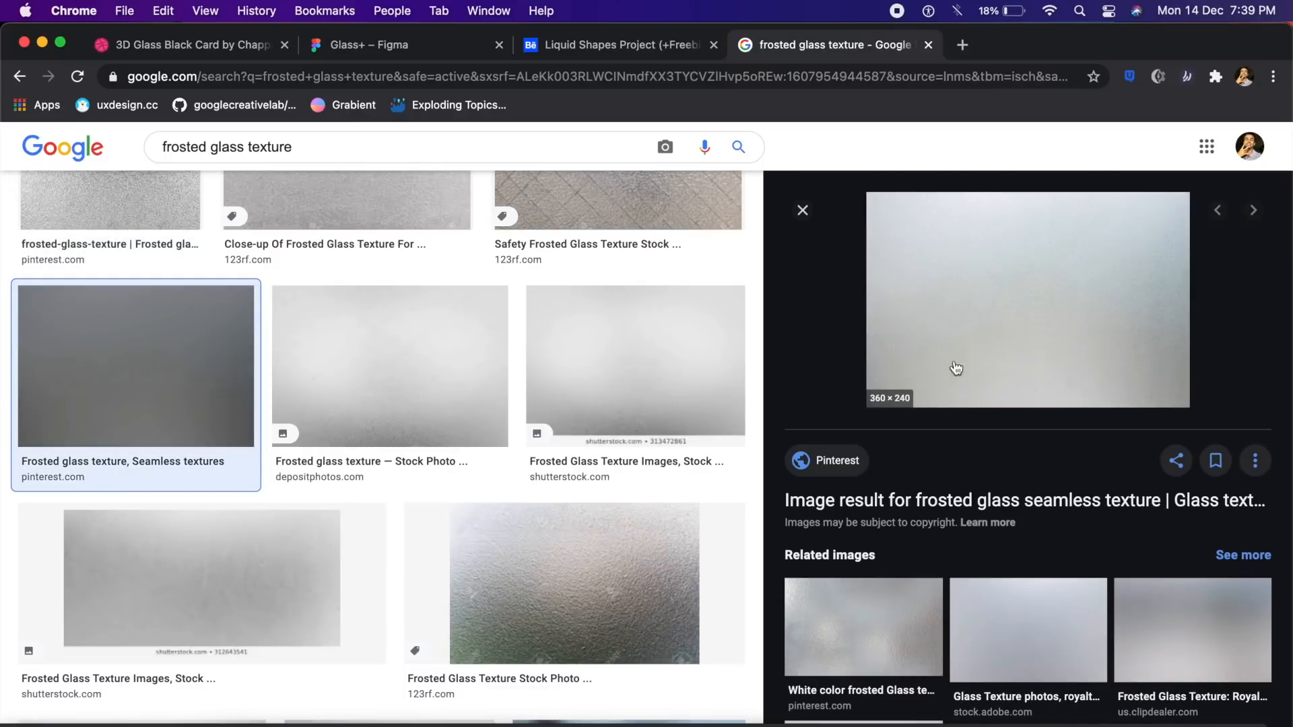
pyautogui.click(372, 45)
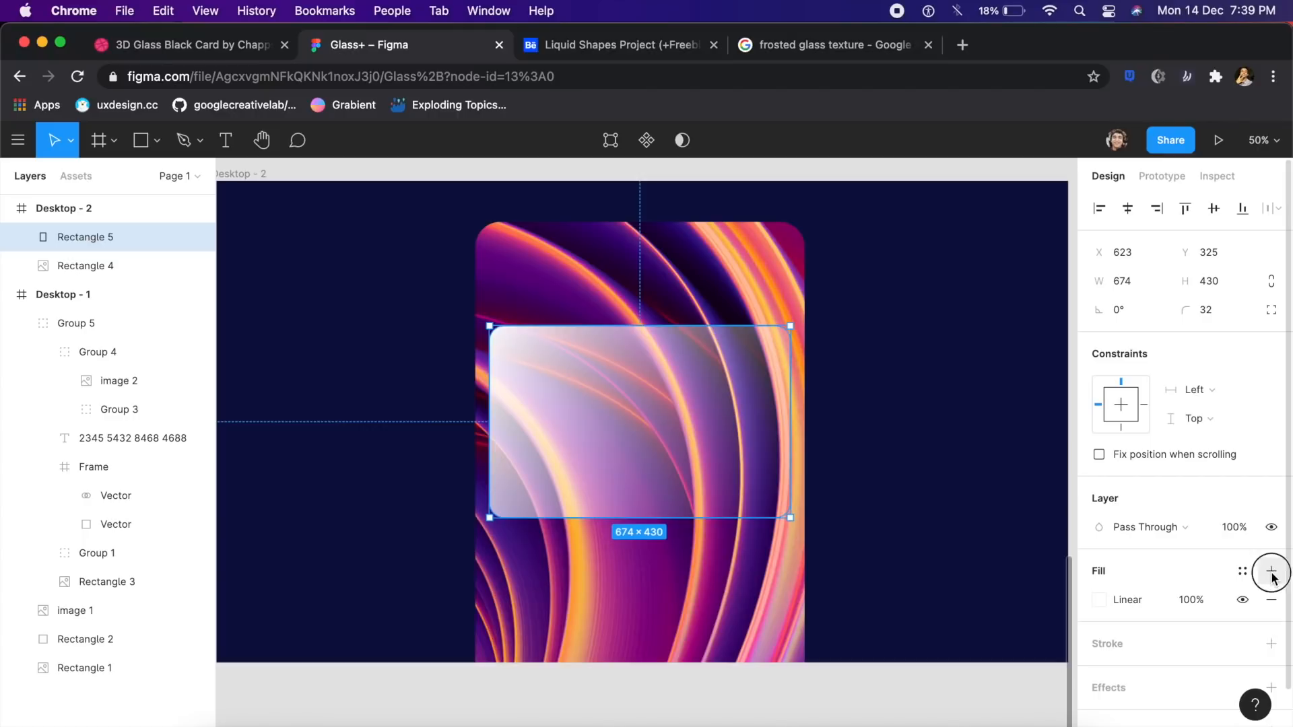
# - Add a second fill layer above the gradient and change its fill type toward an image fill
pyautogui.click(1271, 571)
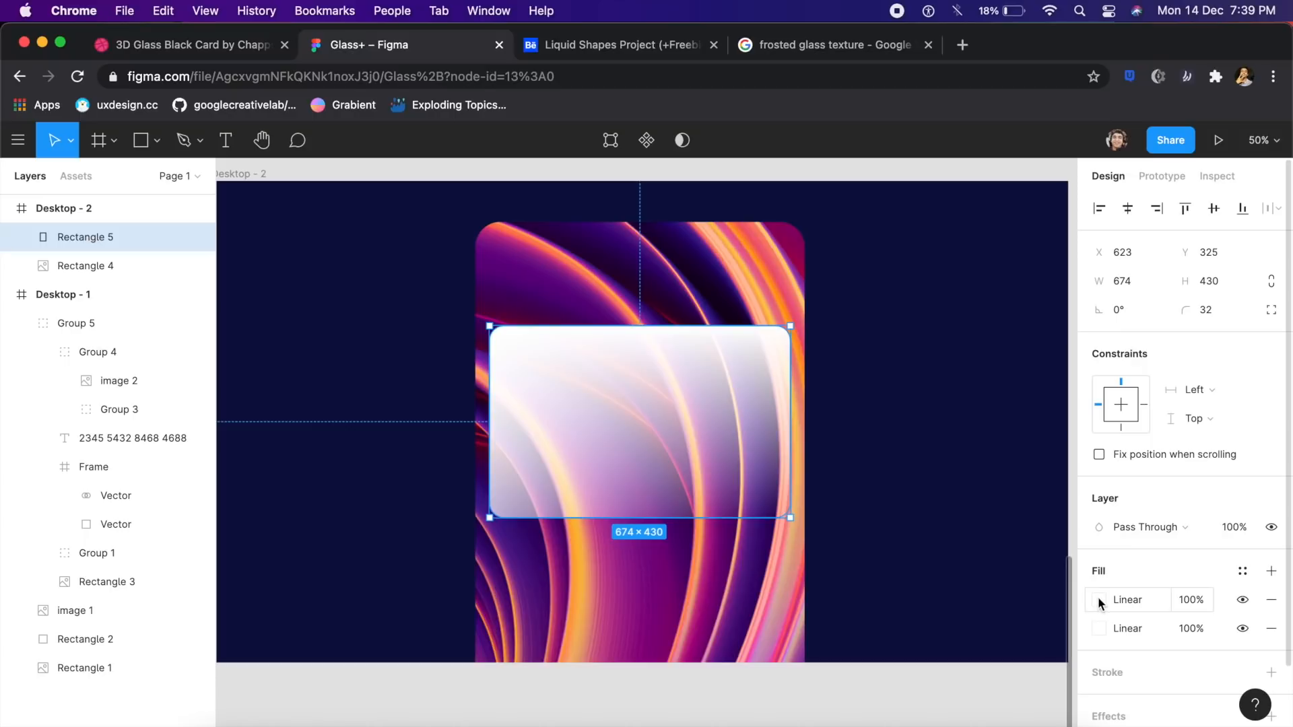
pyautogui.click(1101, 599)
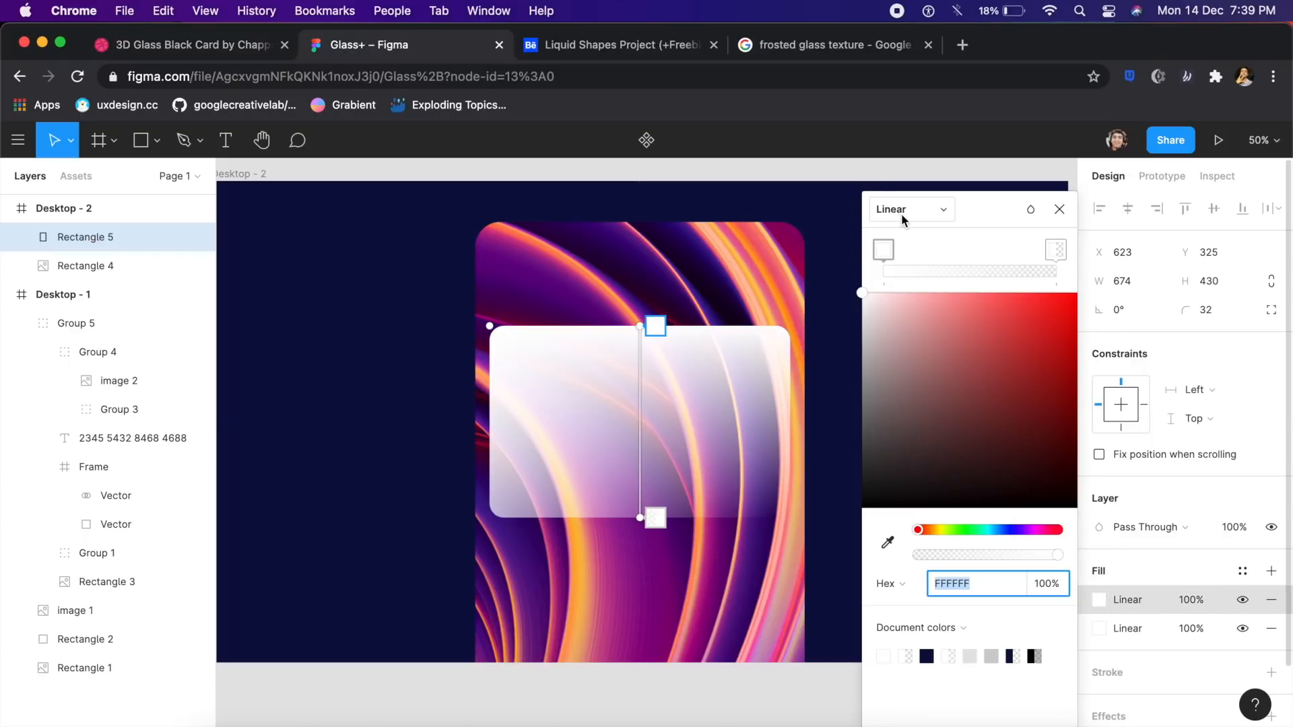
pyautogui.click(907, 208)
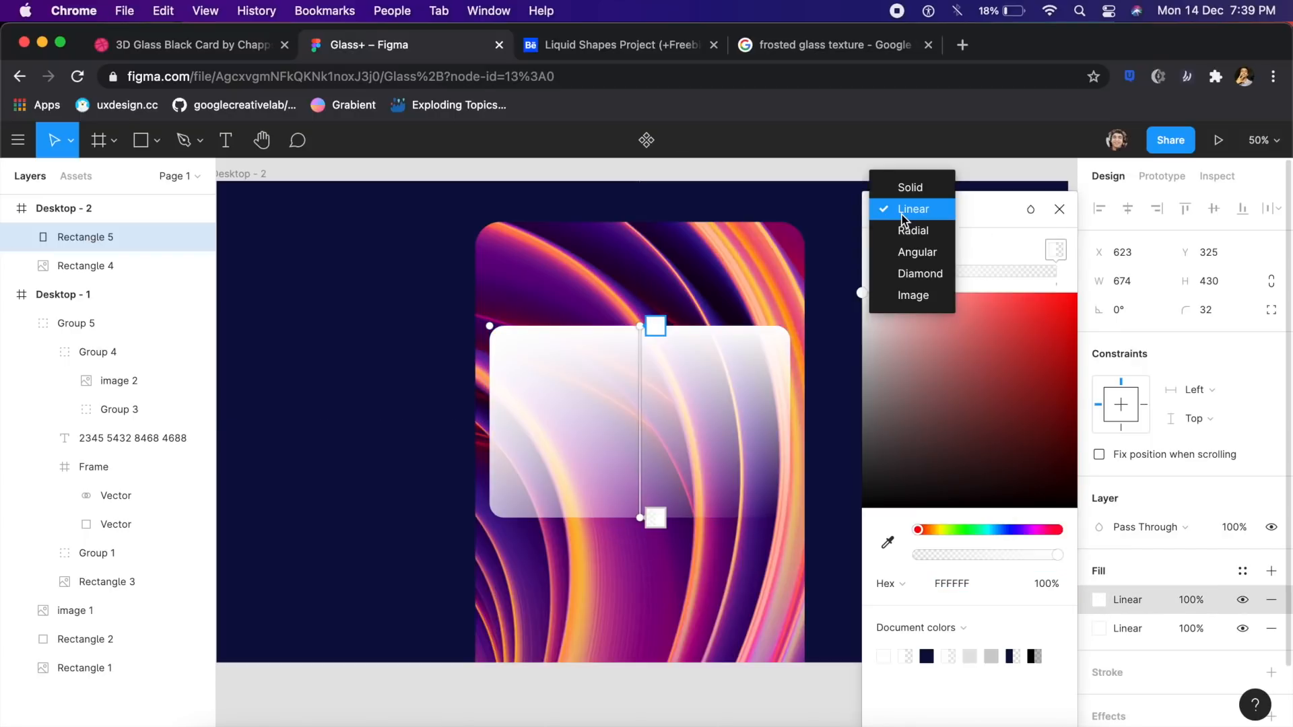
pyautogui.click(832, 45)
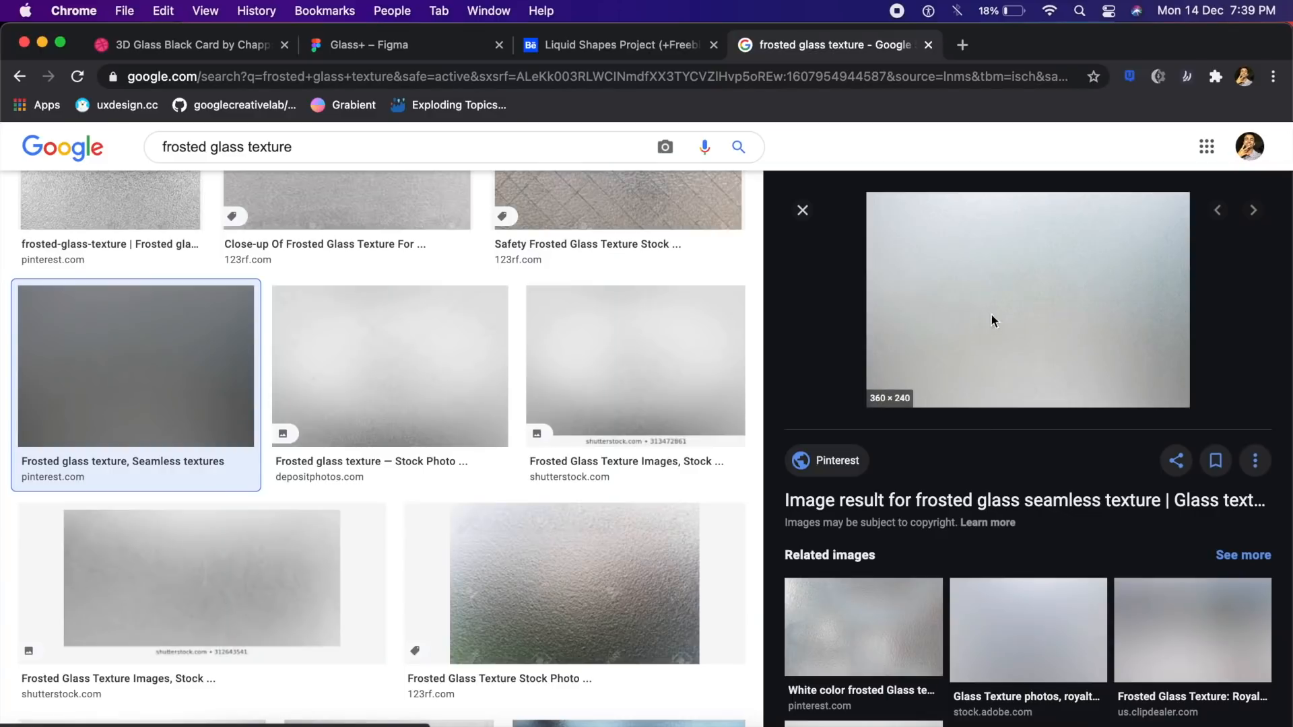
# - Save the seamless frosted glass texture image to Downloads and return to Figma
pyautogui.rightClick(994, 322)
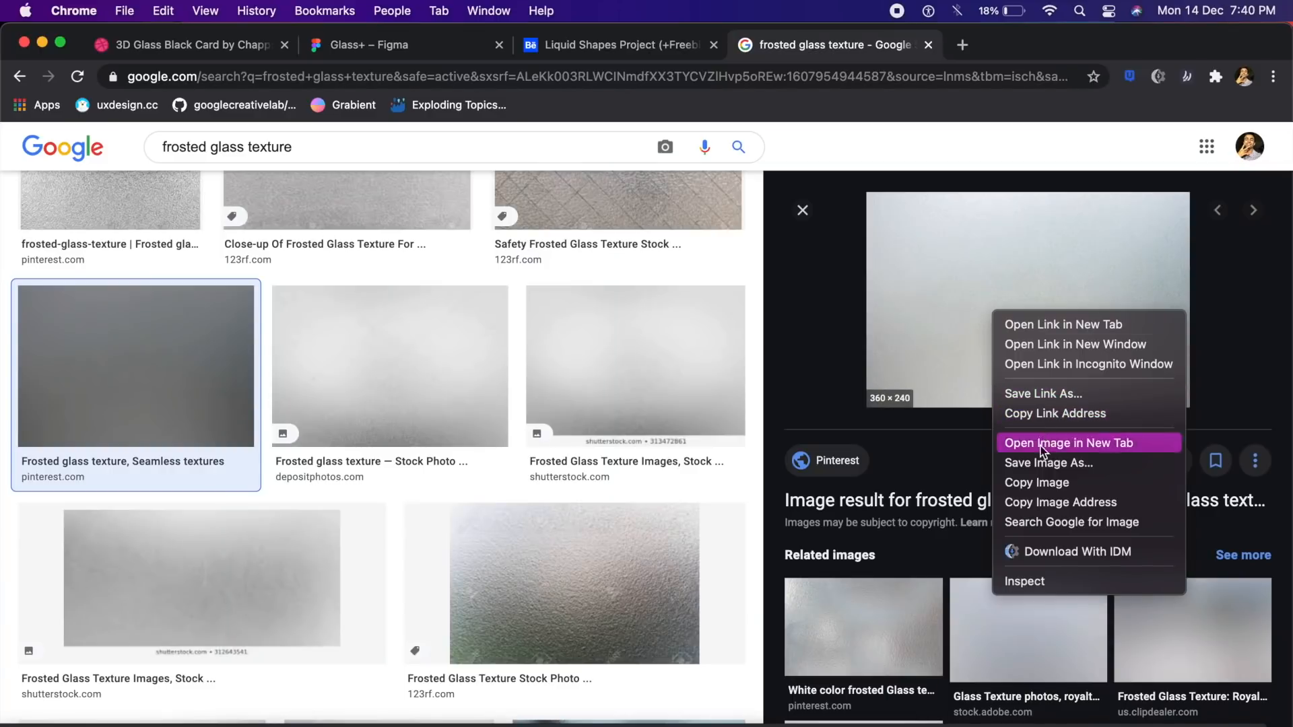
pyautogui.click(1048, 462)
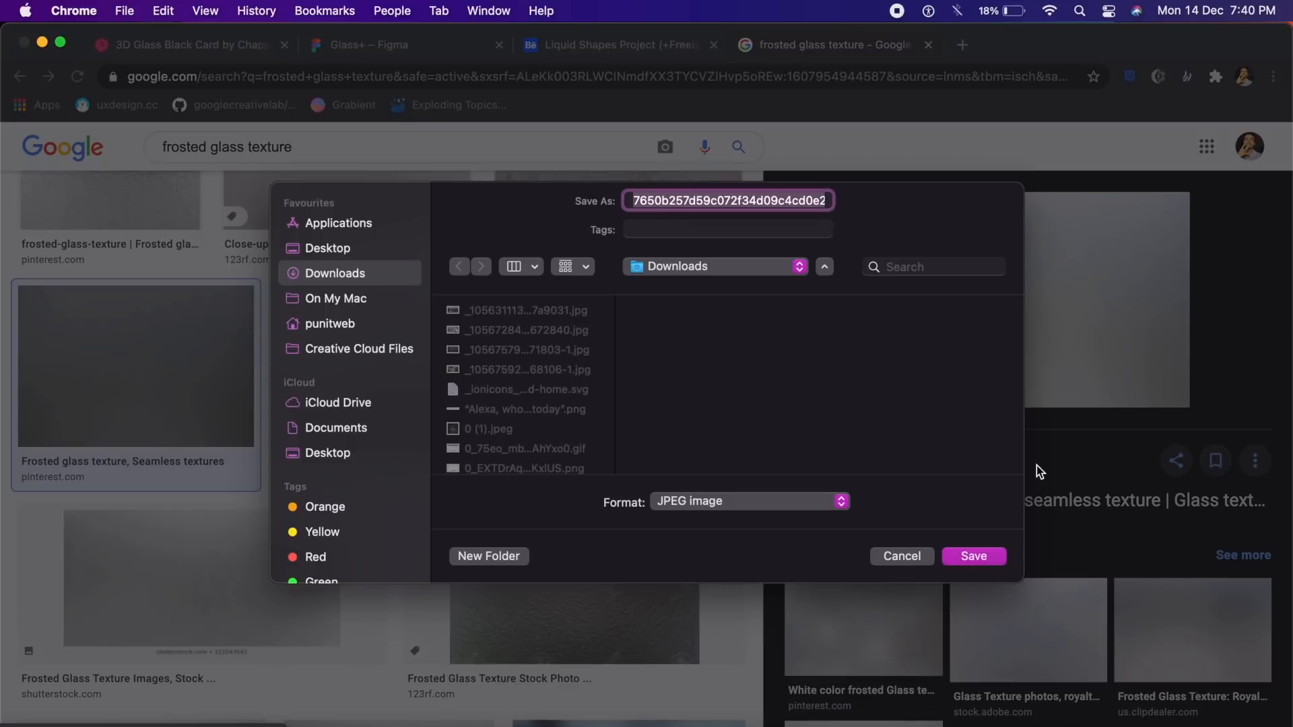
pyautogui.click(973, 557)
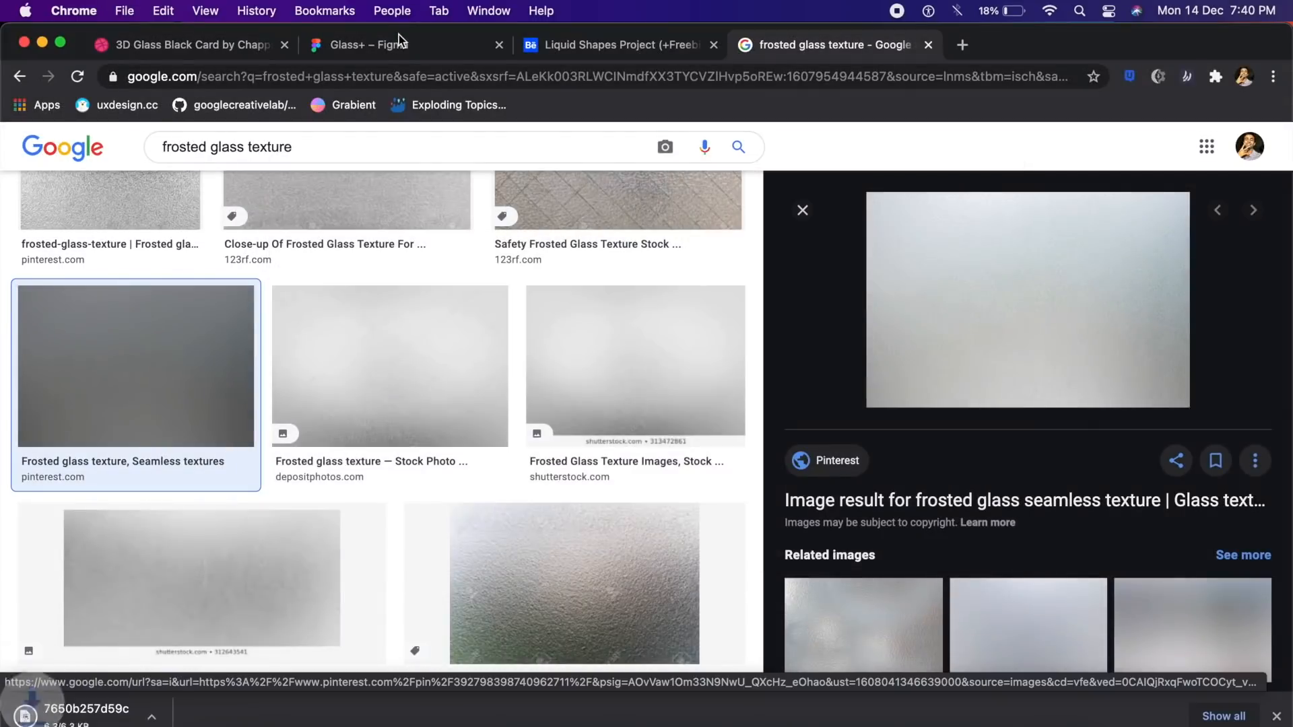
pyautogui.click(366, 44)
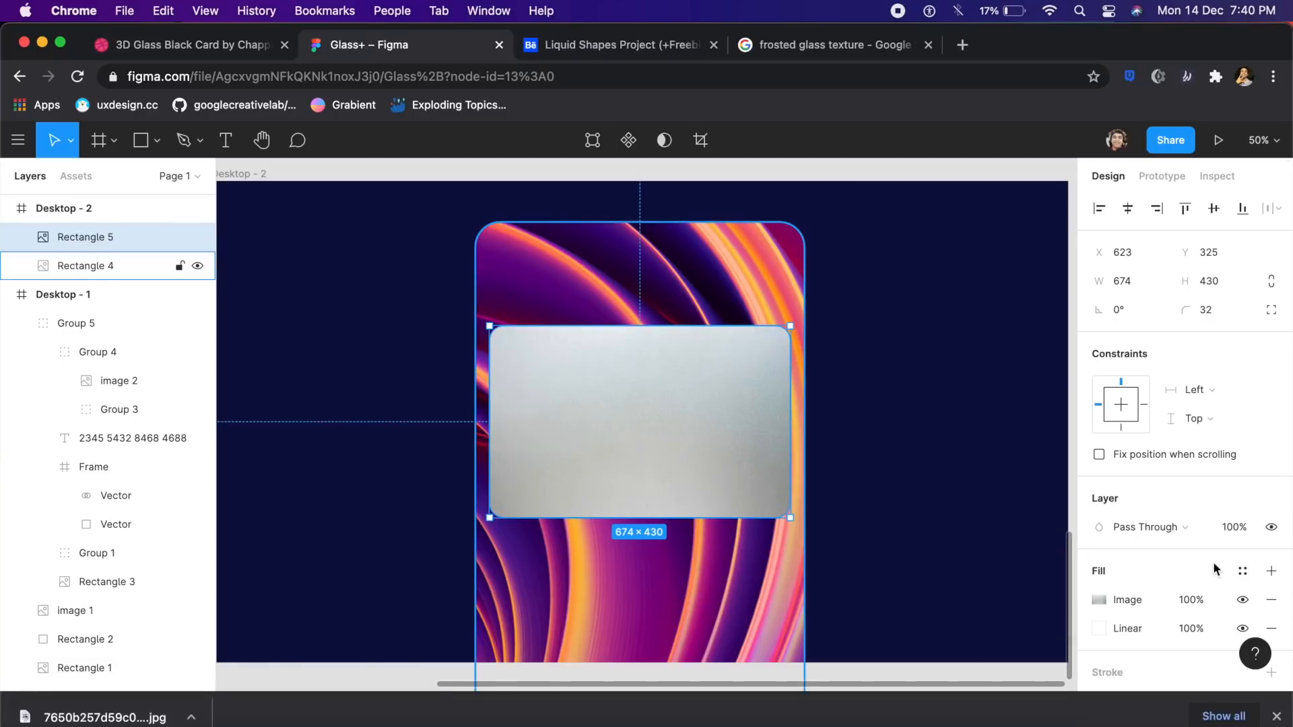
# - Choose the downloaded frosted texture JPG as the rectangle's image fill
pyautogui.click(1189, 599)
pyautogui.write('20')
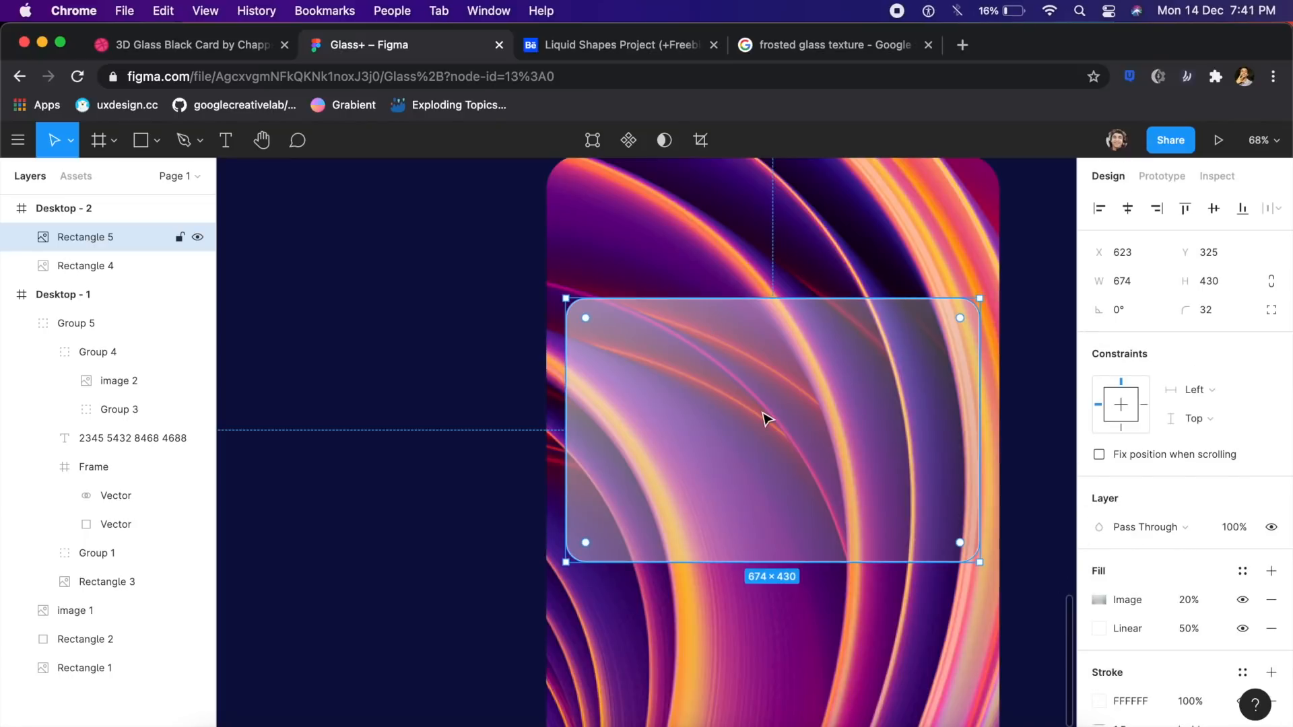
# - Change the rectangle's 1.5 inside stroke to a linear gradient
pyautogui.scroll(-3)
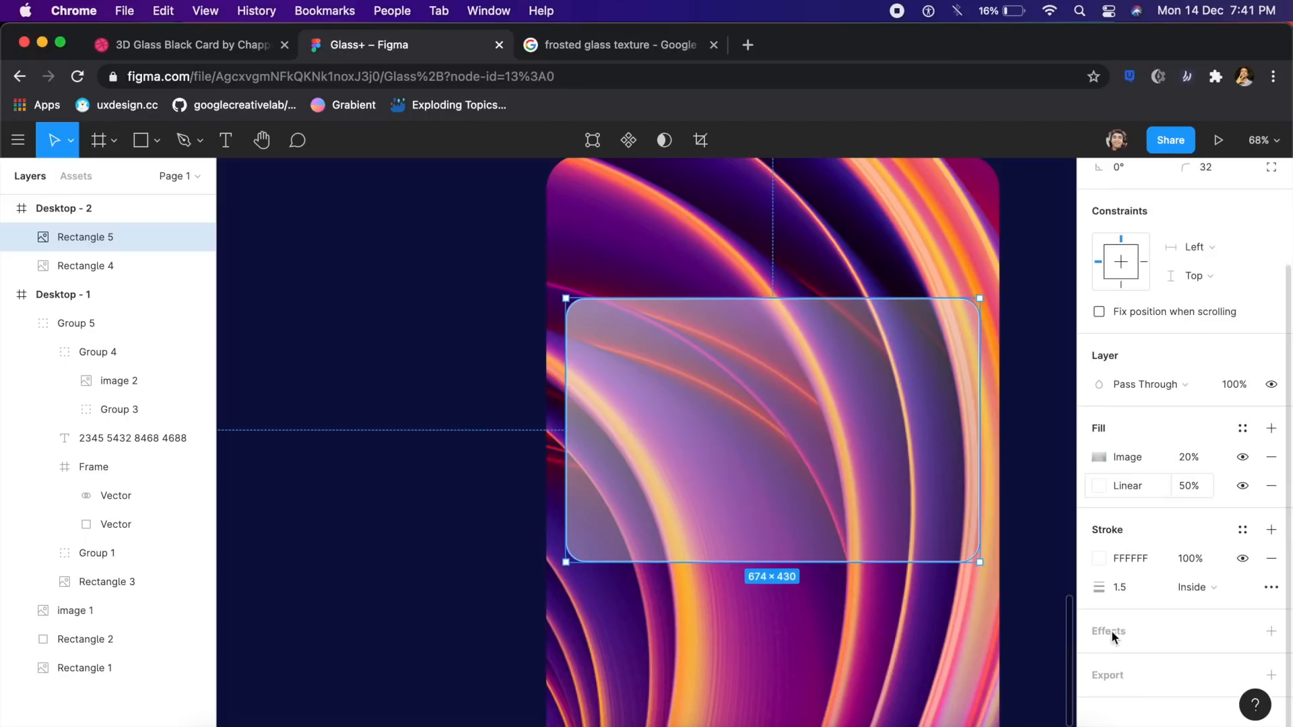
pyautogui.click(1099, 558)
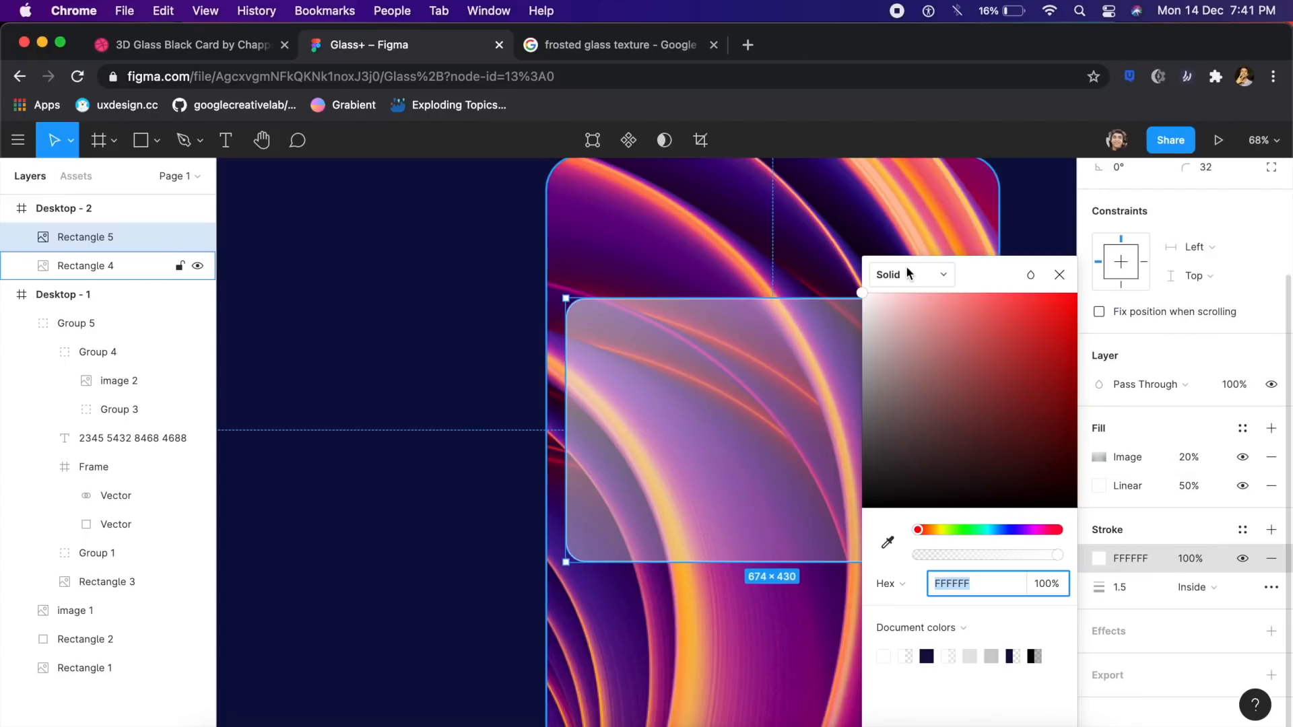
pyautogui.click(905, 273)
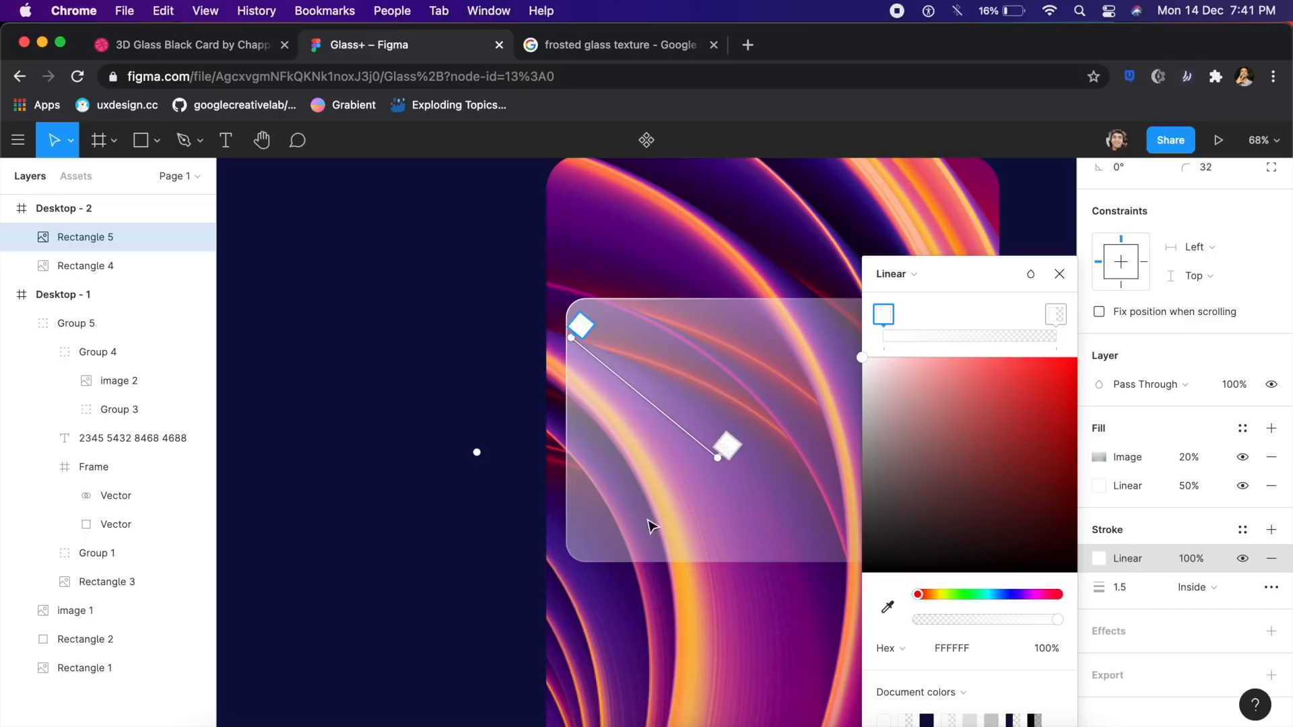
pyautogui.moveTo(680, 291)
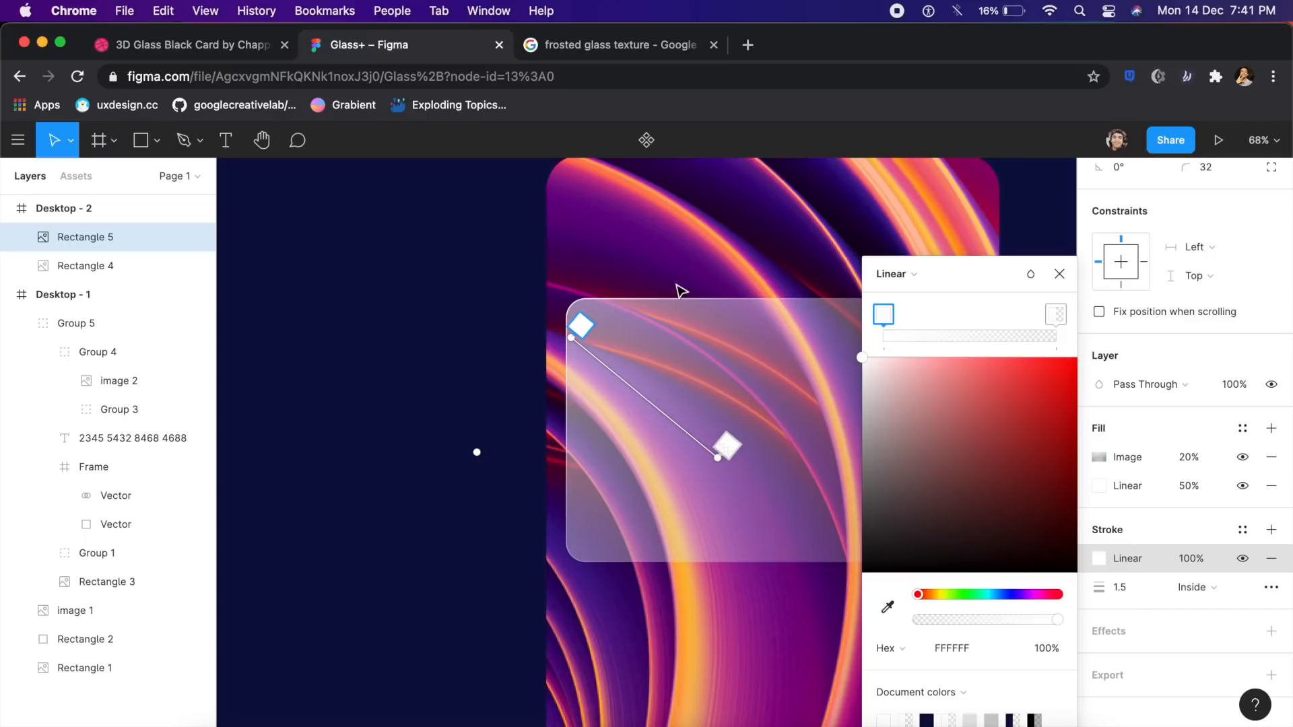
pyautogui.moveTo(575, 388)
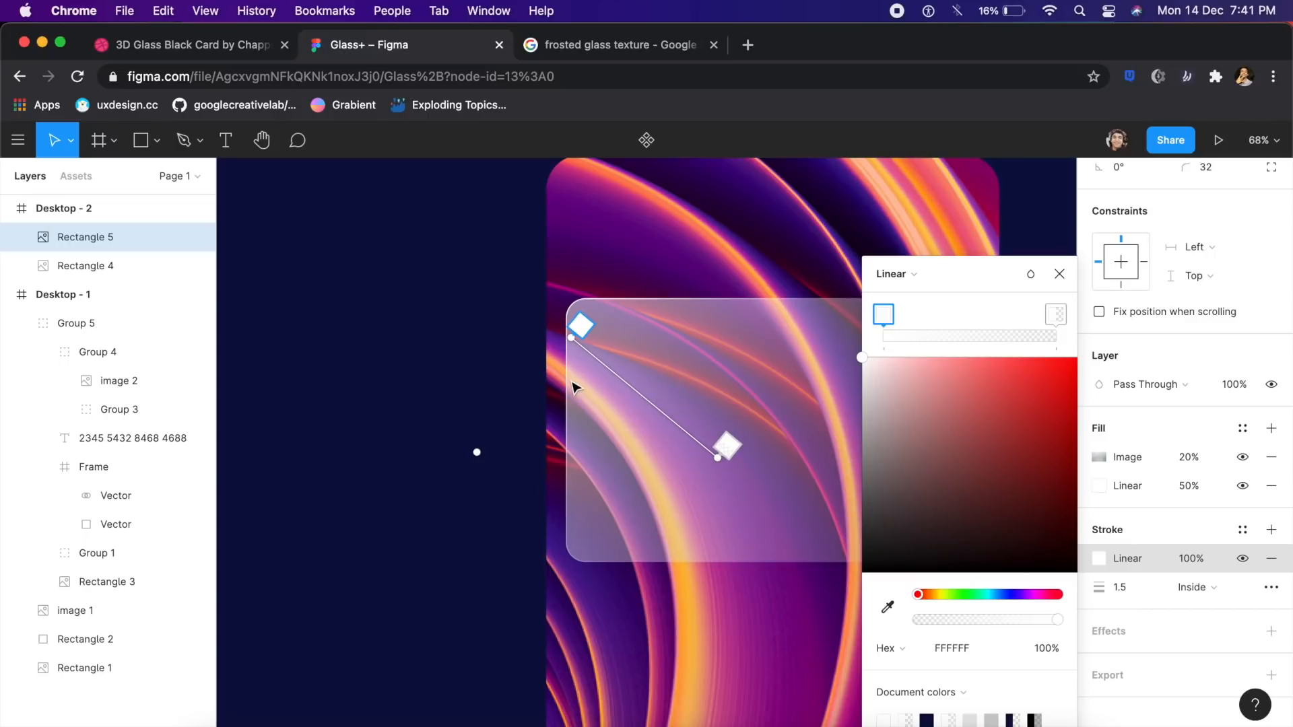
# - Reselect the glass rectangle and review its 20% image fill, 50% linear fill and stroke settings
pyautogui.click(1060, 274)
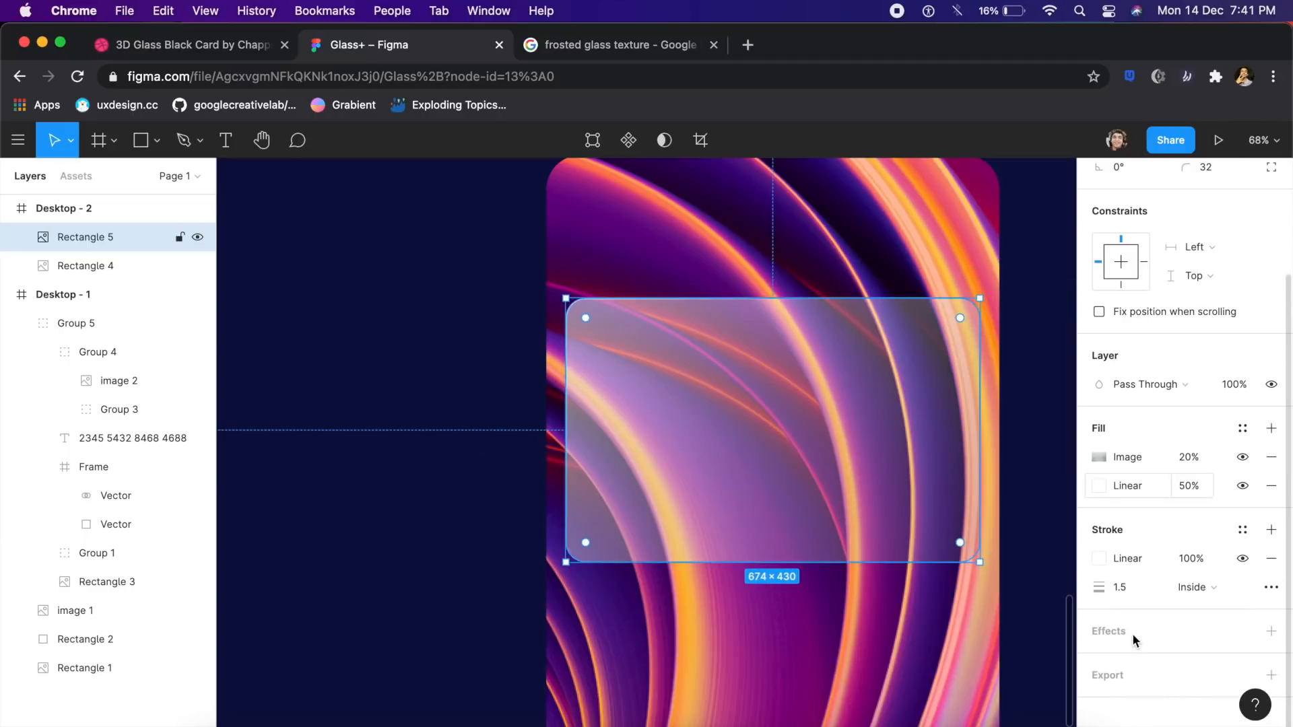
pyautogui.click(1021, 487)
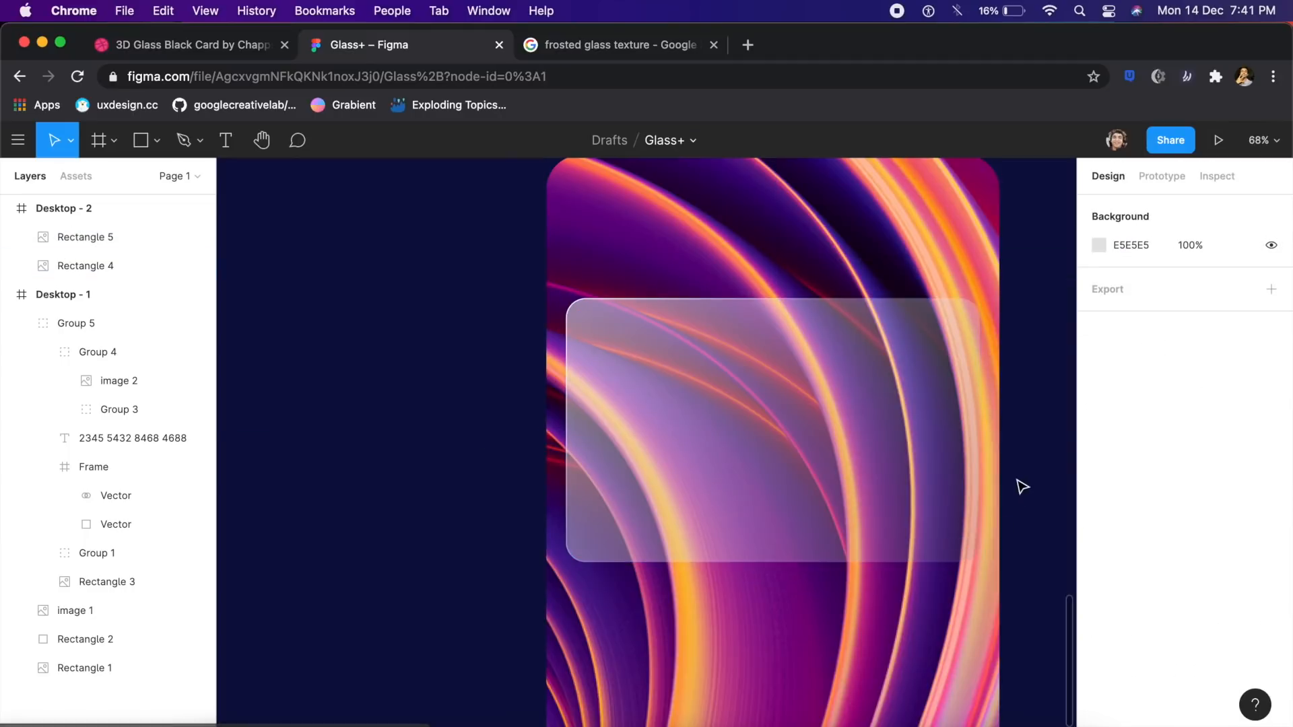
pyautogui.click(771, 428)
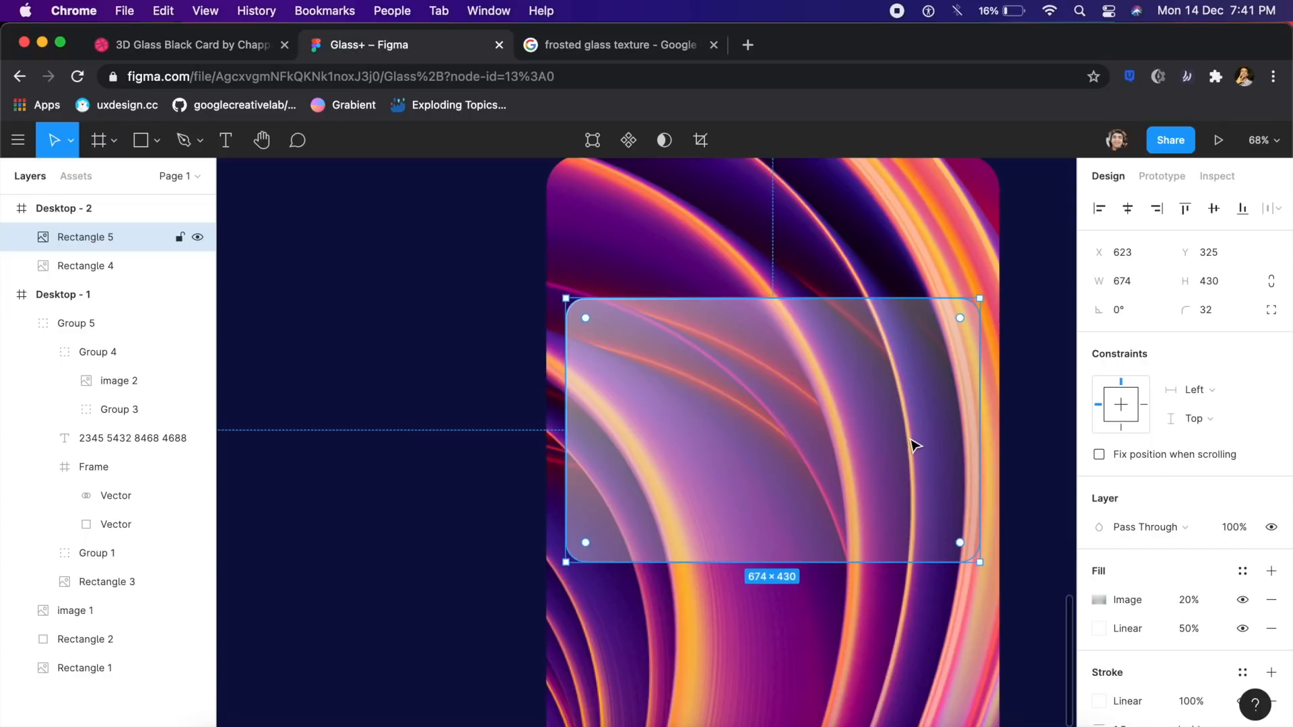
pyautogui.scroll(-3)
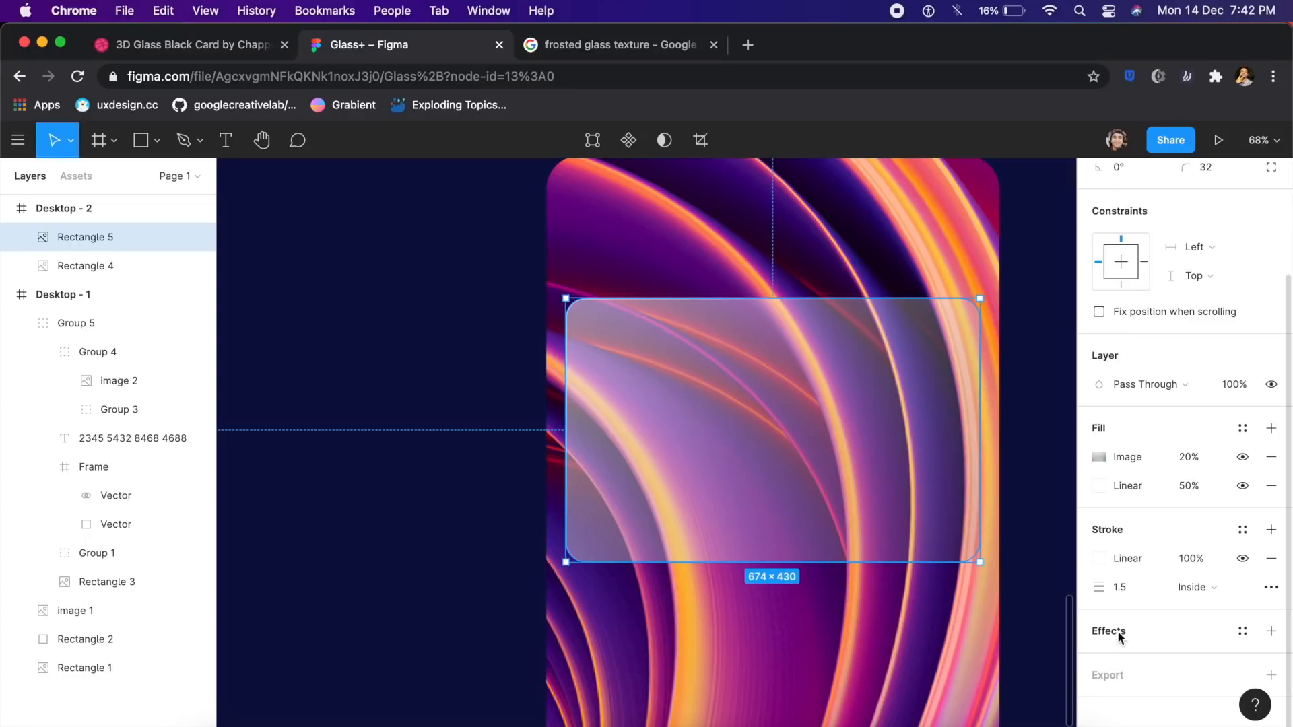
# - Add a Background blur effect to the glass rectangle so the swirl artwork reads as frosted
pyautogui.click(1271, 631)
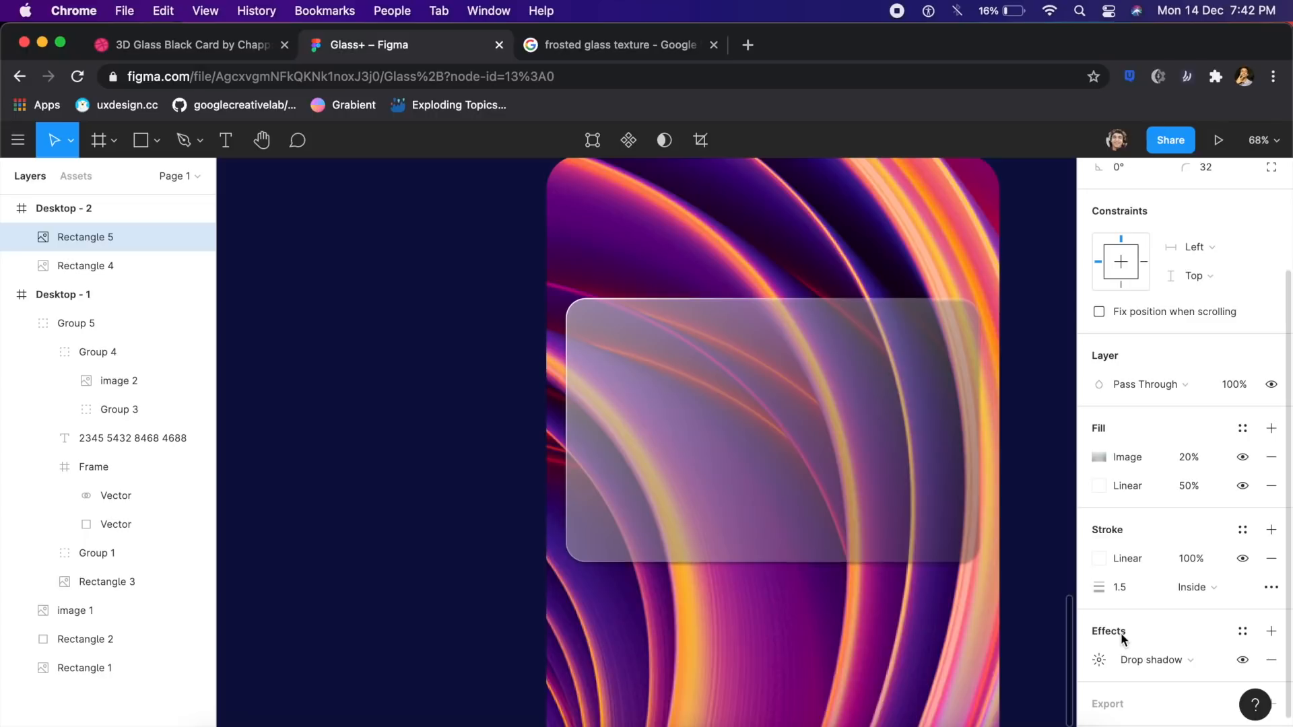
pyautogui.click(771, 432)
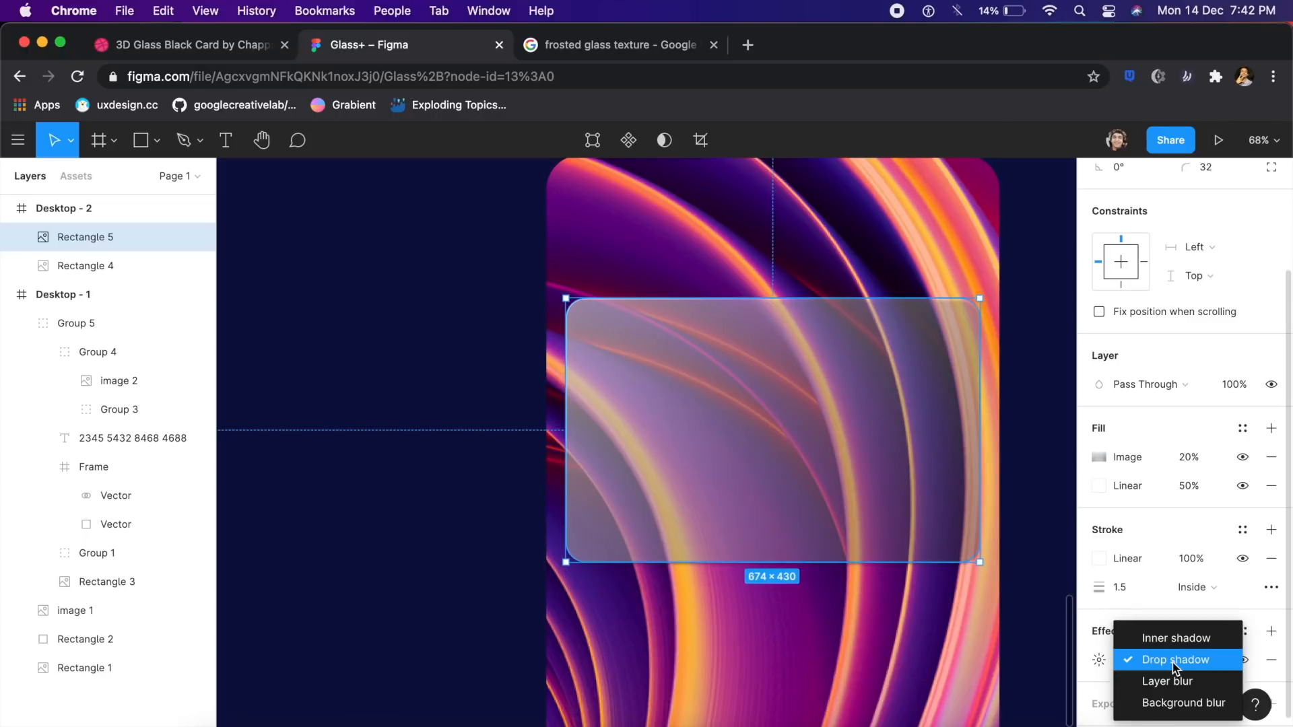
pyautogui.click(1183, 704)
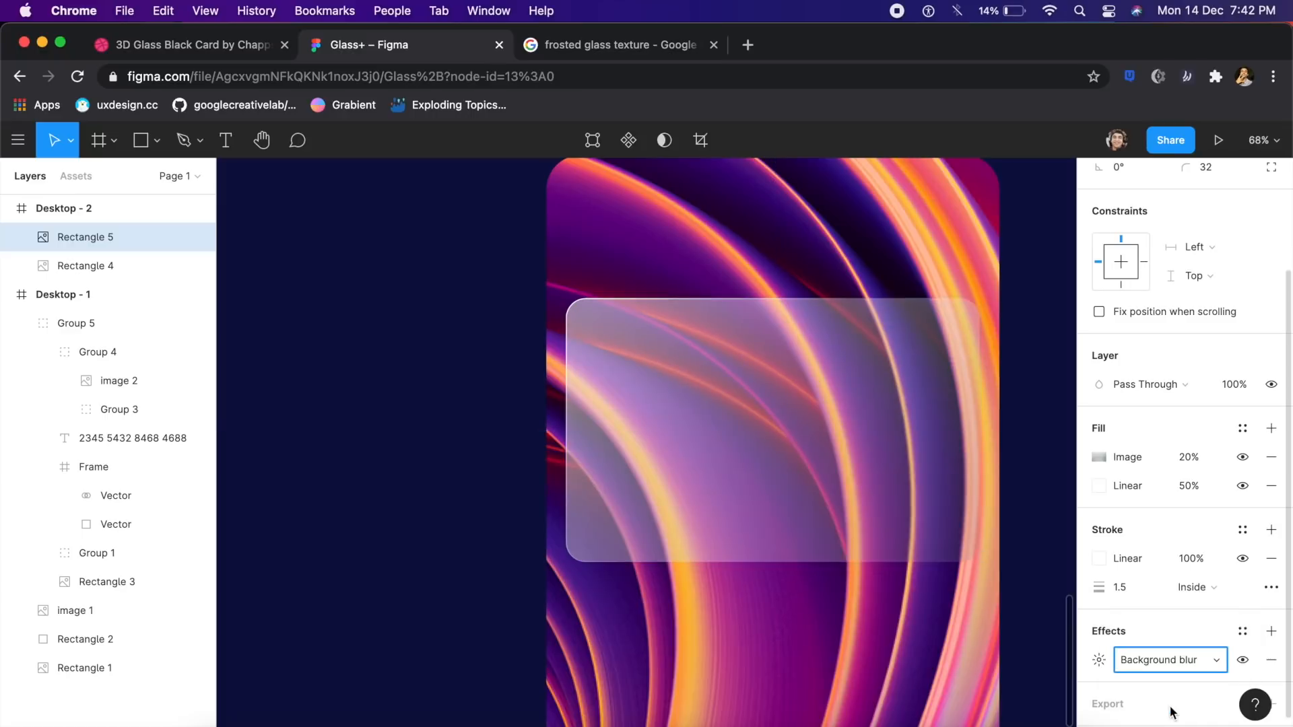
pyautogui.click(1100, 660)
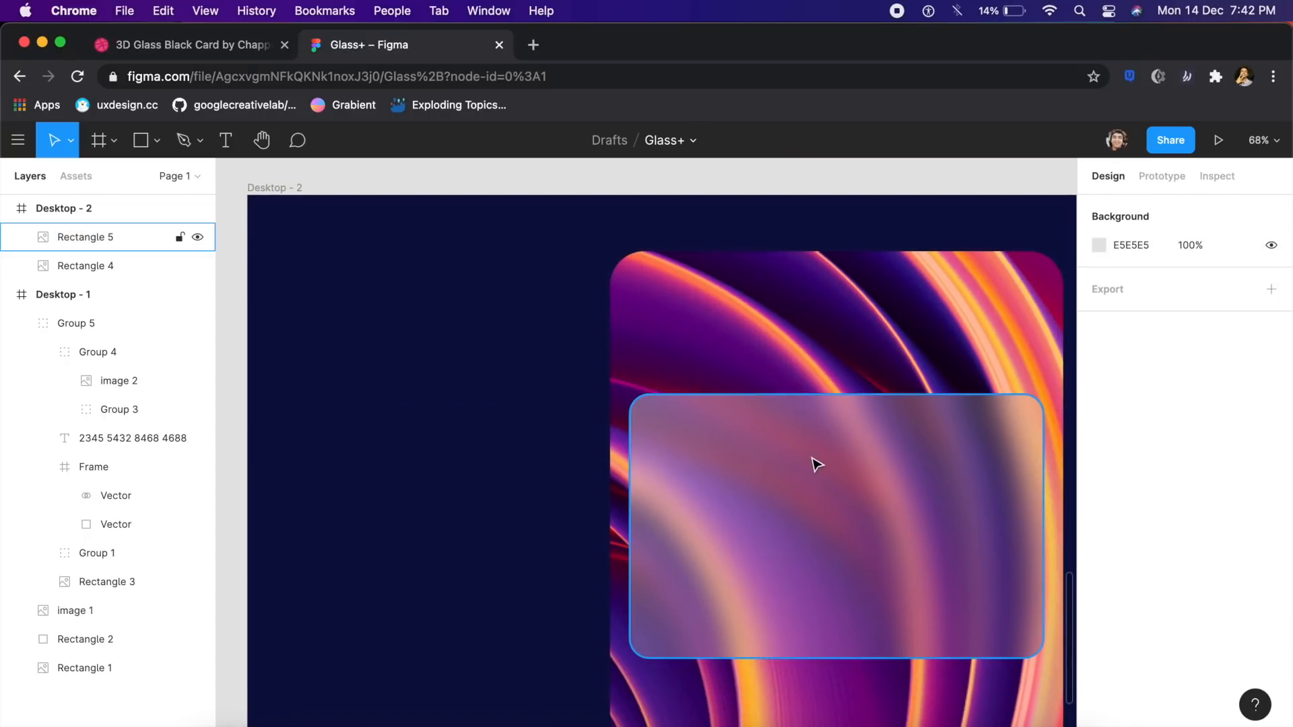
pyautogui.moveTo(695, 458)
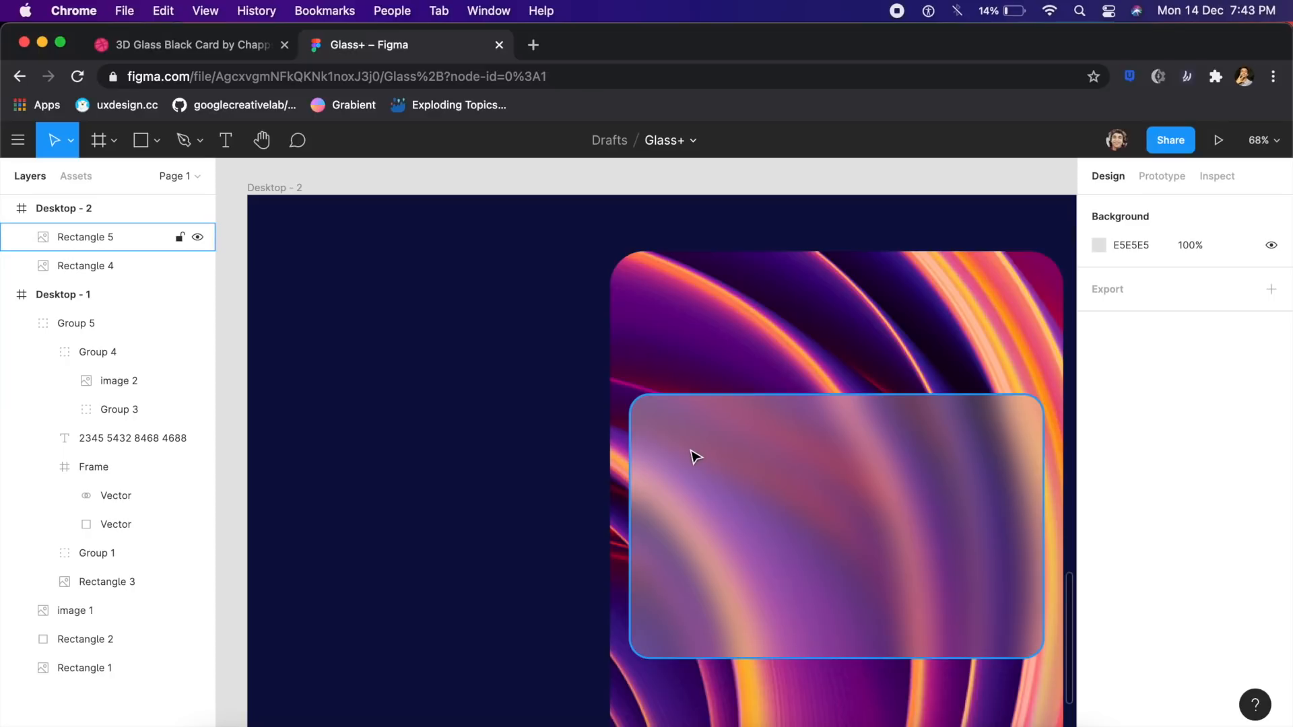
pyautogui.moveTo(1026, 482)
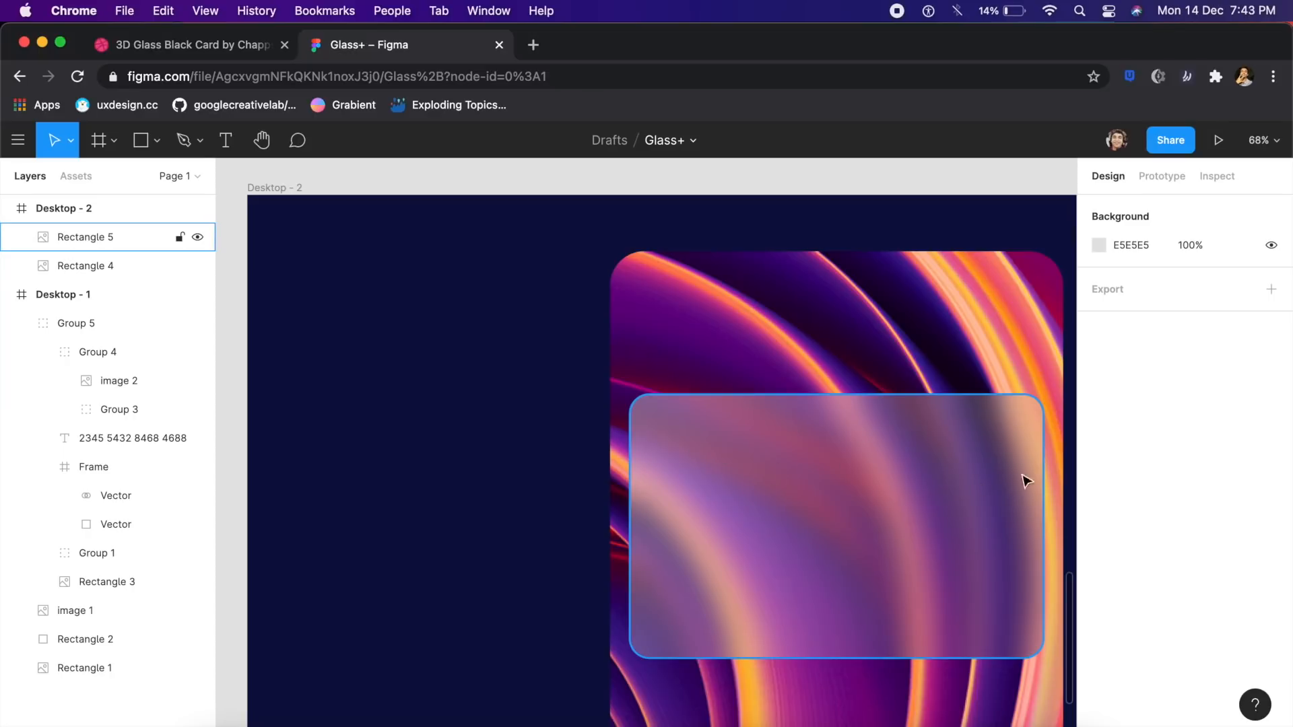
pyautogui.moveTo(988, 478)
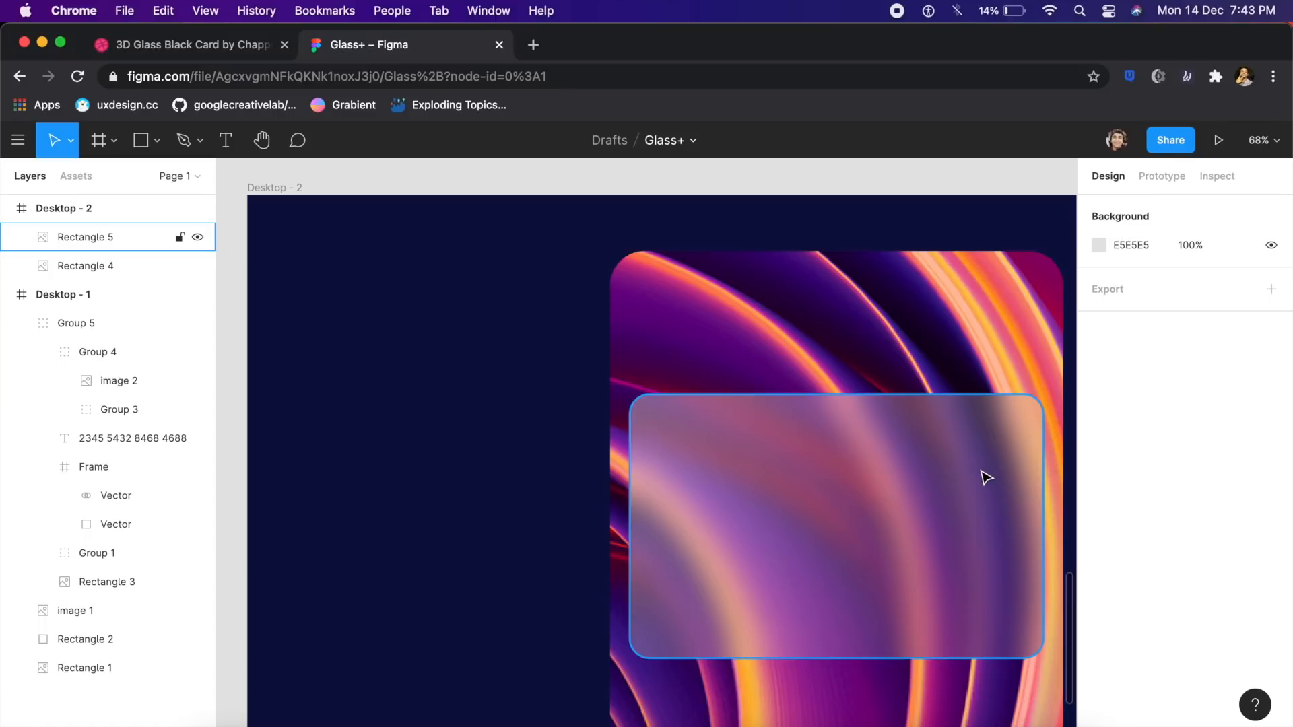
pyautogui.moveTo(681, 615)
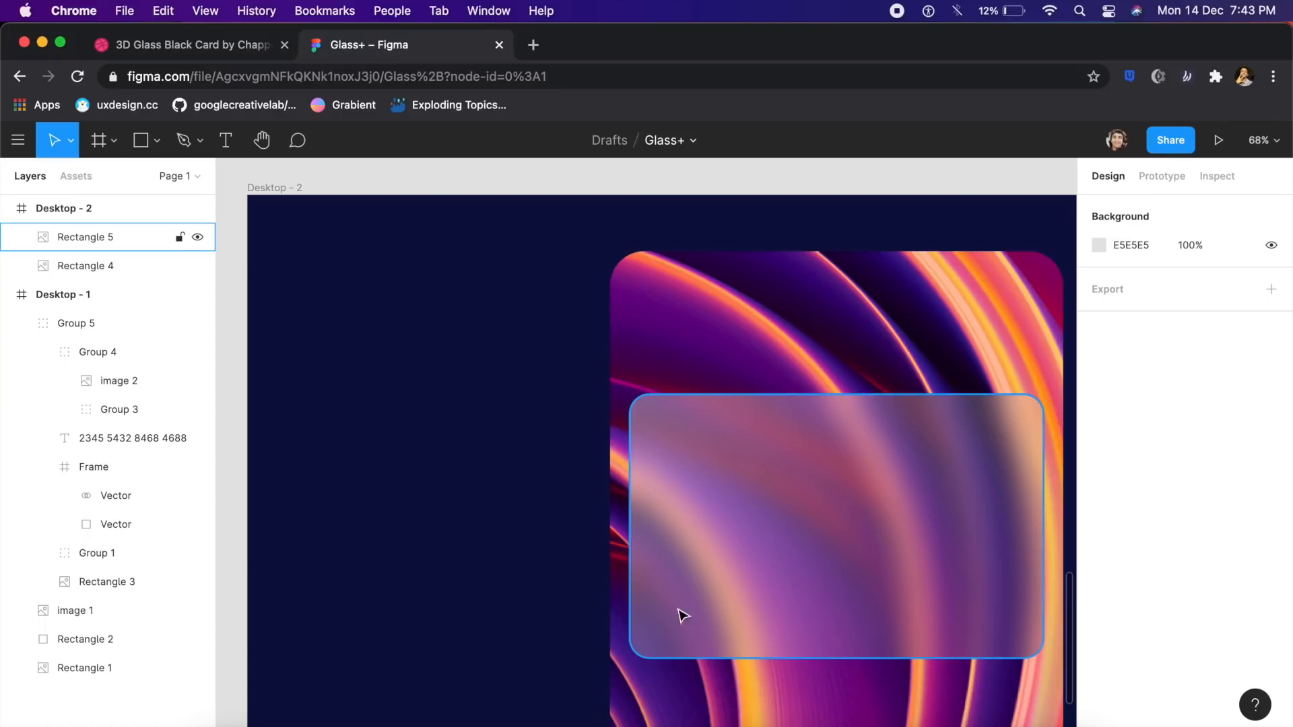
pyautogui.moveTo(760, 645)
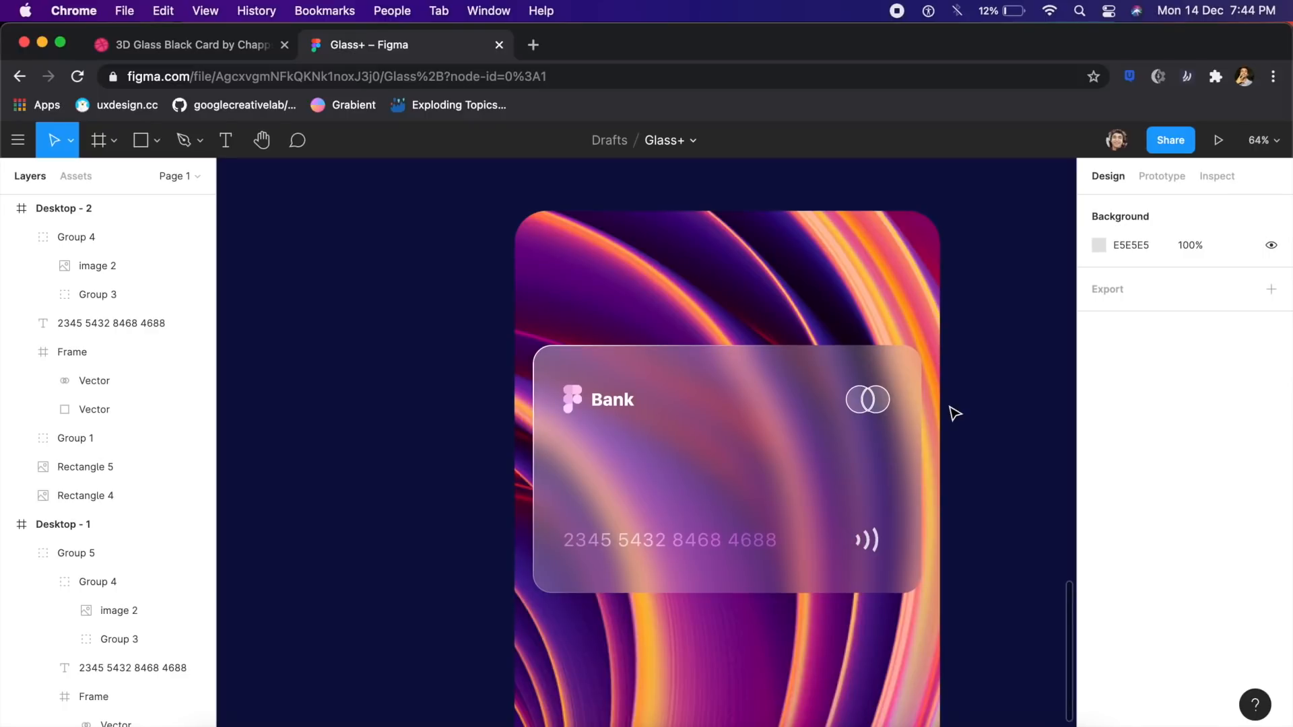
# - Move the card layers into Desktop - 2 and lower Rectangle 5's Image fill to 15%, Linear to 25%
pyautogui.click(83, 468)
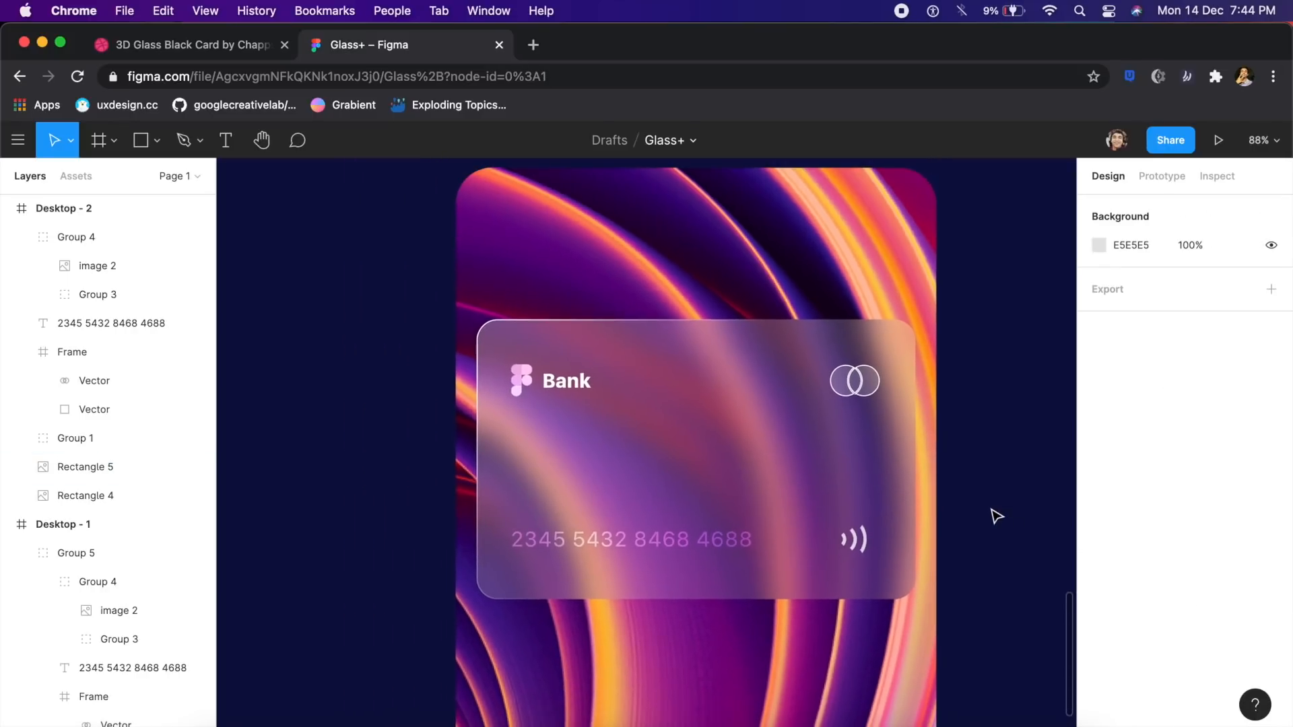
pyautogui.scroll(-3)
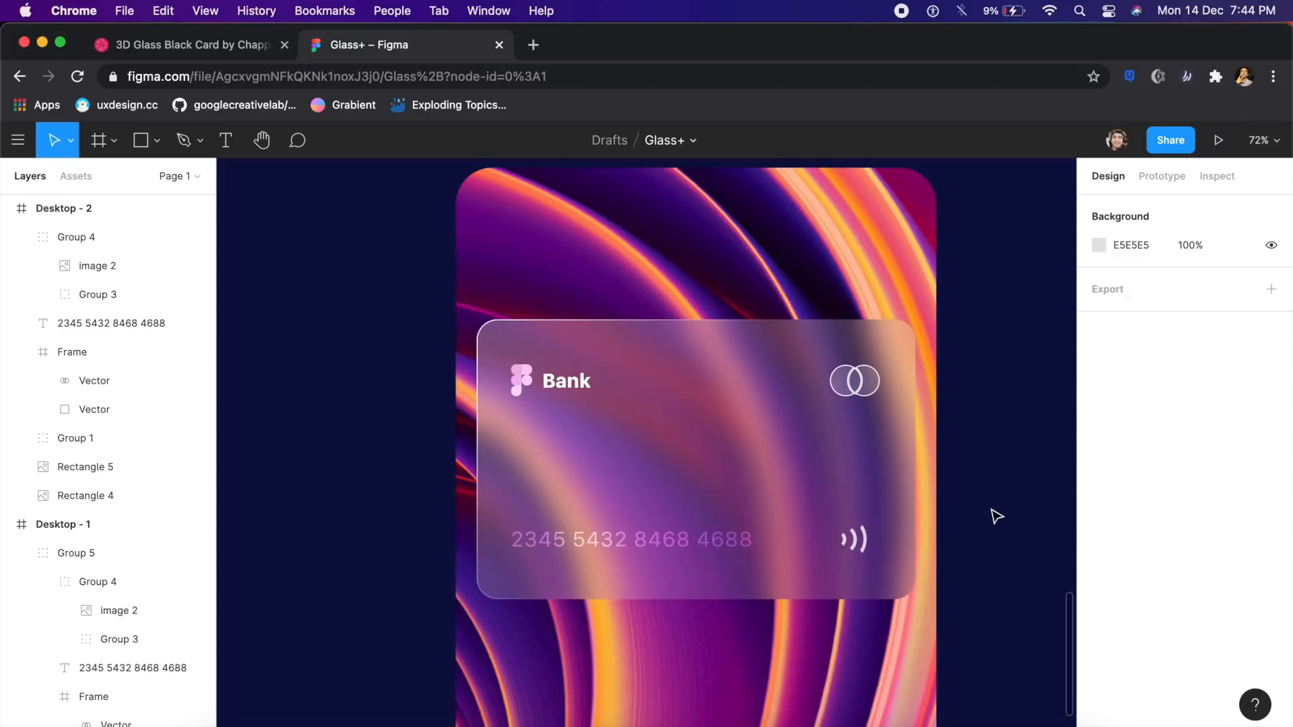
pyautogui.click(742, 428)
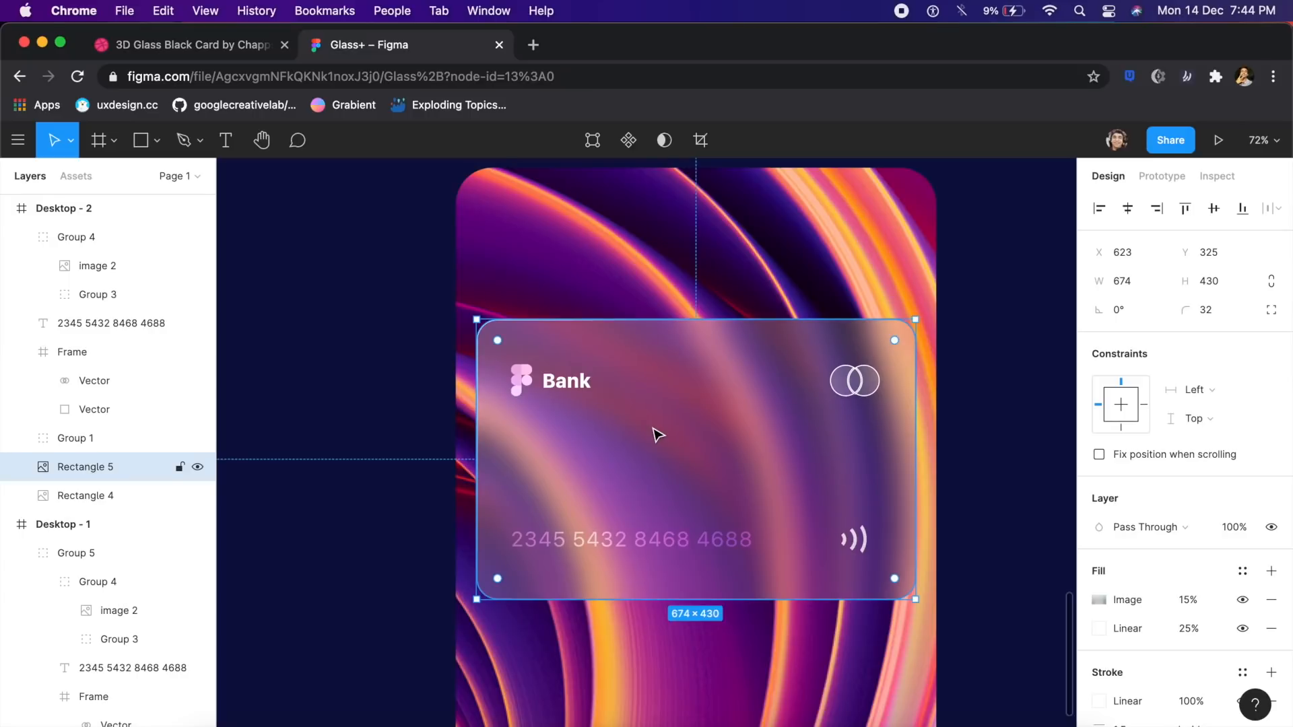
pyautogui.click(972, 482)
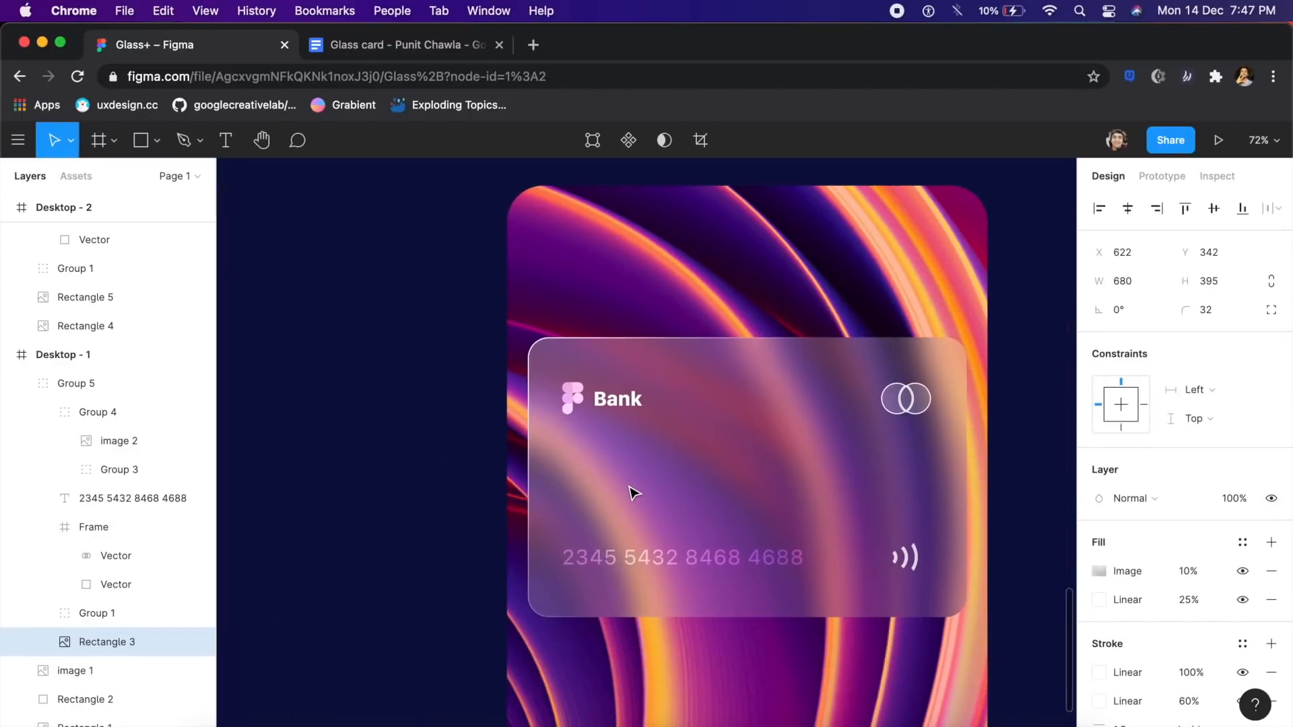
pyautogui.click(400, 435)
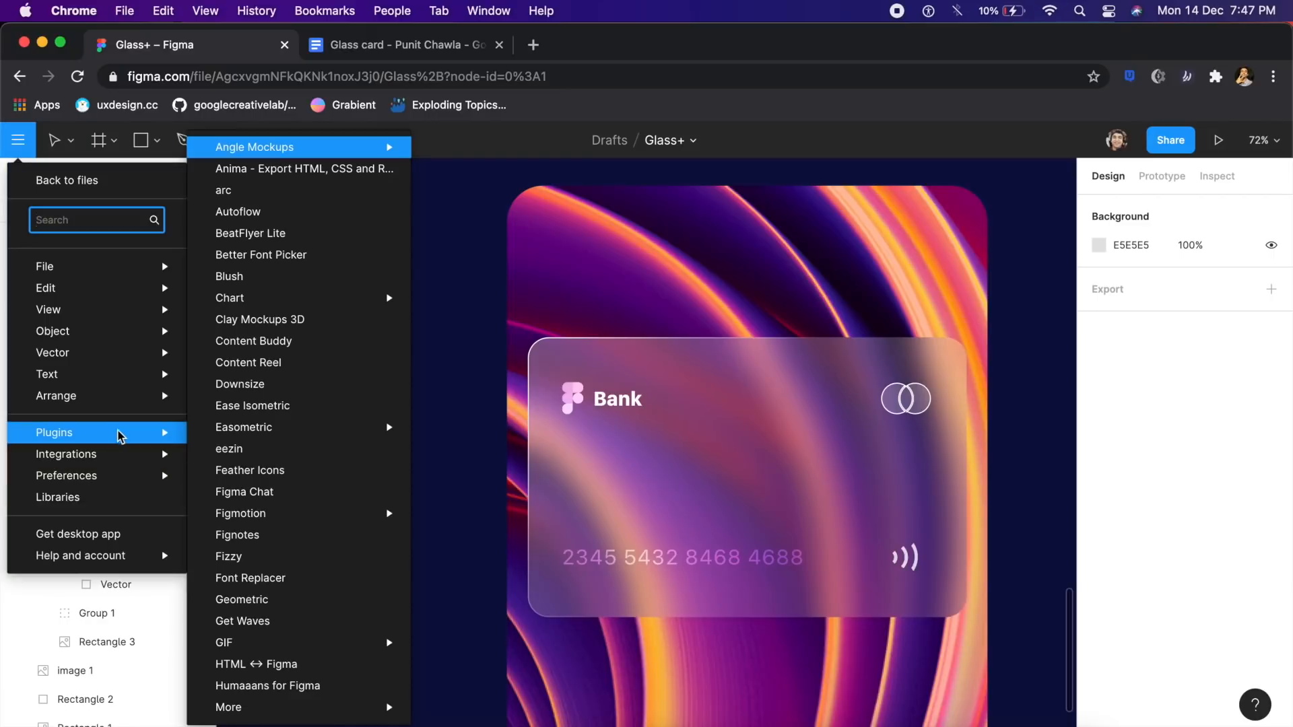
pyautogui.moveTo(296, 169)
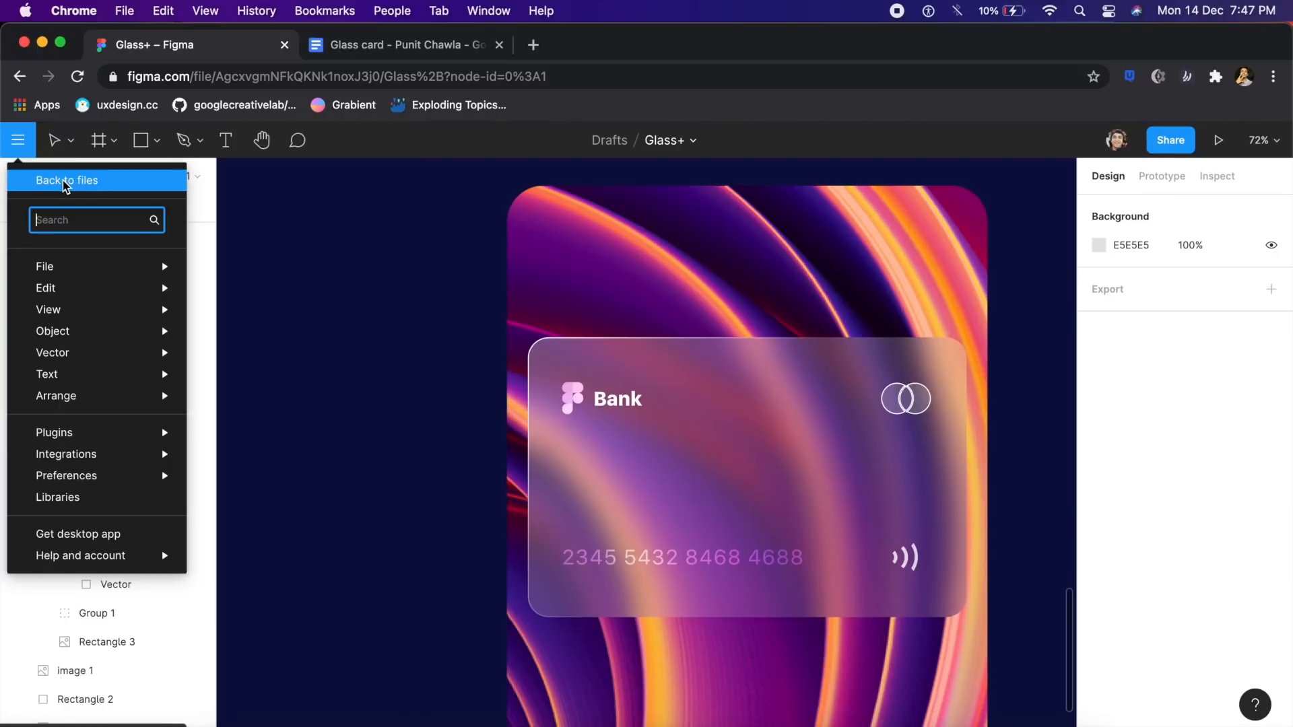
# - From the drafts overview, search Figma Community for 'anima' and filter to Plugins results
pyautogui.click(68, 179)
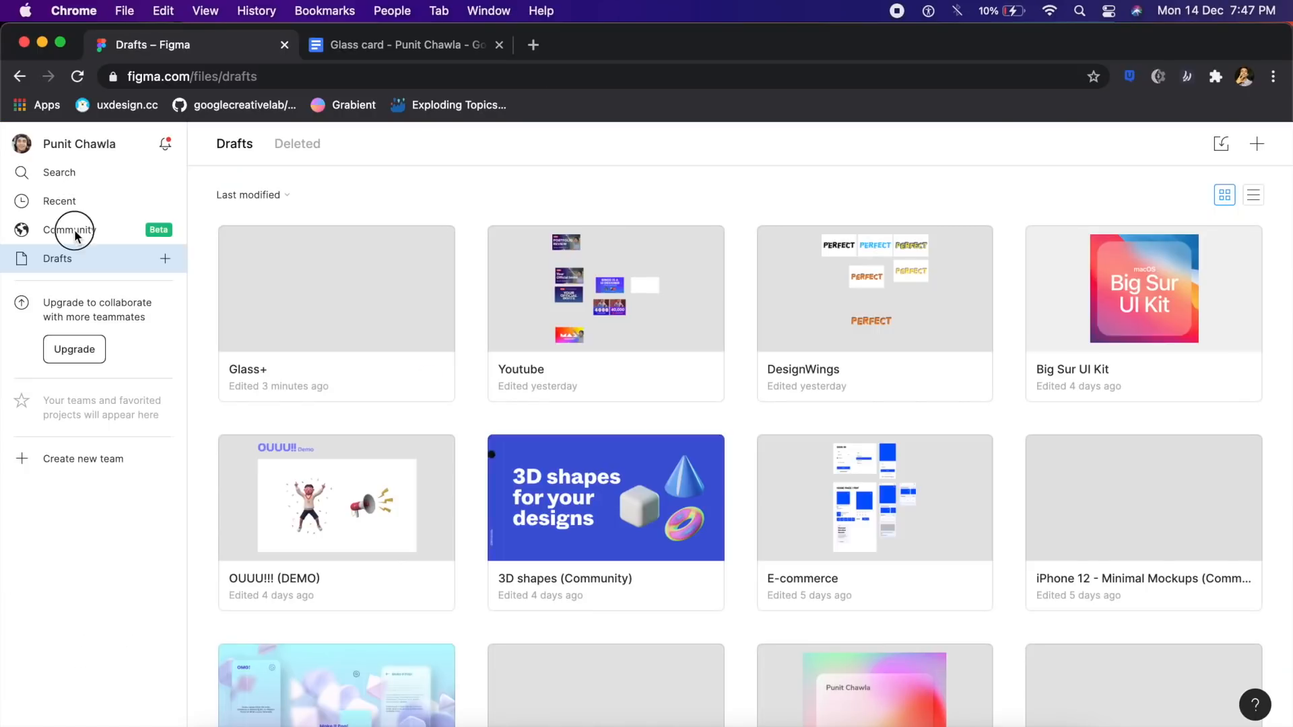
pyautogui.click(69, 229)
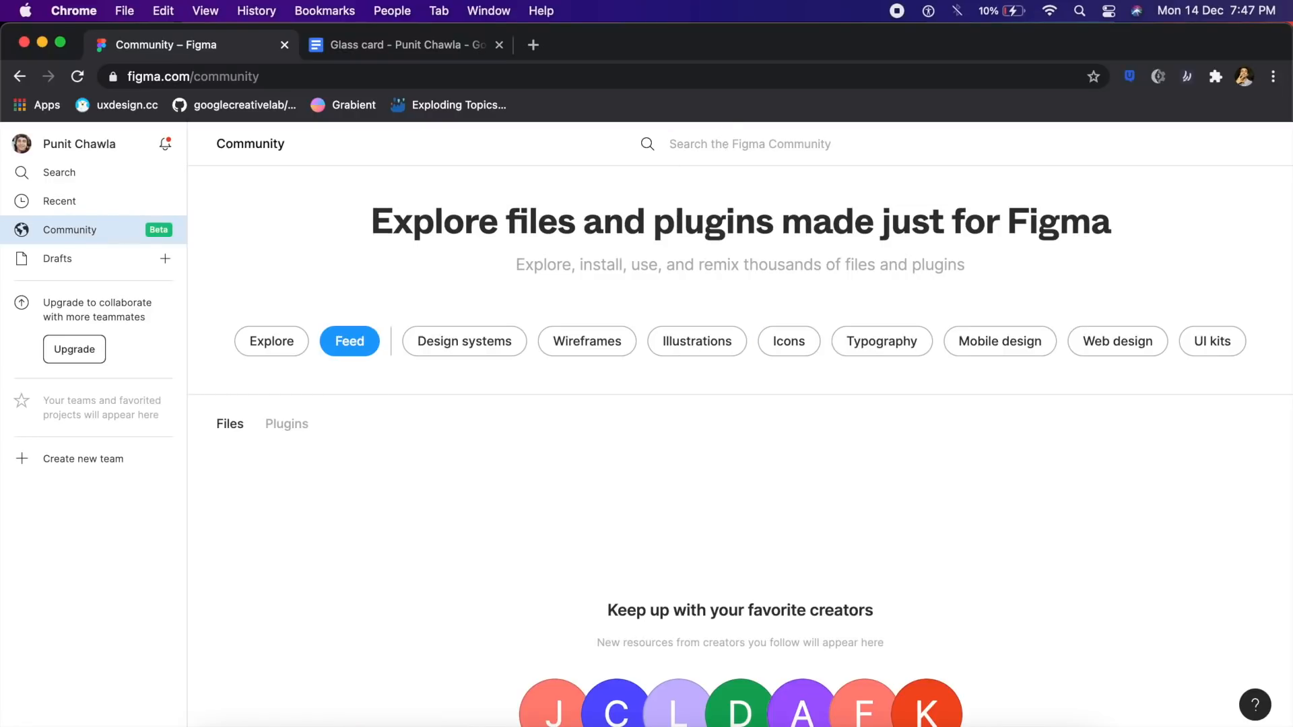
pyautogui.write('anima')
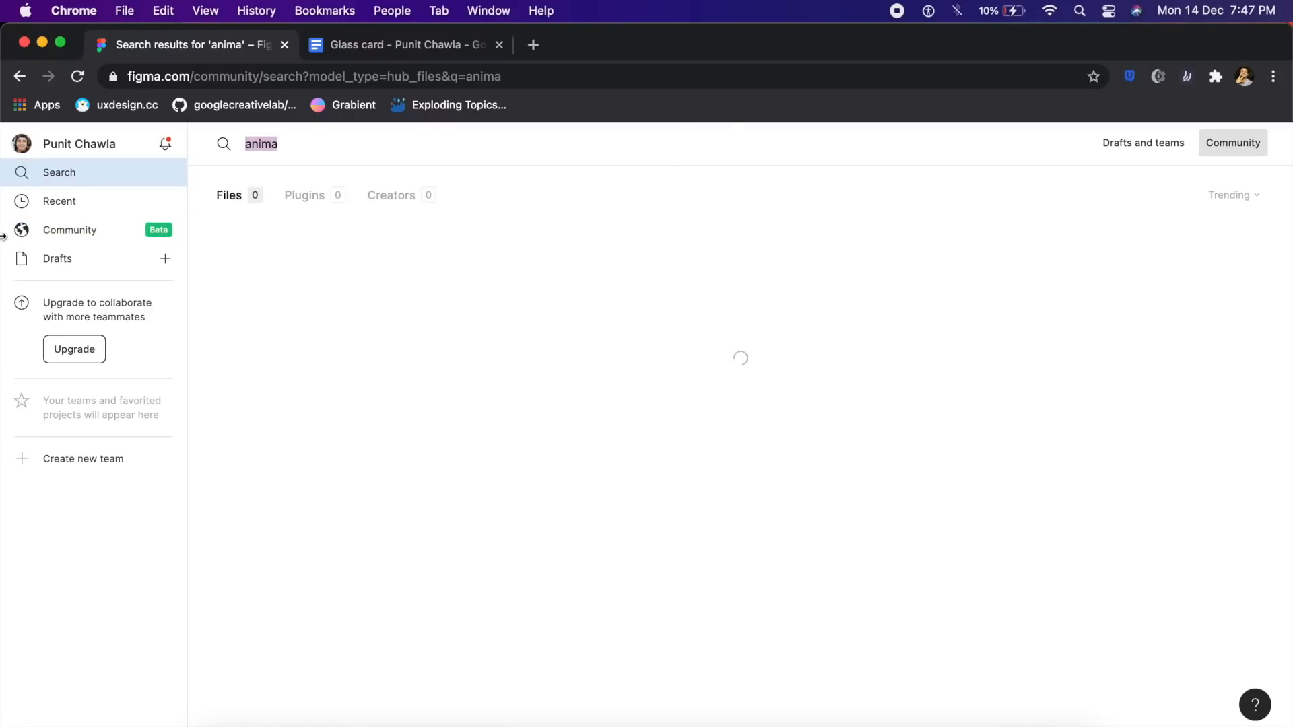
pyautogui.click(317, 195)
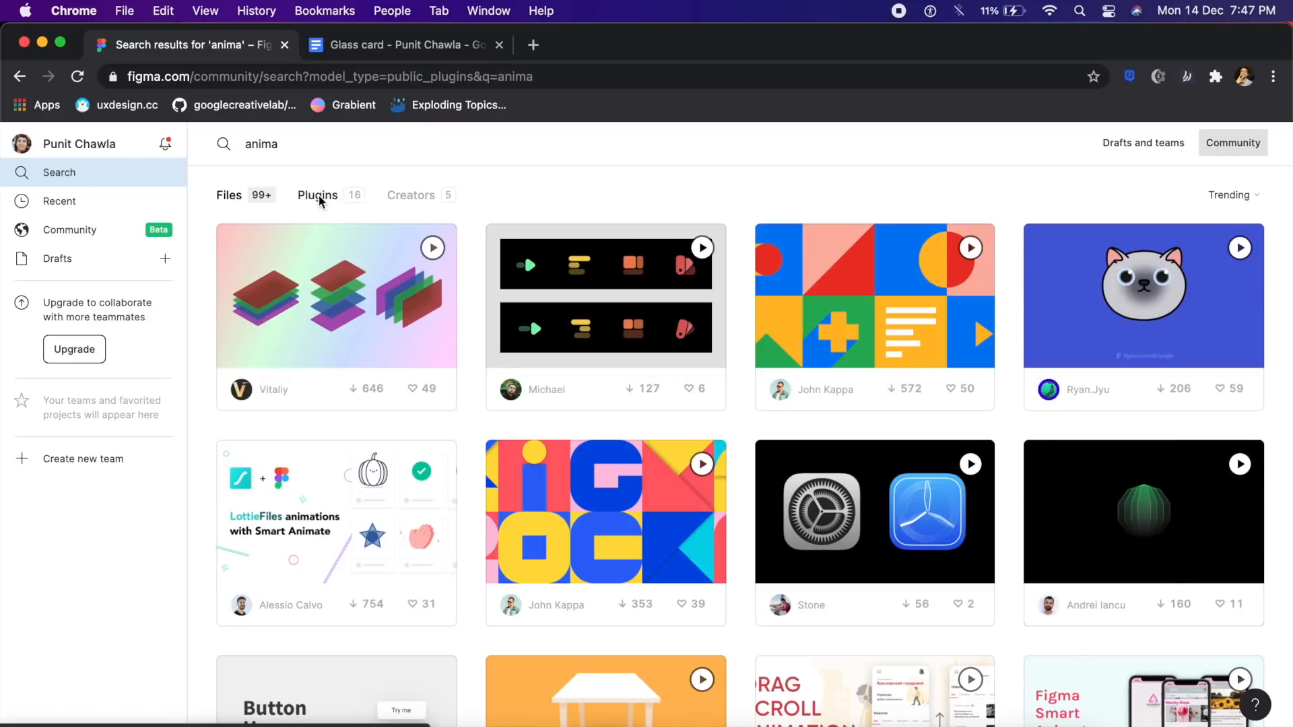
pyautogui.click(316, 196)
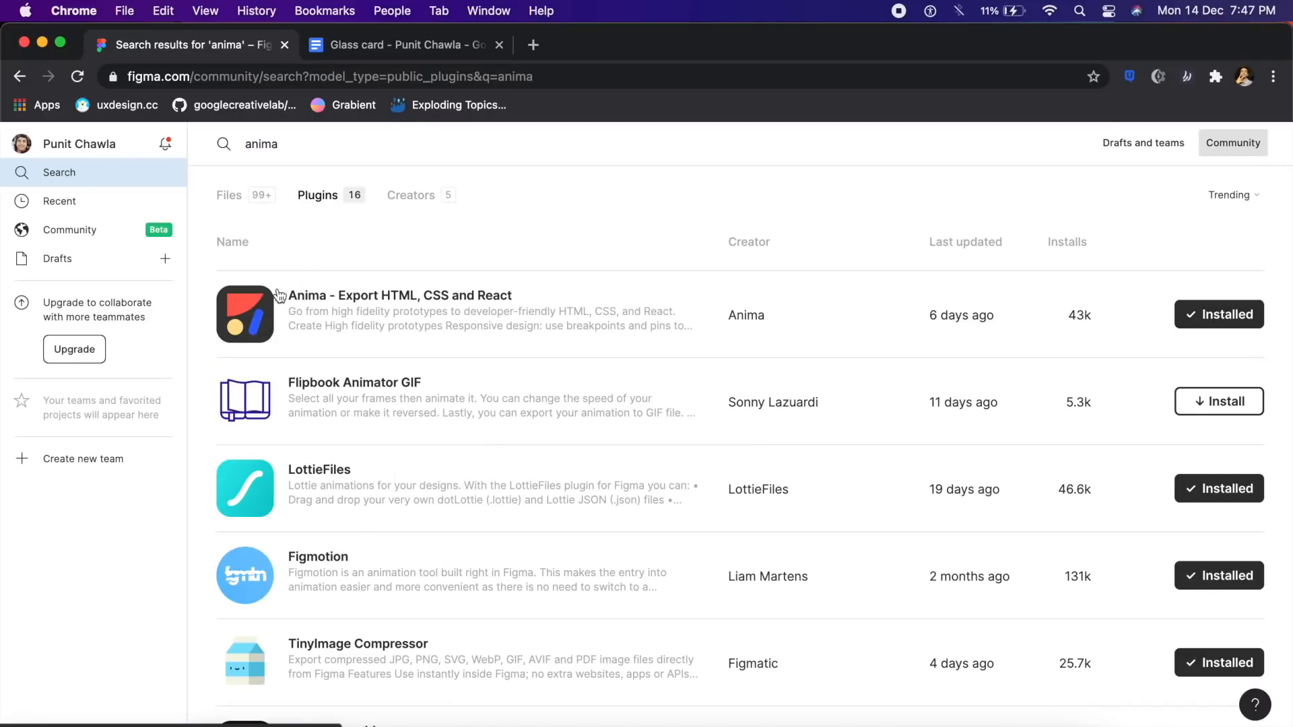
pyautogui.moveTo(241, 345)
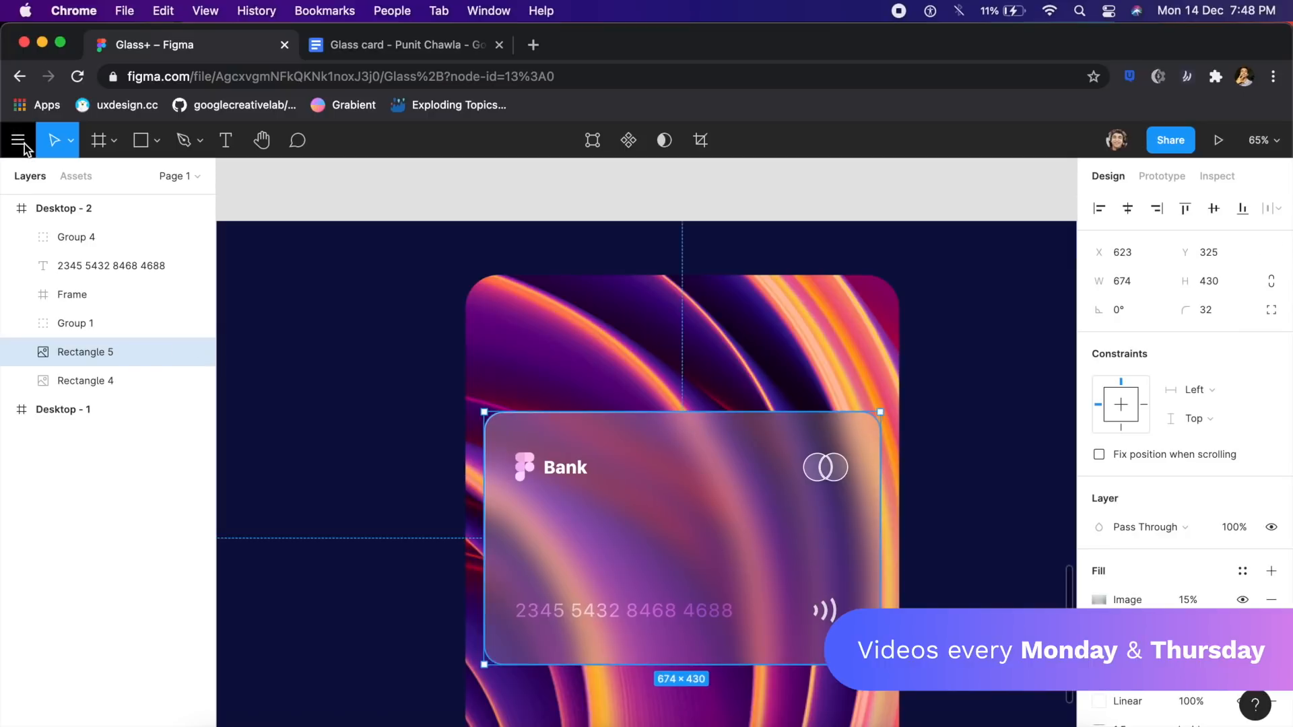
# - Launch the Anima plugin and create a new Personal project named Glassmorphism
pyautogui.click(17, 139)
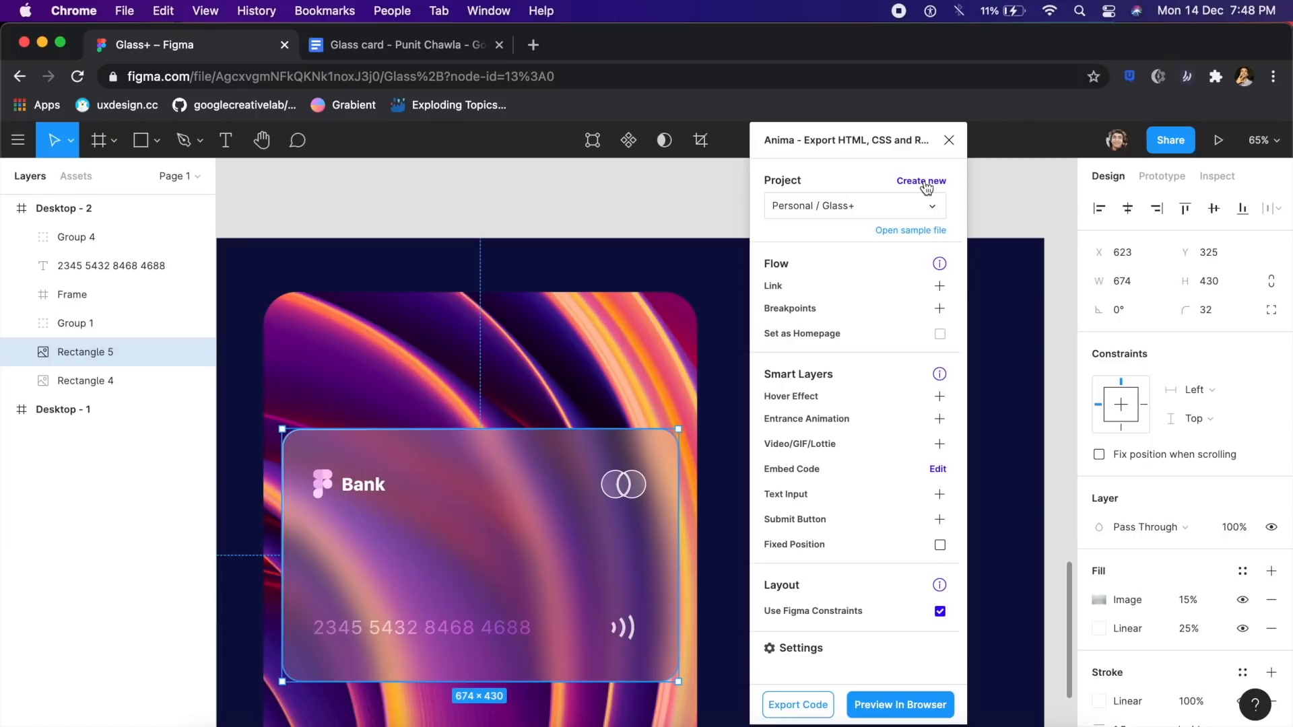
pyautogui.click(922, 181)
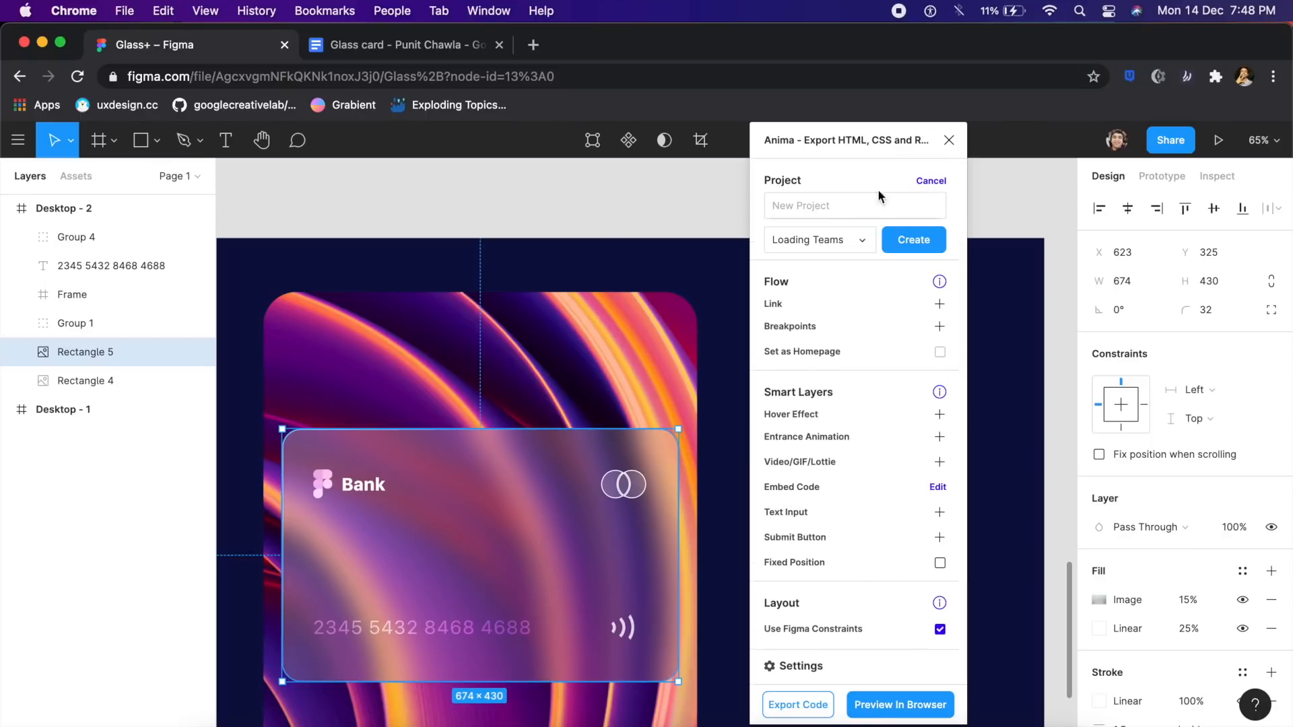
pyautogui.write('Glassmorph')
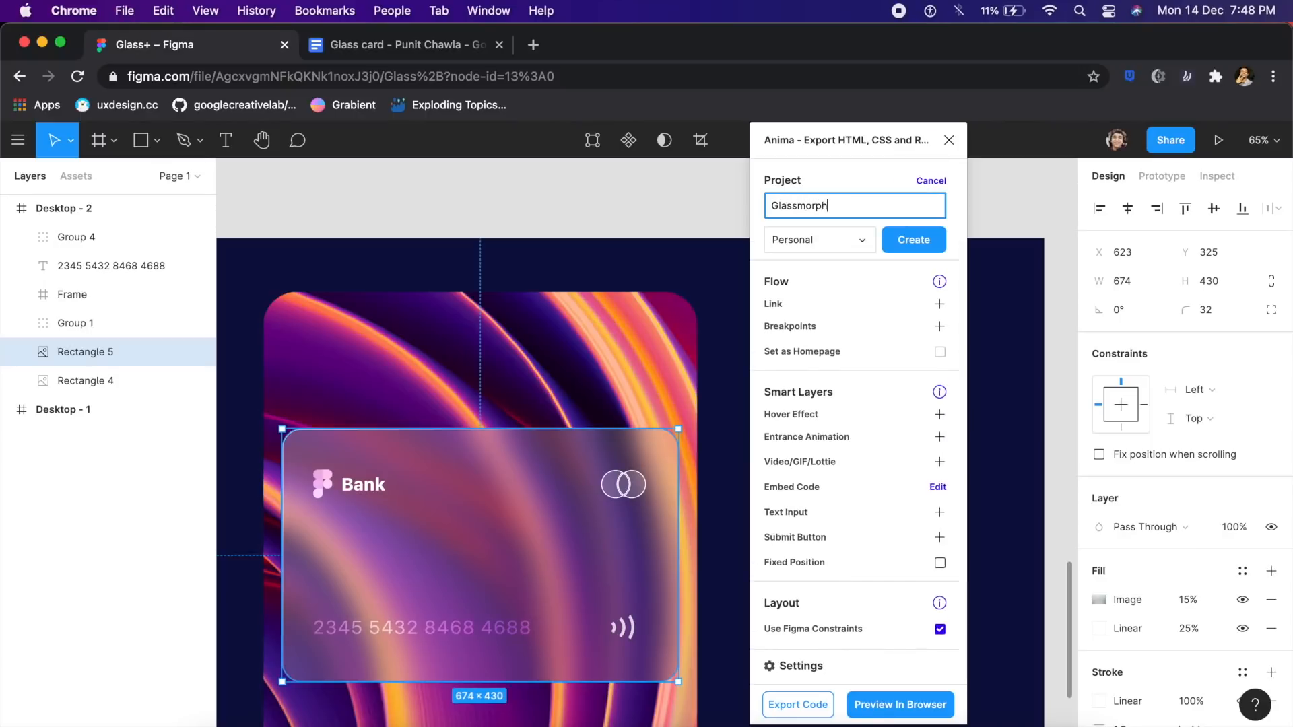
pyautogui.click(914, 240)
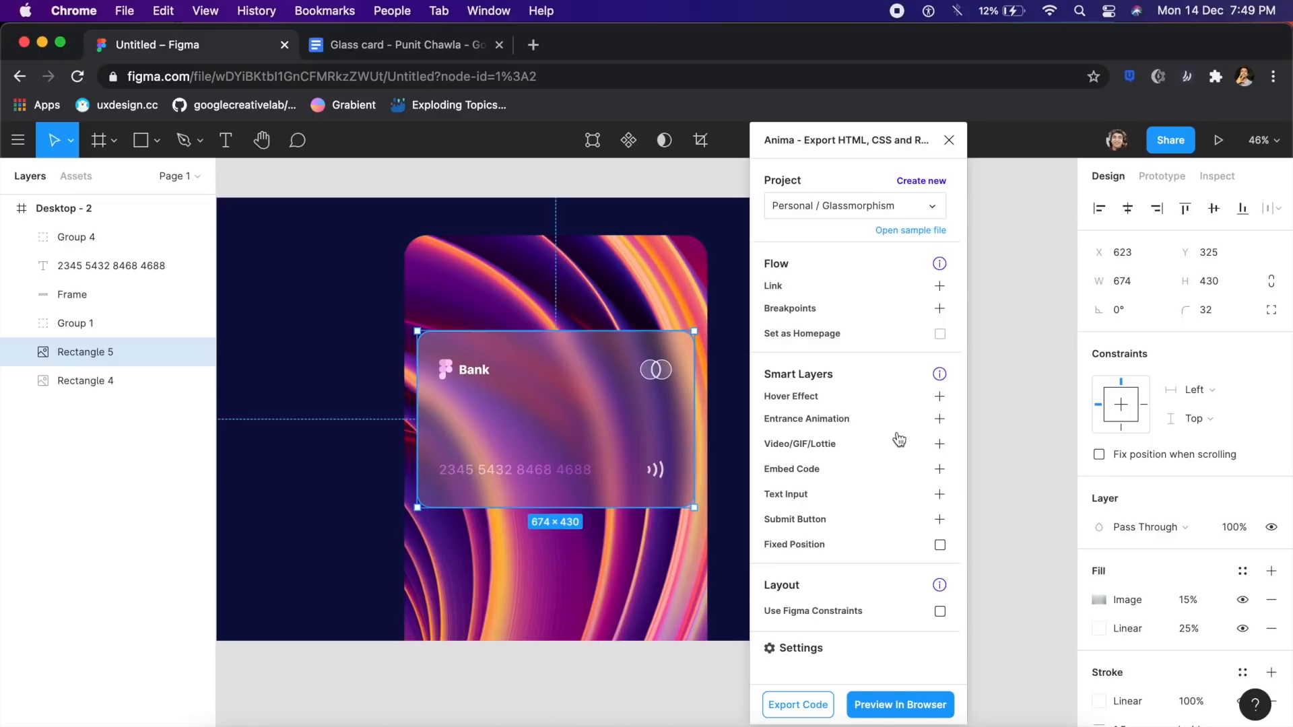
pyautogui.moveTo(940, 469)
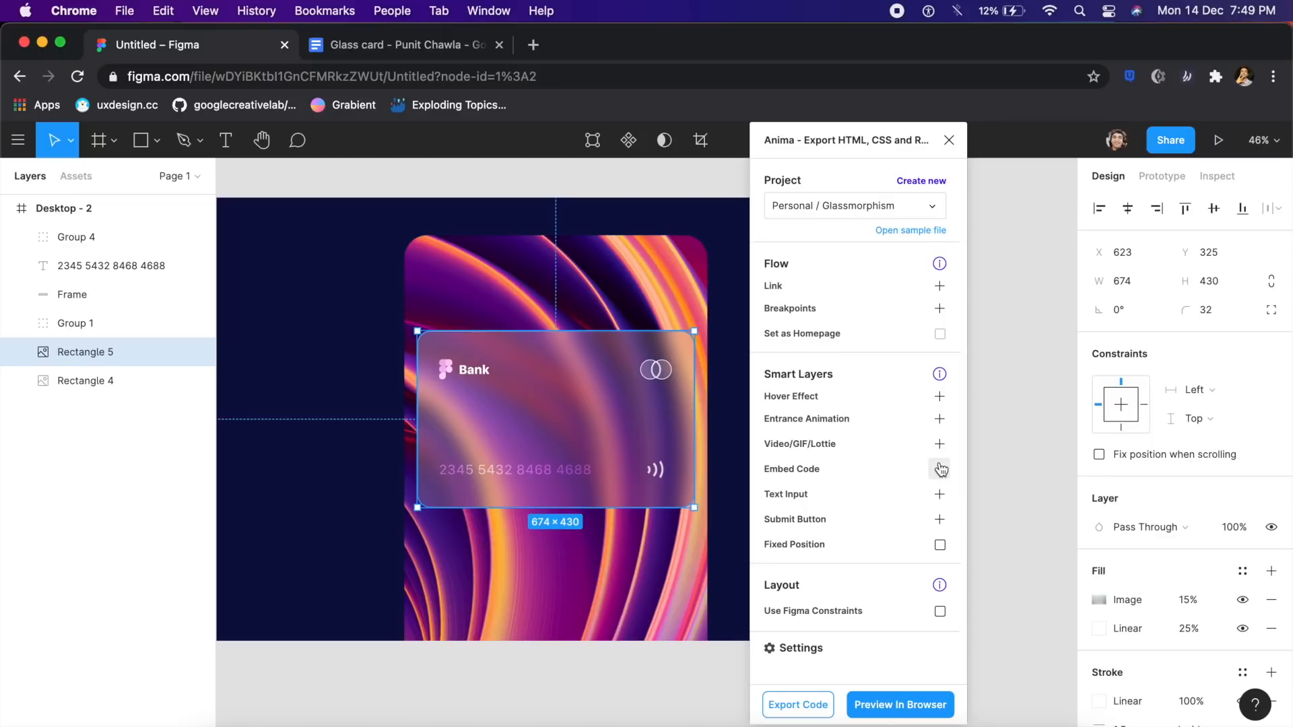
pyautogui.moveTo(952, 472)
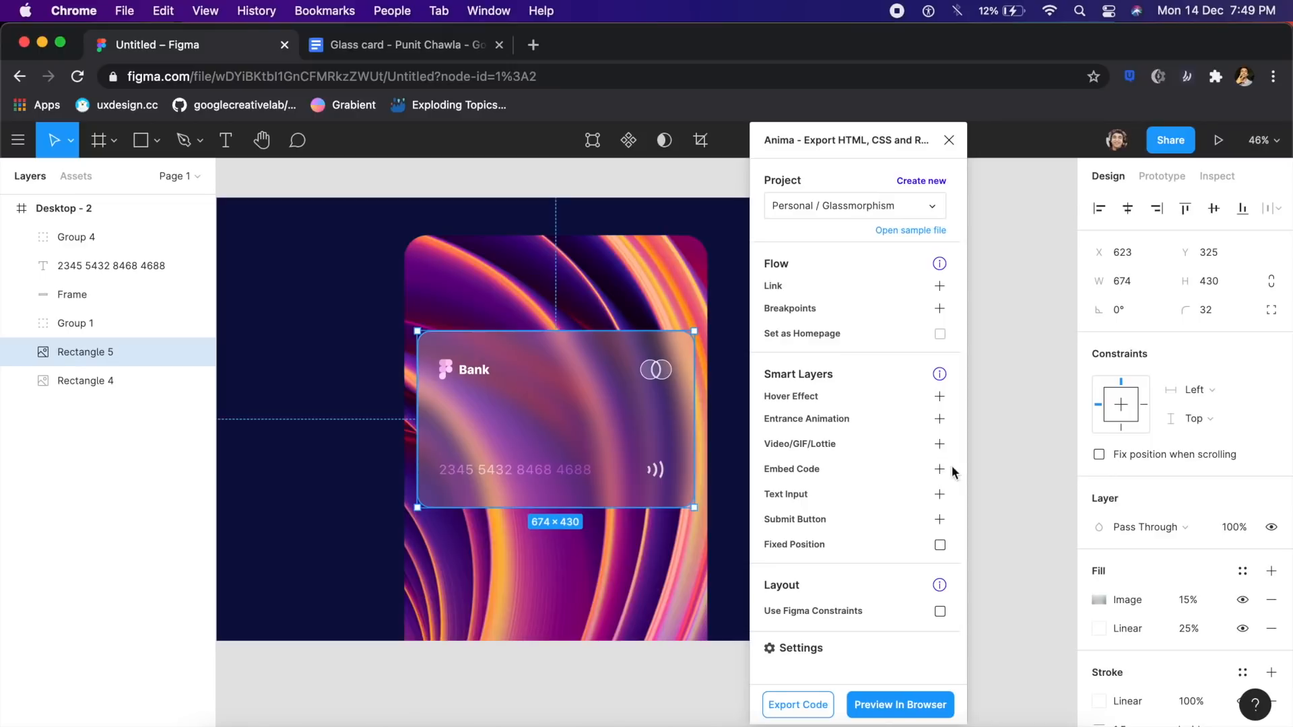
pyautogui.moveTo(939, 468)
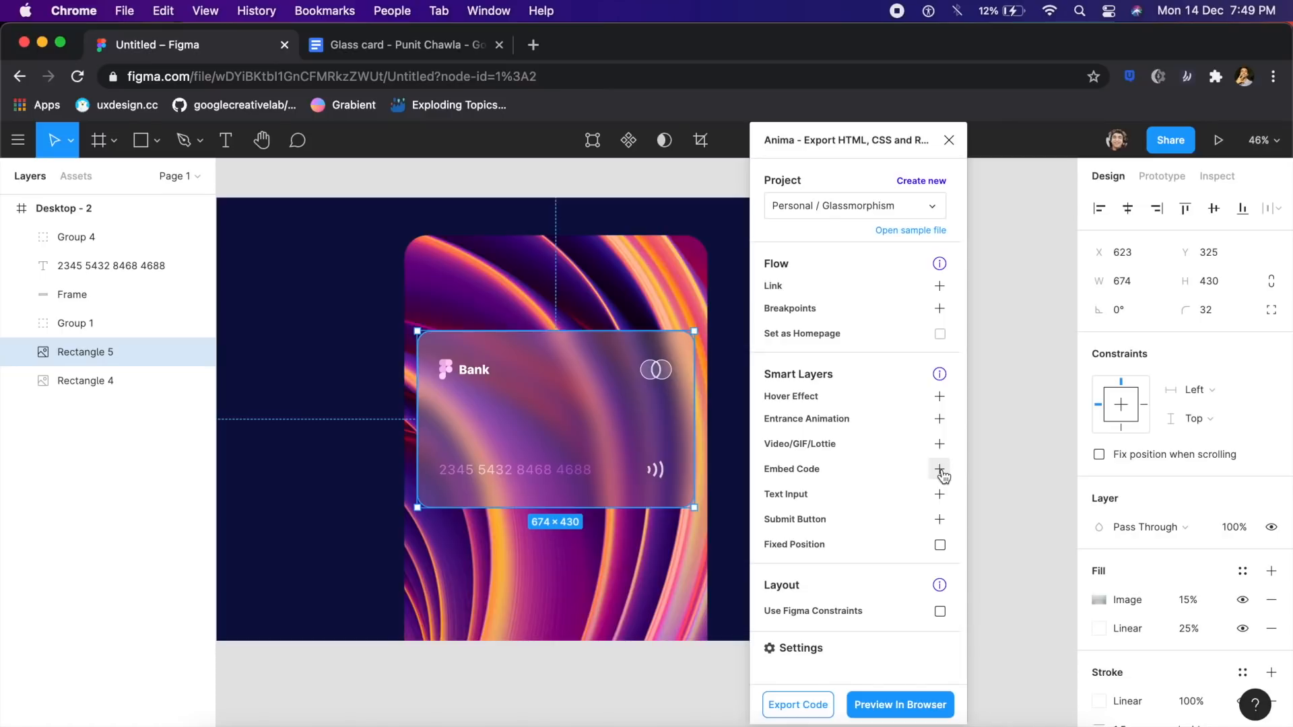
# - Add Embed Code to the card in Anima and bring up the Google Doc with the card code
pyautogui.click(939, 469)
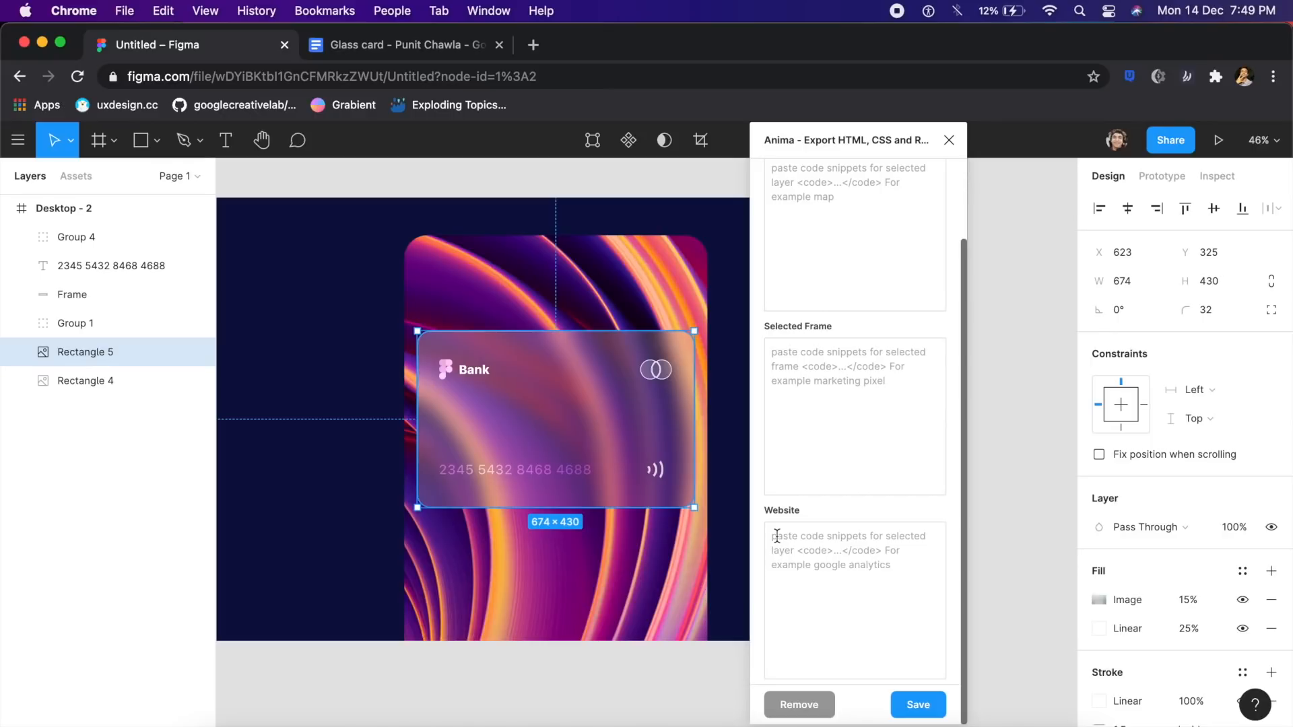
pyautogui.moveTo(822, 517)
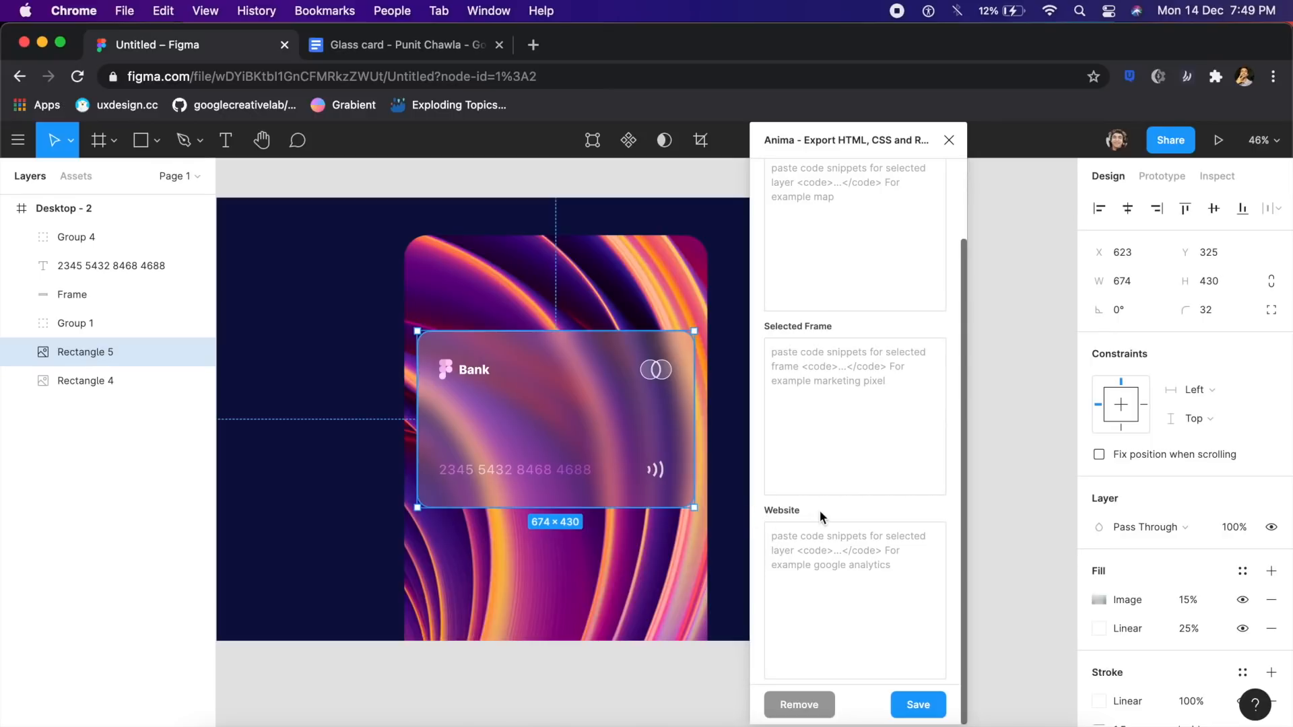
pyautogui.click(404, 44)
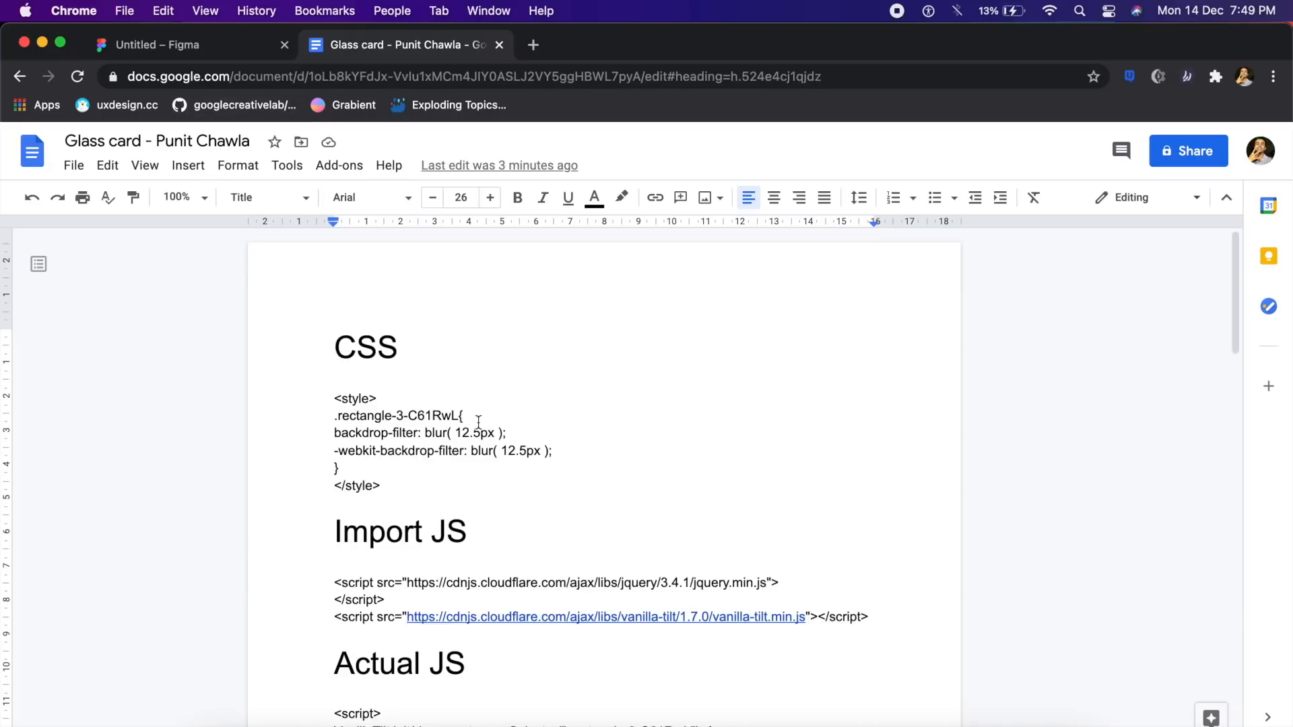
# - Copy the backdrop-filter blur <style> block from the Google Doc and return to Figma
pyautogui.click(466, 663)
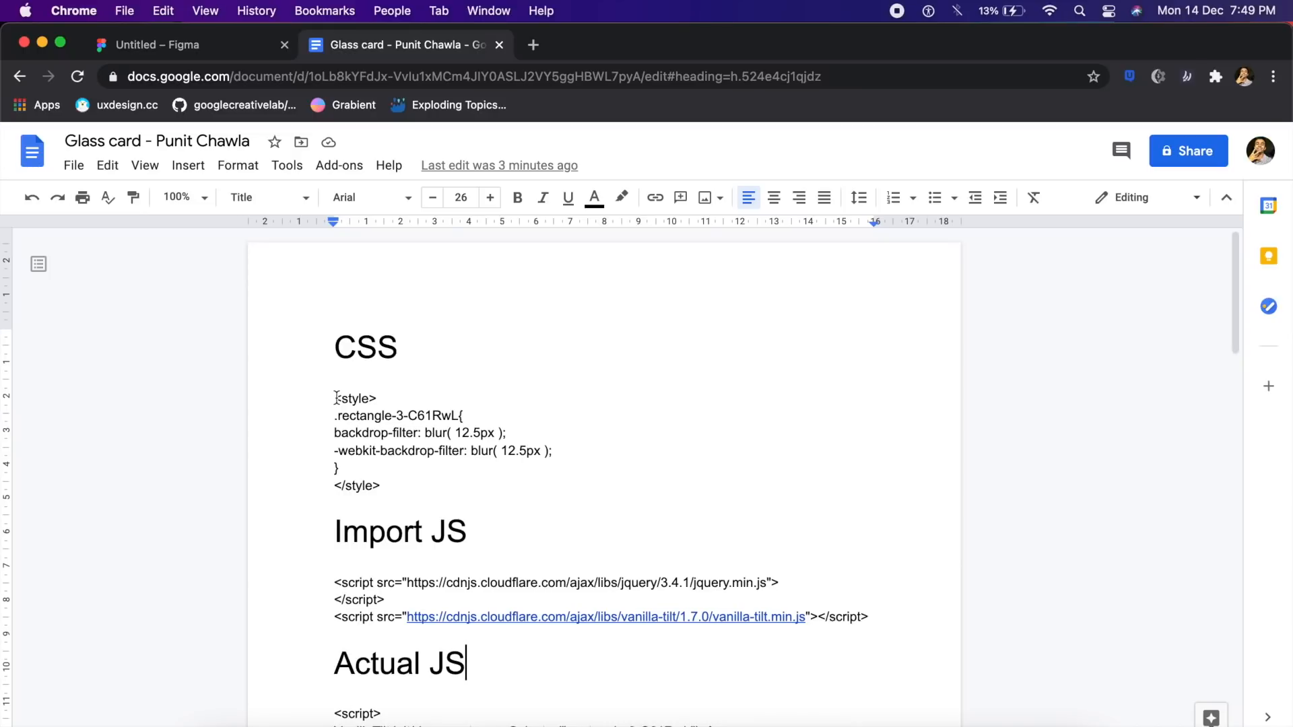
pyautogui.click(335, 399)
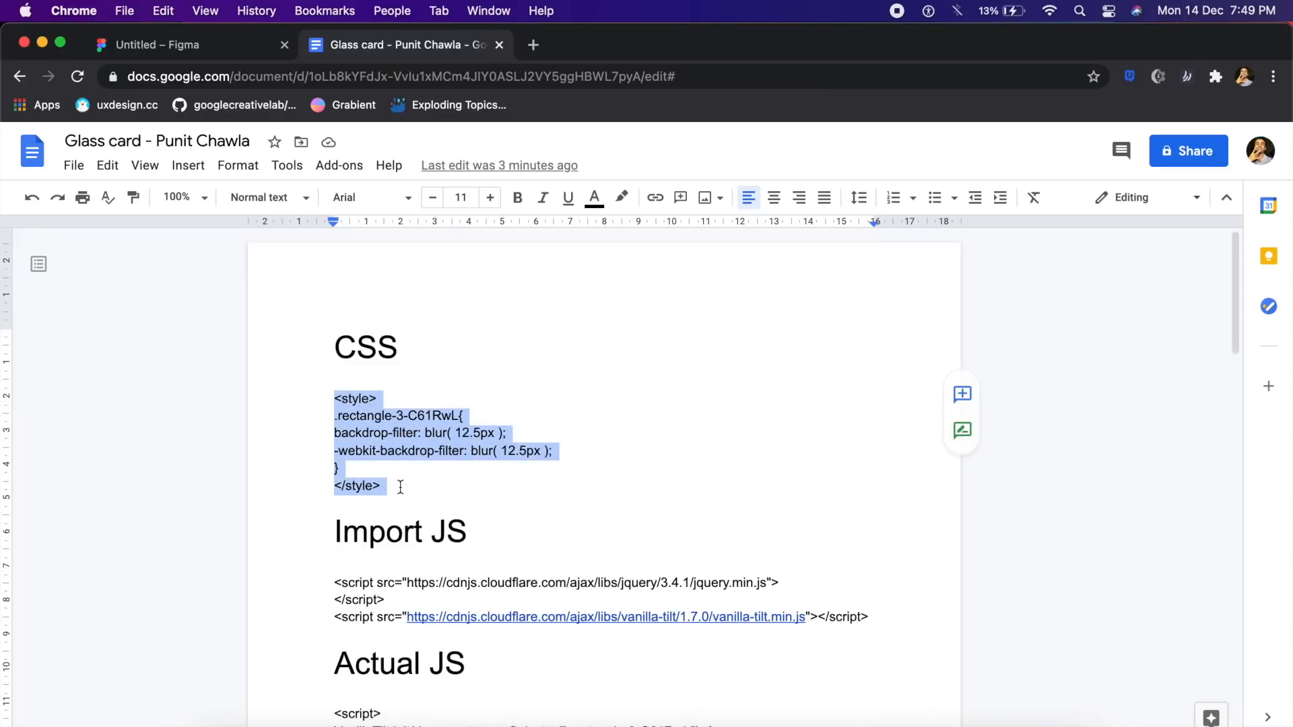
pyautogui.click(174, 45)
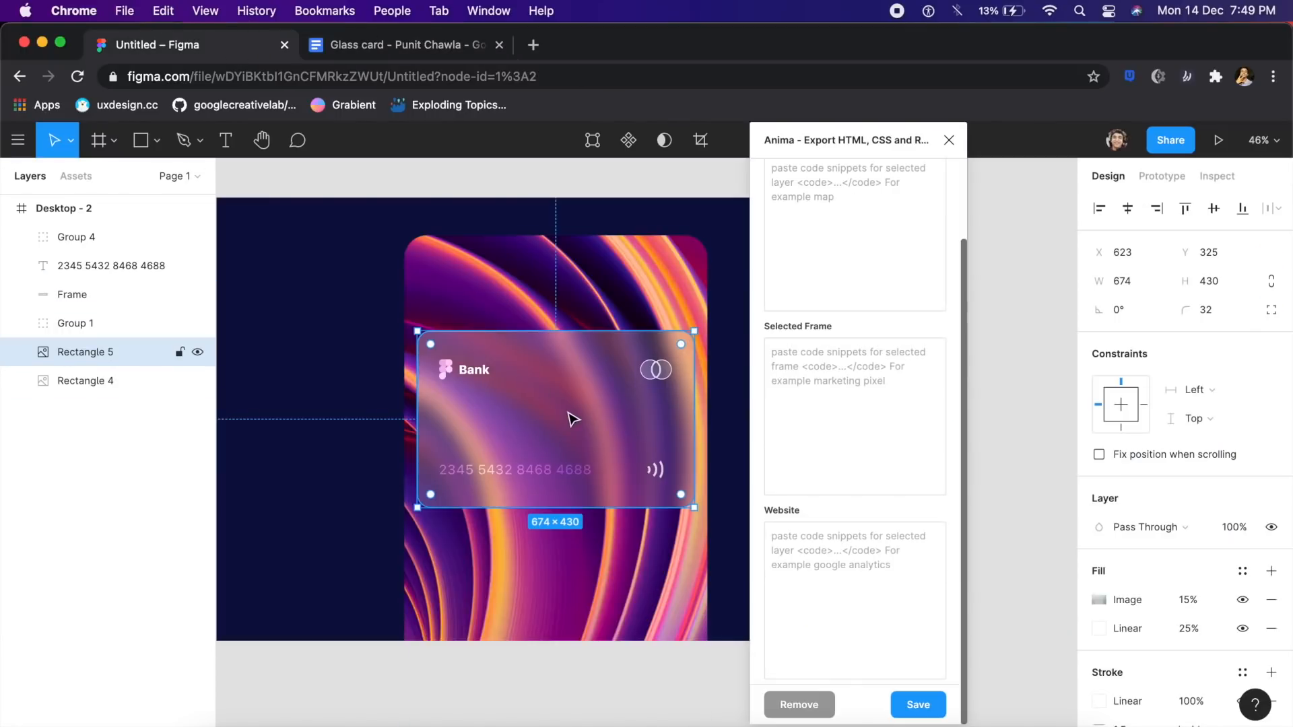
pyautogui.click(404, 44)
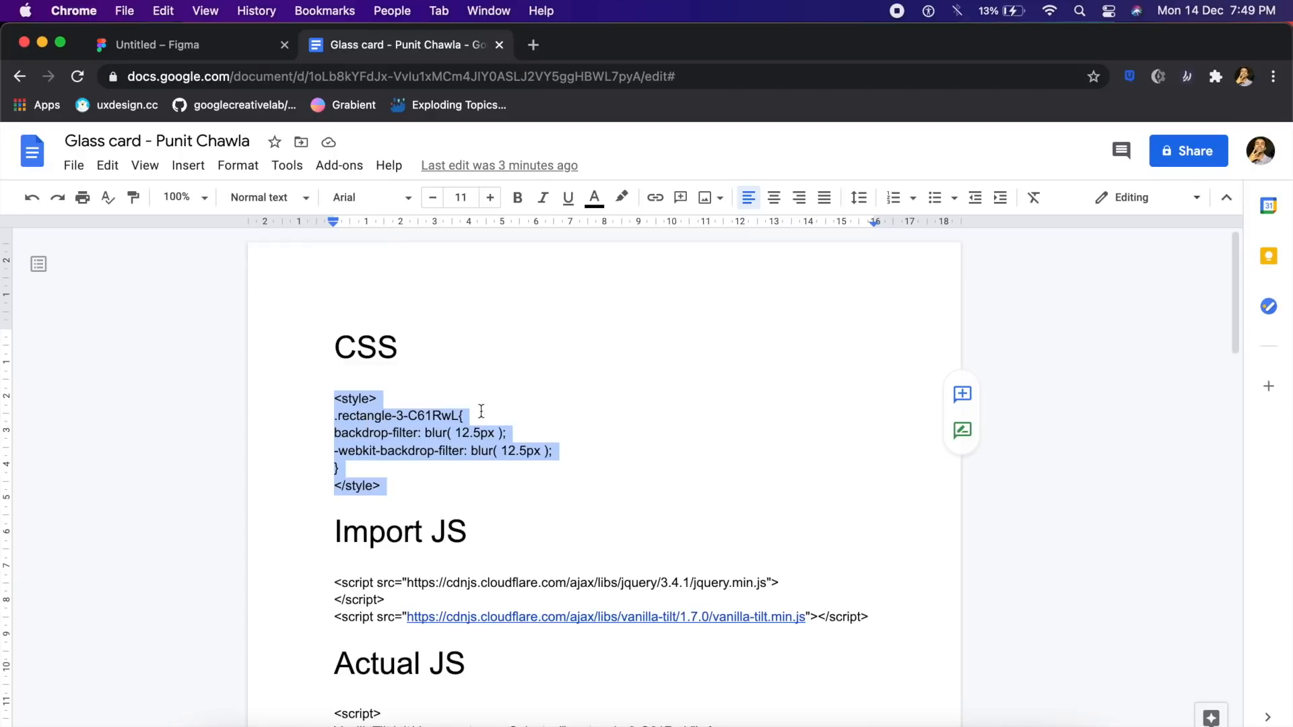
pyautogui.click(466, 432)
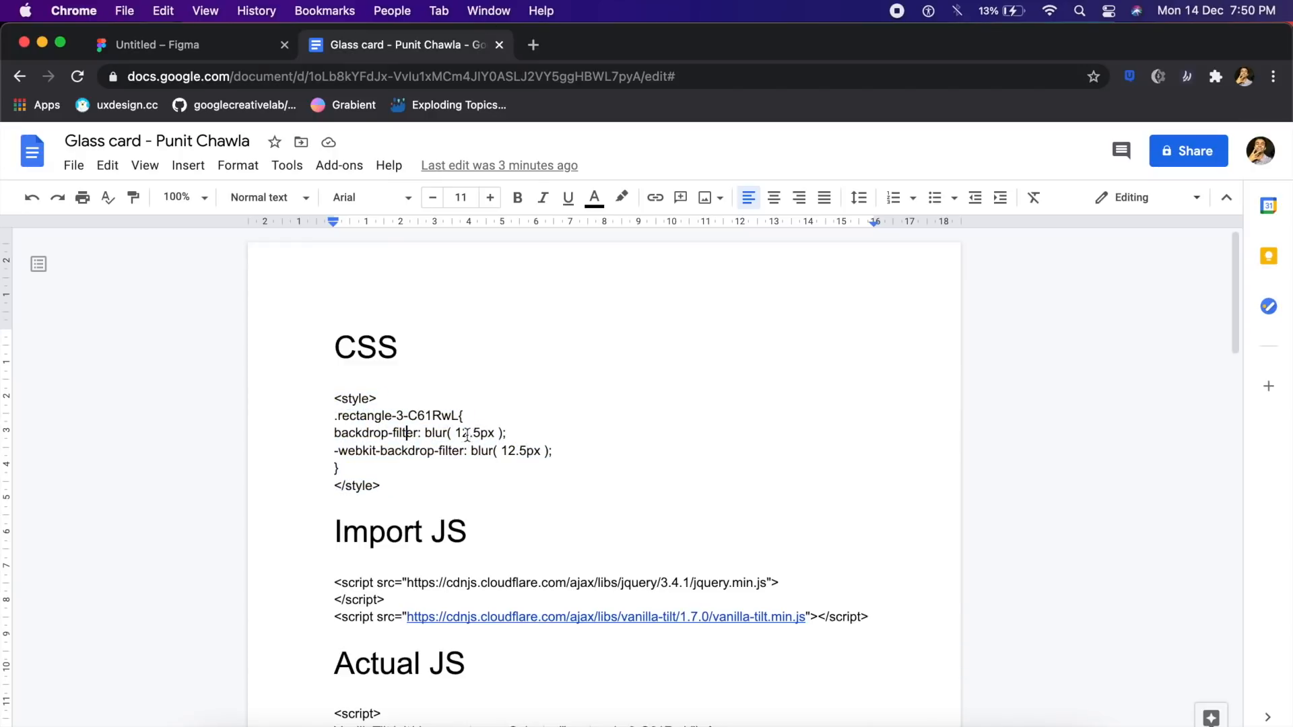
pyautogui.doubleClick(473, 433)
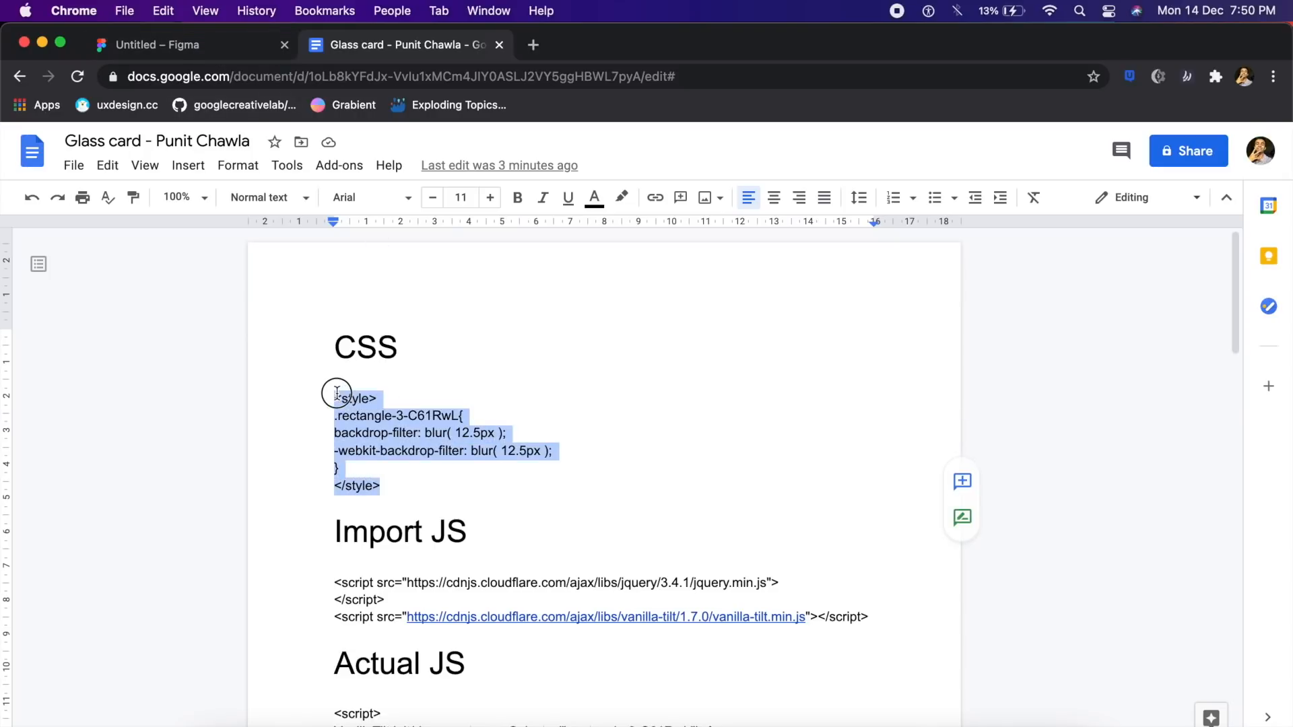
pyautogui.click(190, 45)
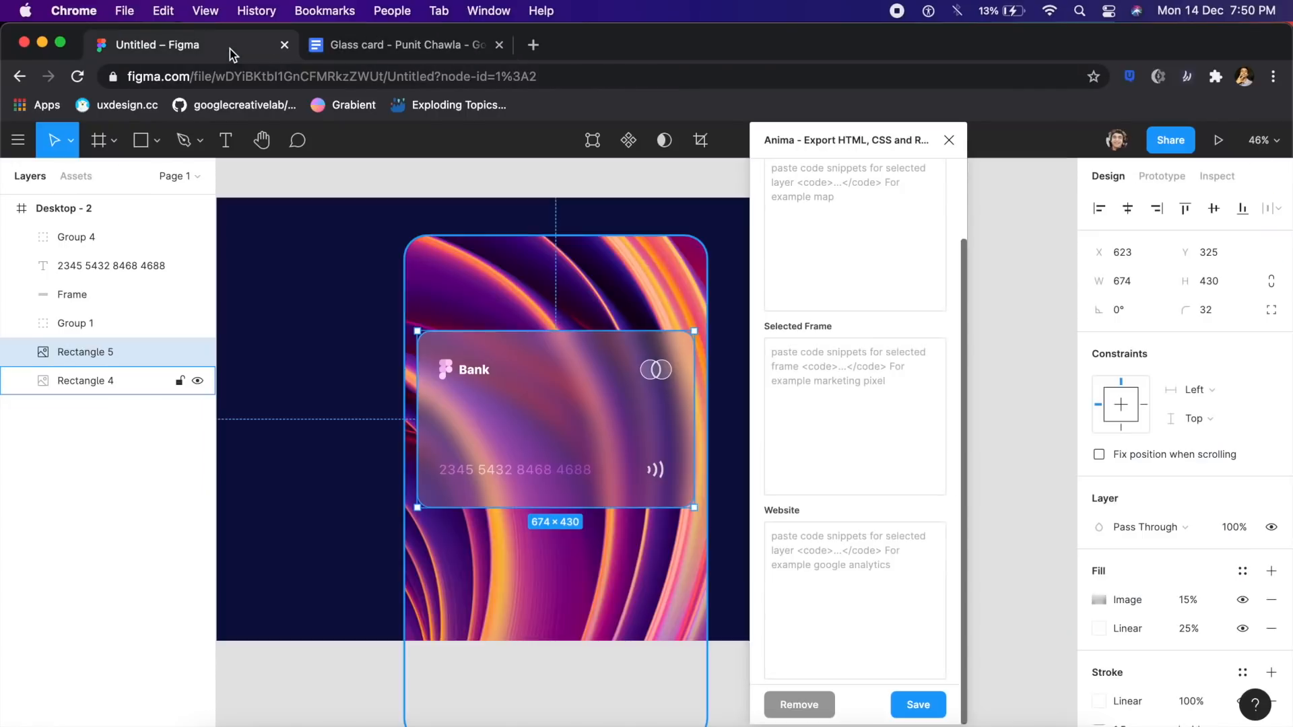
# - Paste the blur style block into Anima's Website code box and return to the Google Doc
pyautogui.click(854, 600)
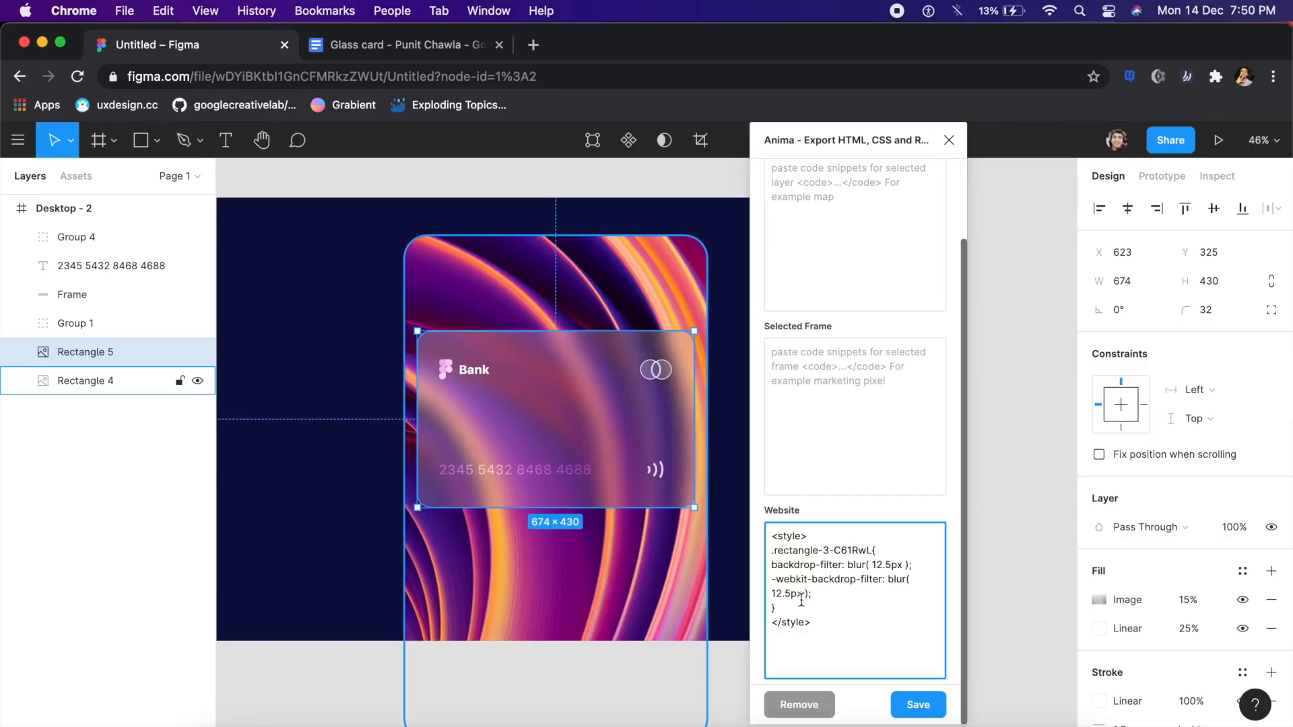
pyautogui.click(404, 44)
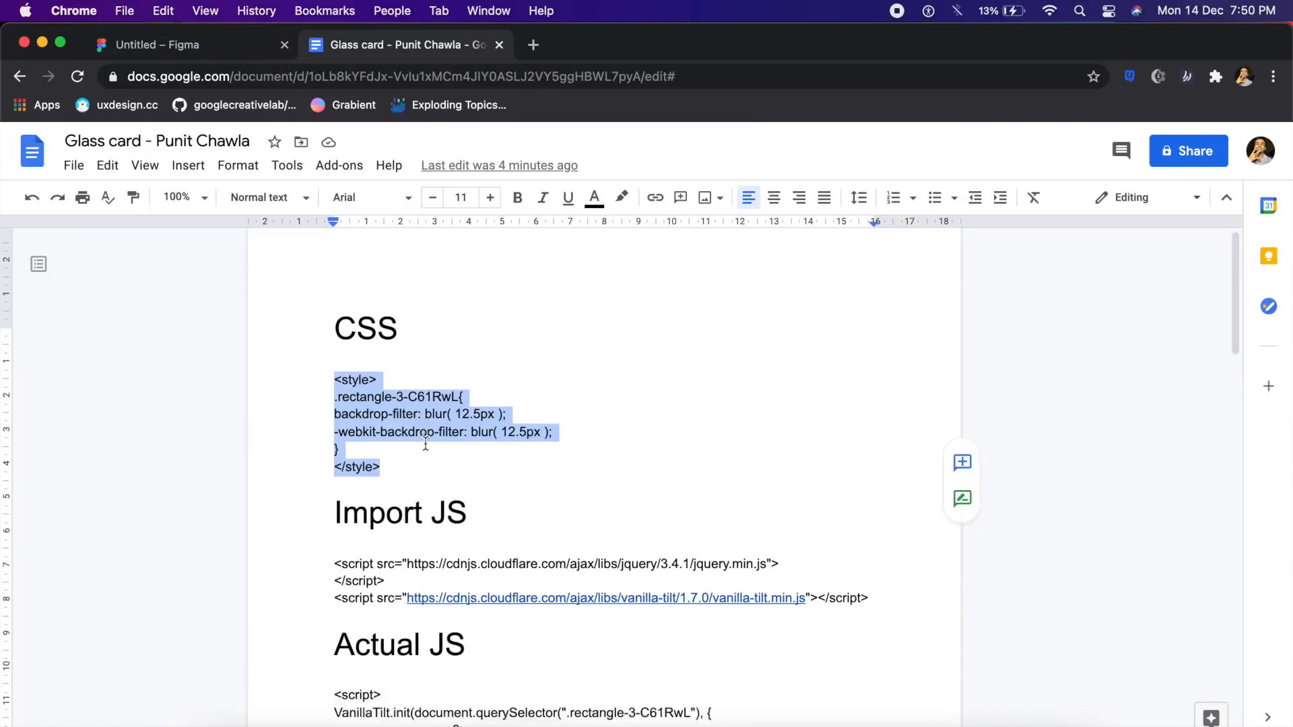
# - Copy the jQuery and vanilla-tilt import scripts and paste them into Anima's Website box
pyautogui.scroll(-3)
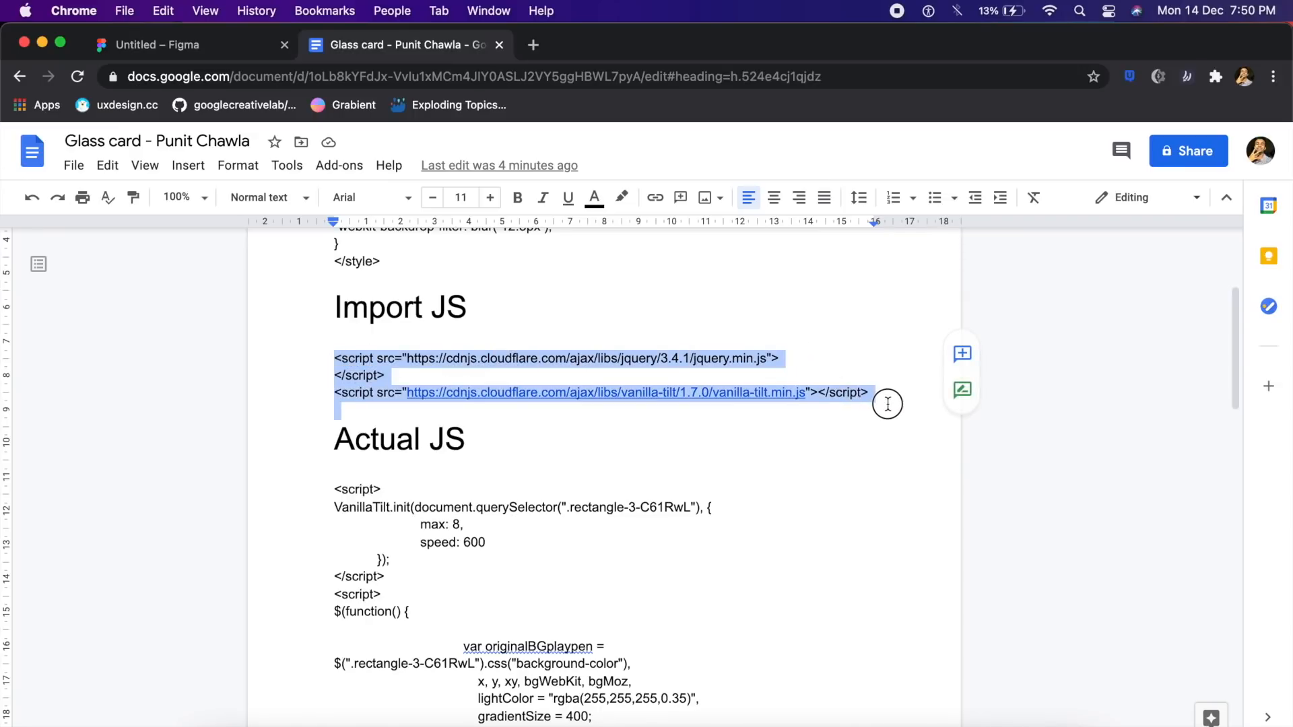
pyautogui.click(190, 45)
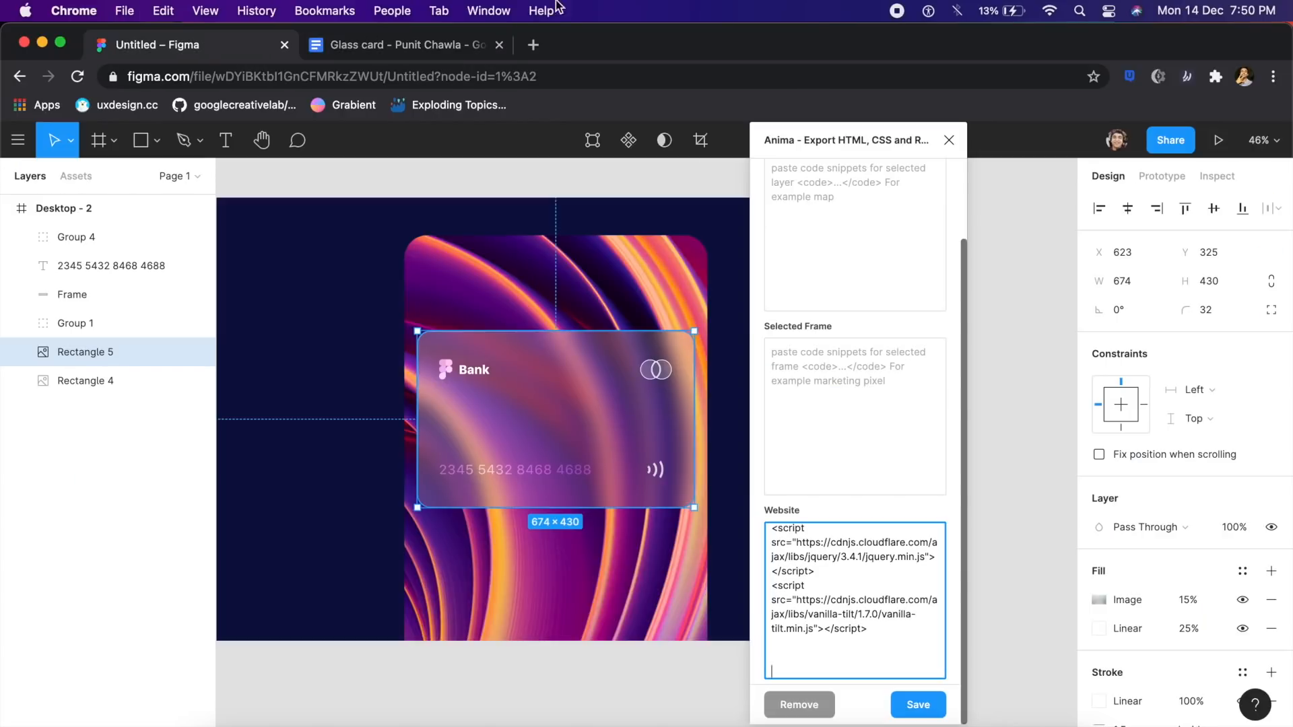
# - Copy the whole Actual JS script block through </script> and return to Figma
pyautogui.click(404, 44)
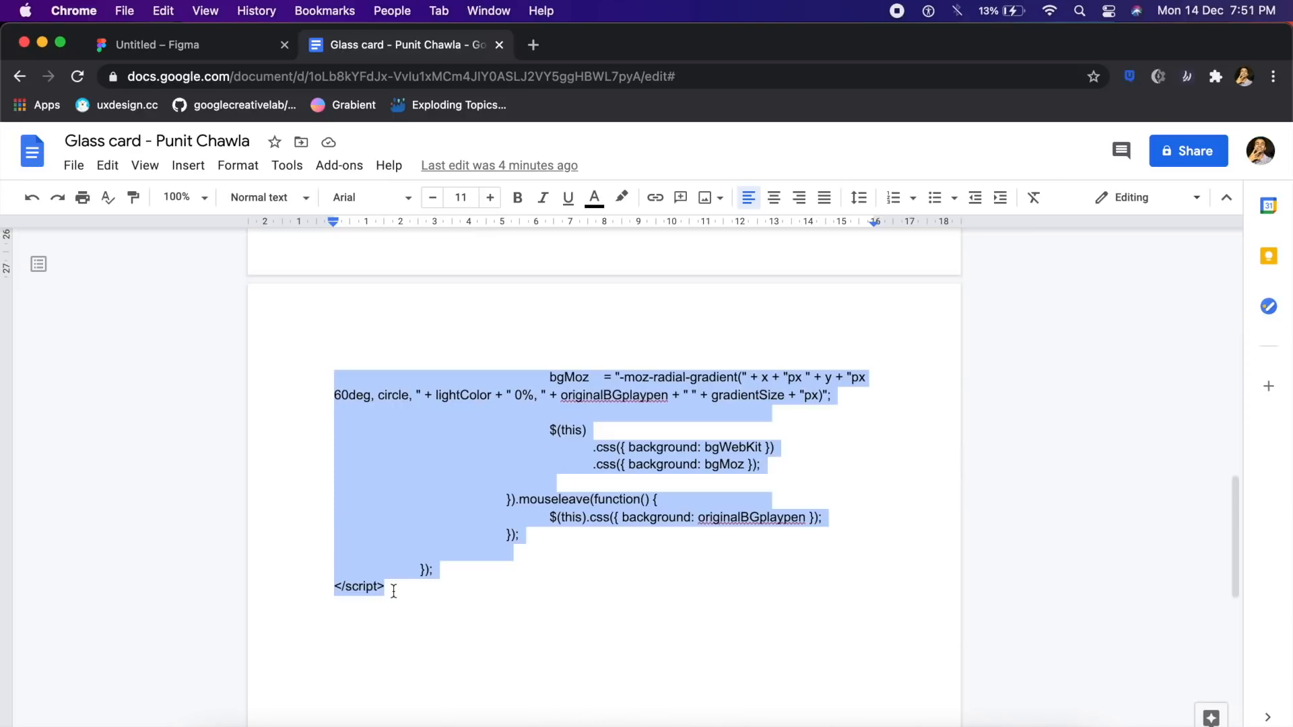
pyautogui.scroll(3)
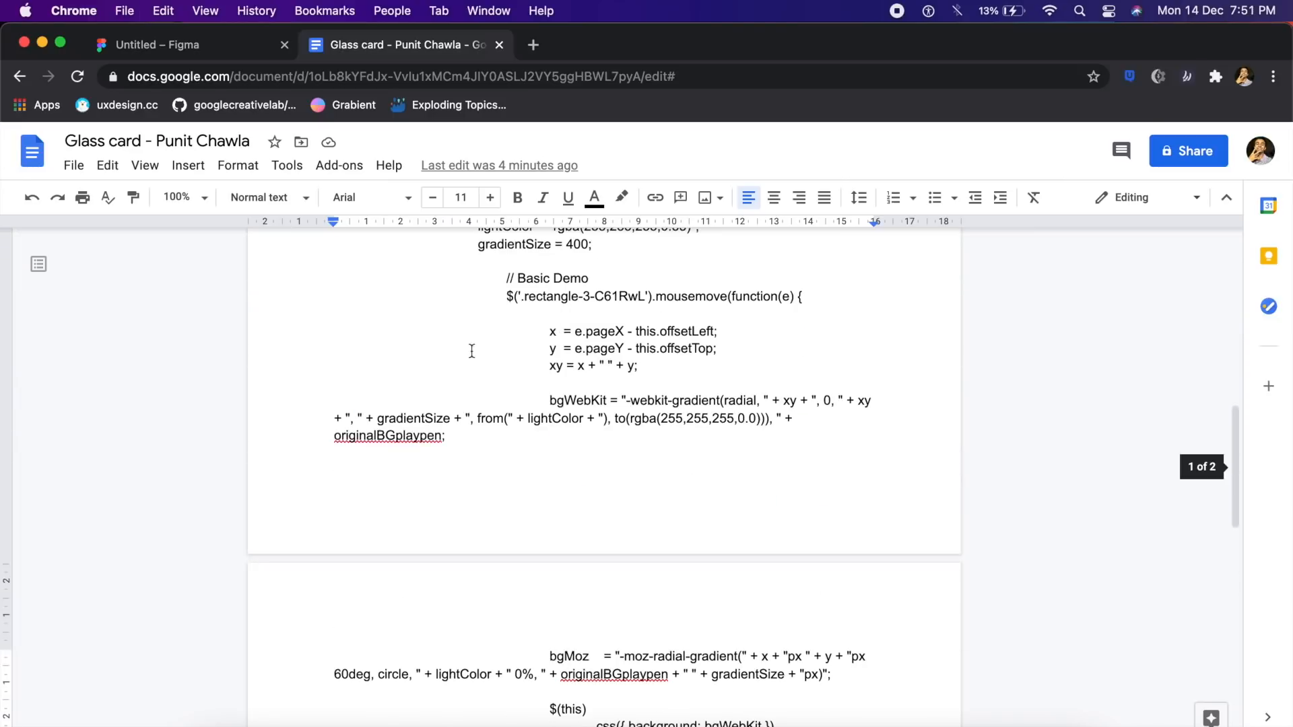
pyautogui.scroll(3)
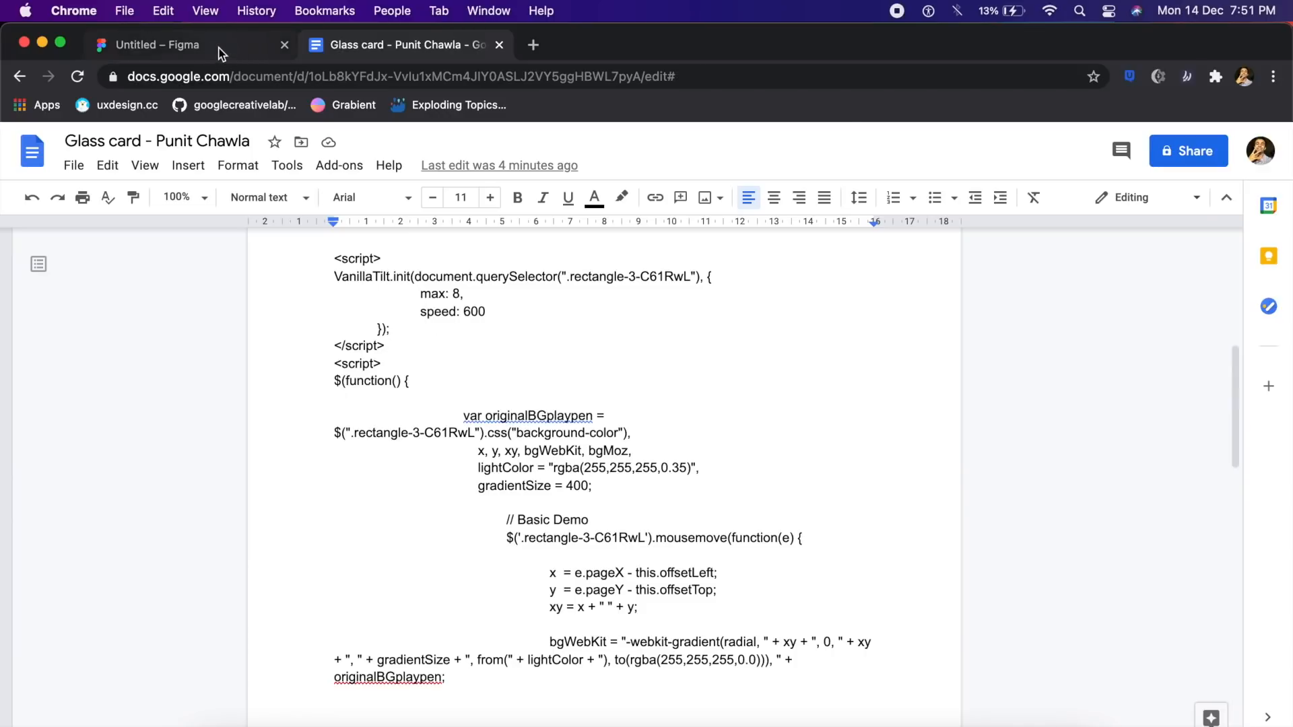
pyautogui.click(182, 45)
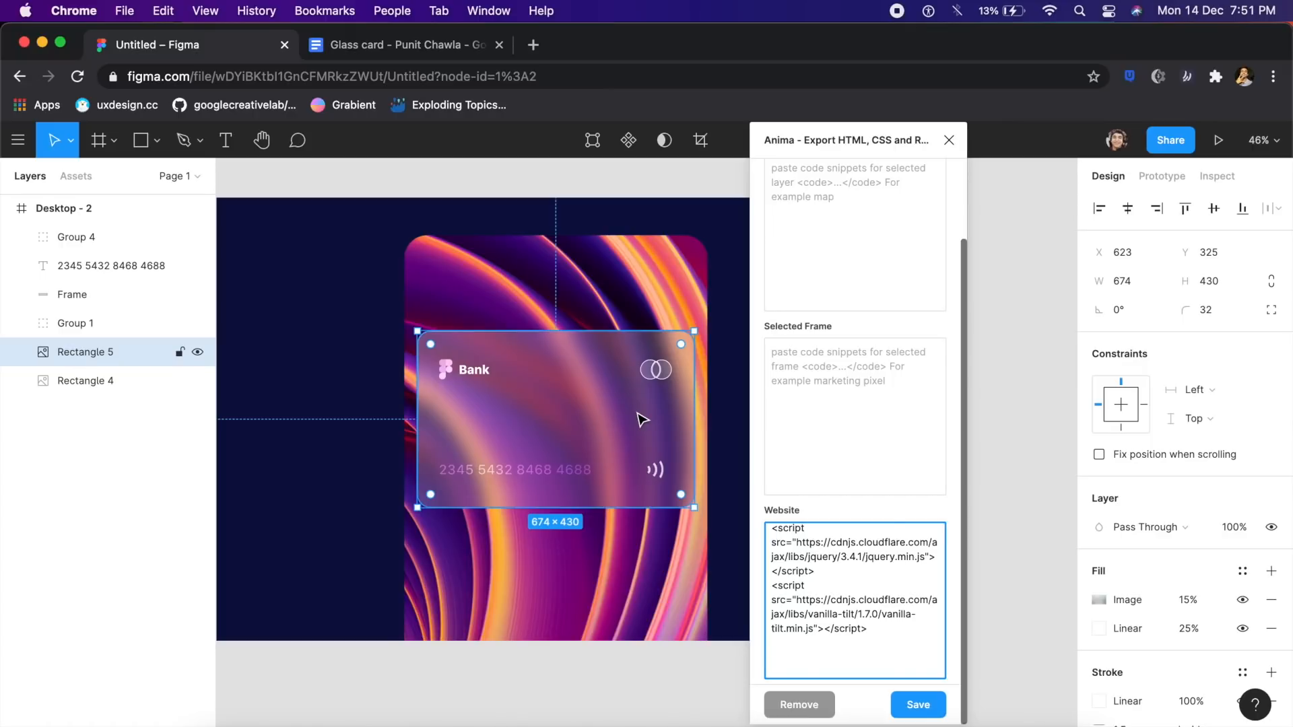
pyautogui.moveTo(818, 669)
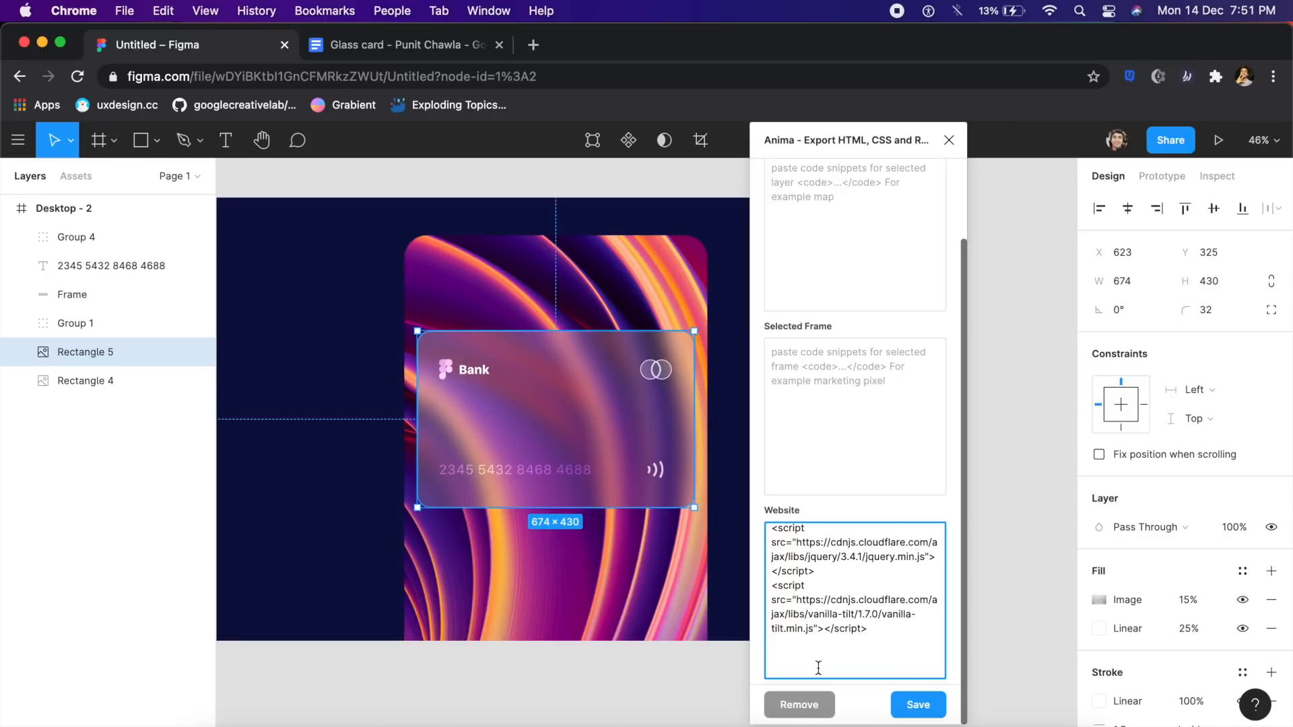
# - Save the pasted mouse-glow script in Anima and request Preview In Browser
pyautogui.scroll(-3)
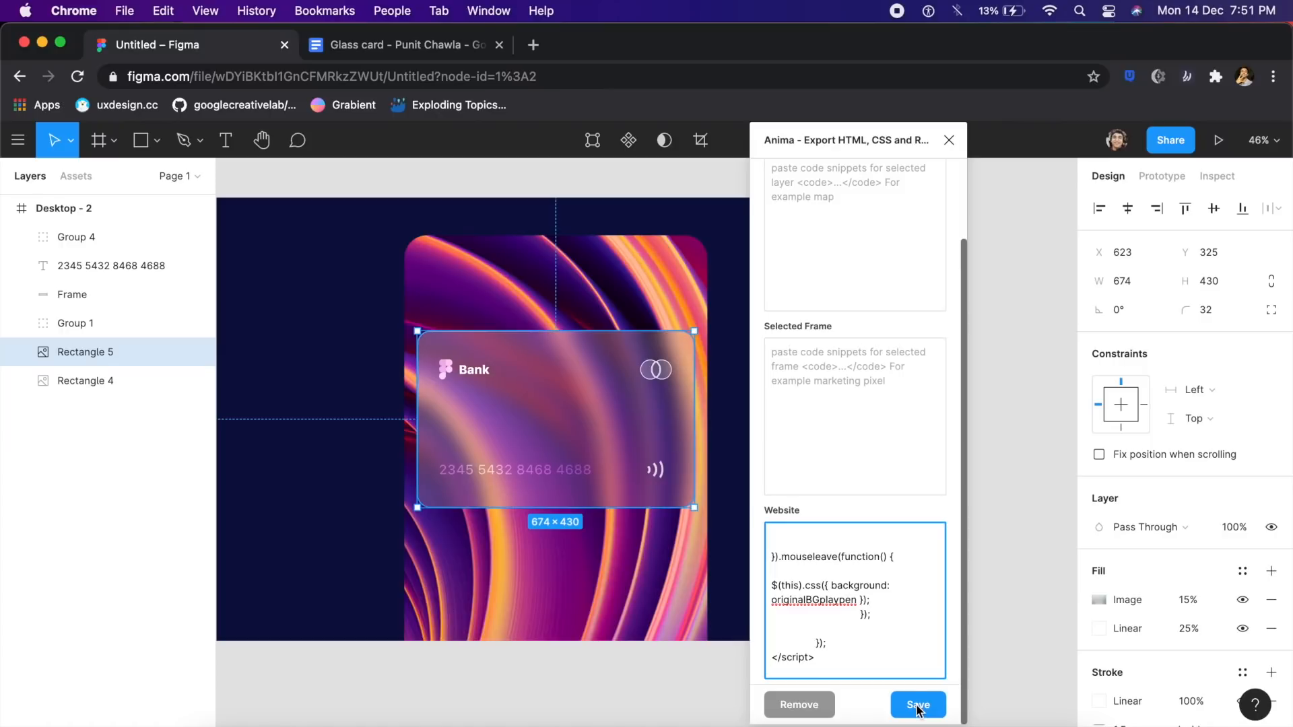
pyautogui.click(918, 705)
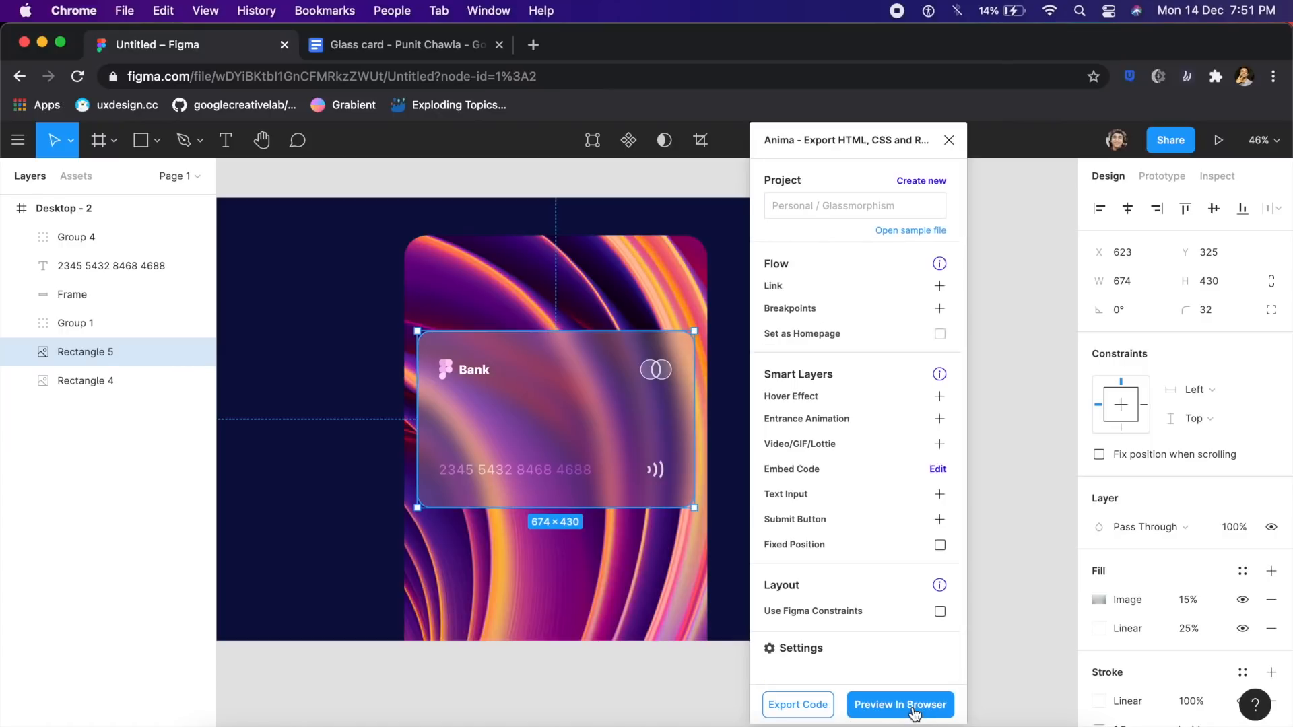
# - Generate Anima's browser preview draft and open it once 'Your draft is ready!' appears
pyautogui.click(899, 704)
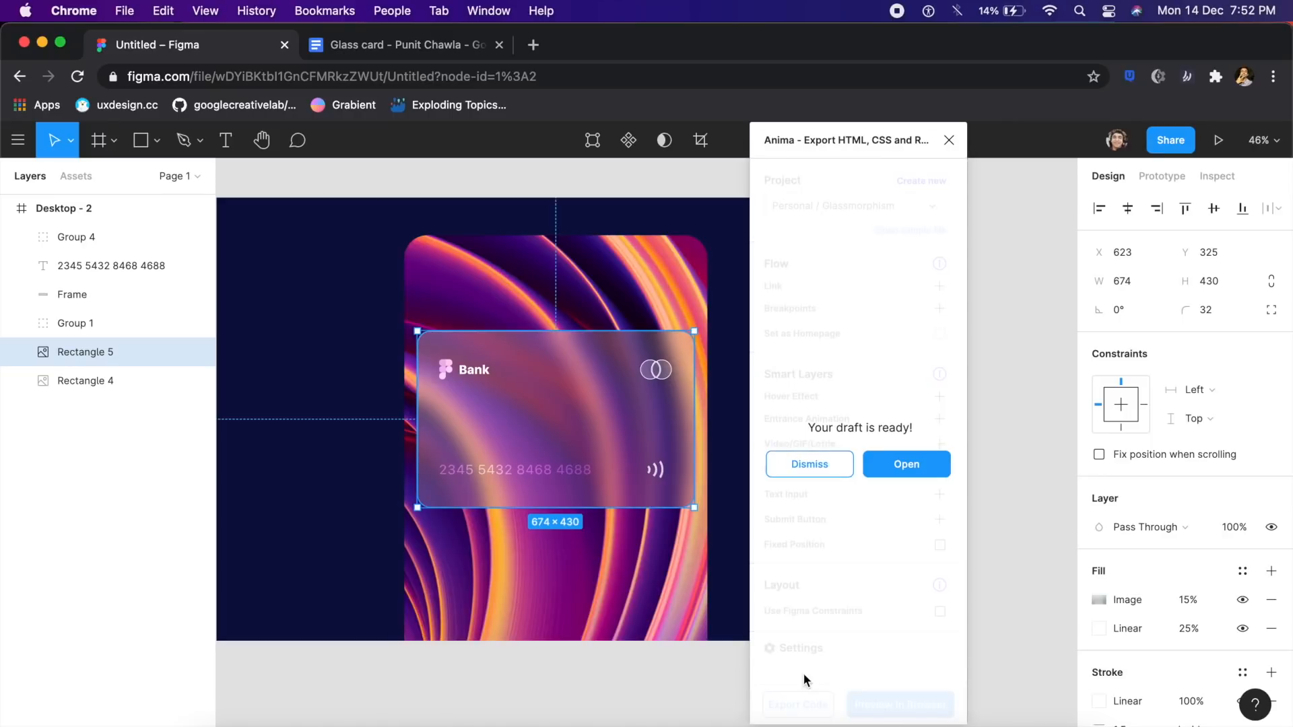
pyautogui.moveTo(944, 369)
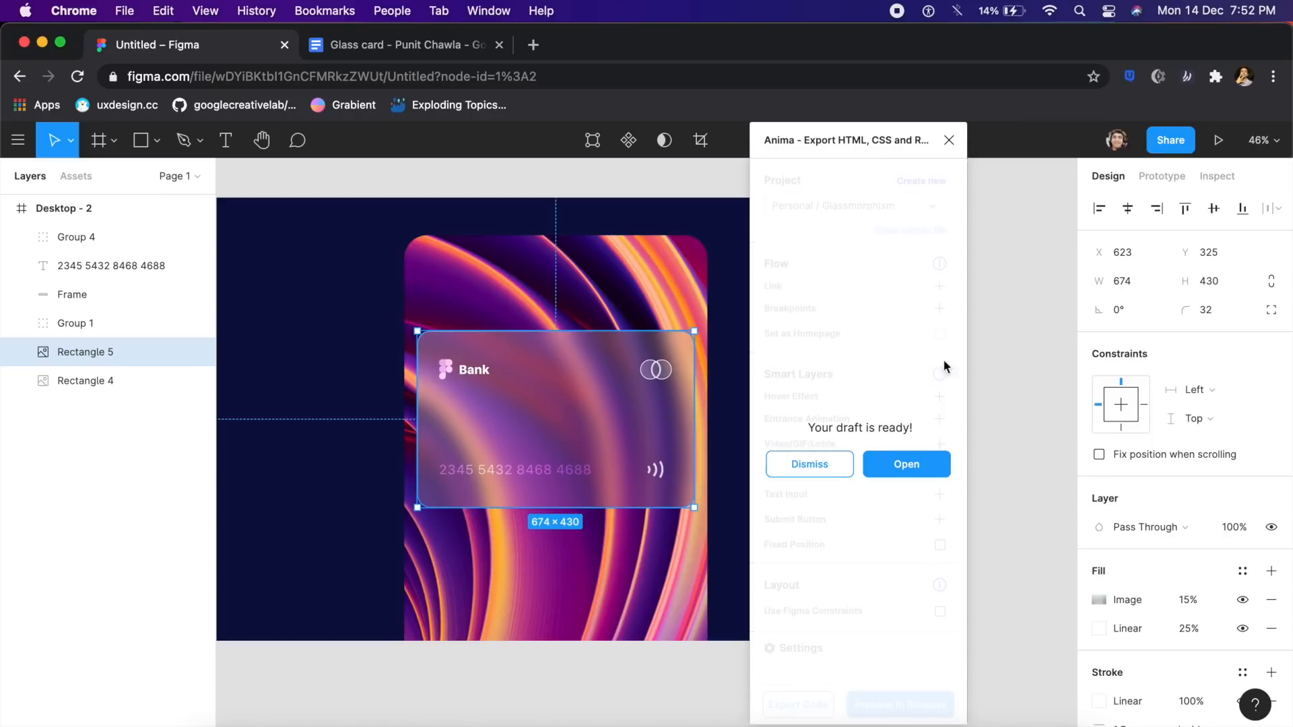
pyautogui.moveTo(887, 474)
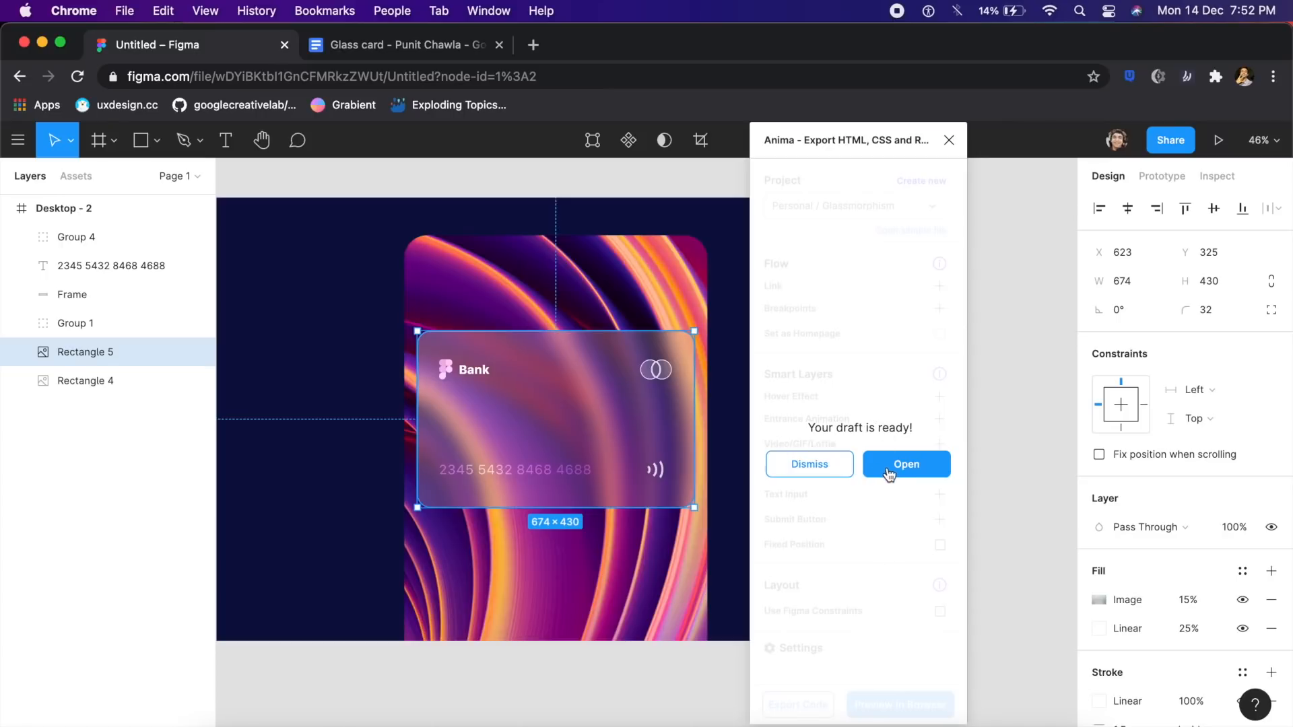
pyautogui.click(905, 464)
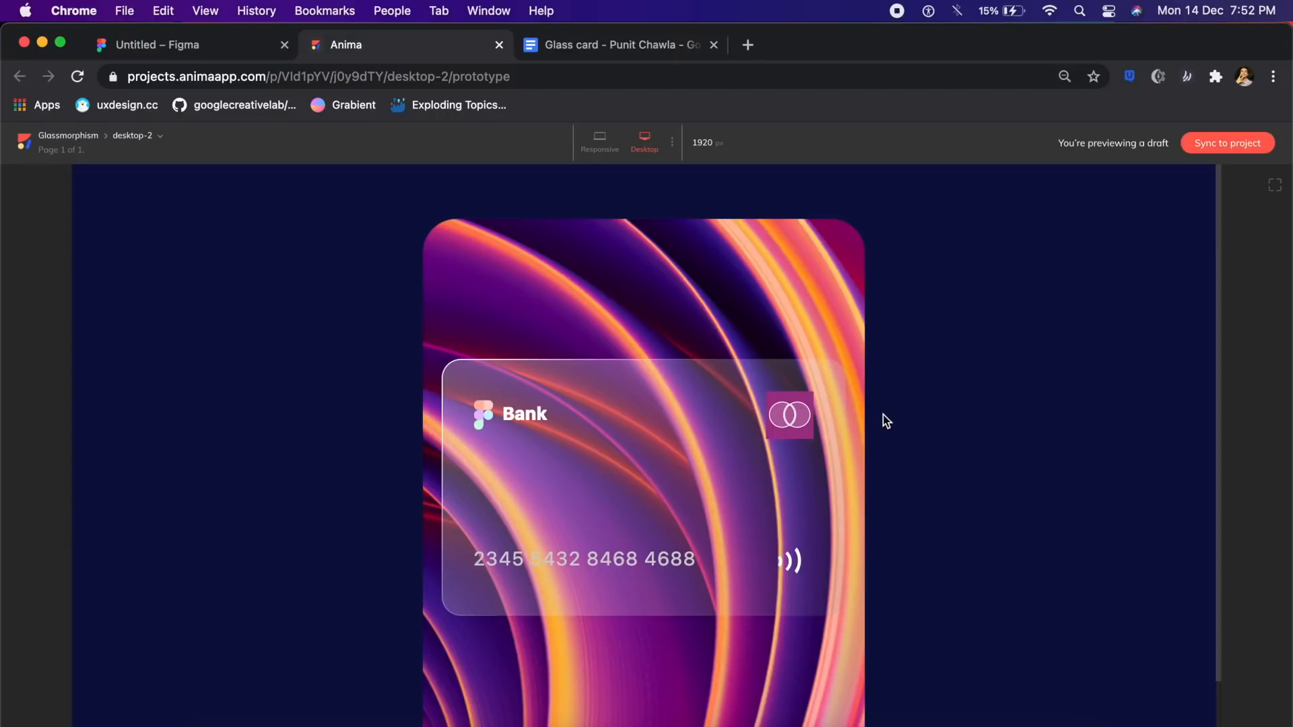
pyautogui.moveTo(582, 524)
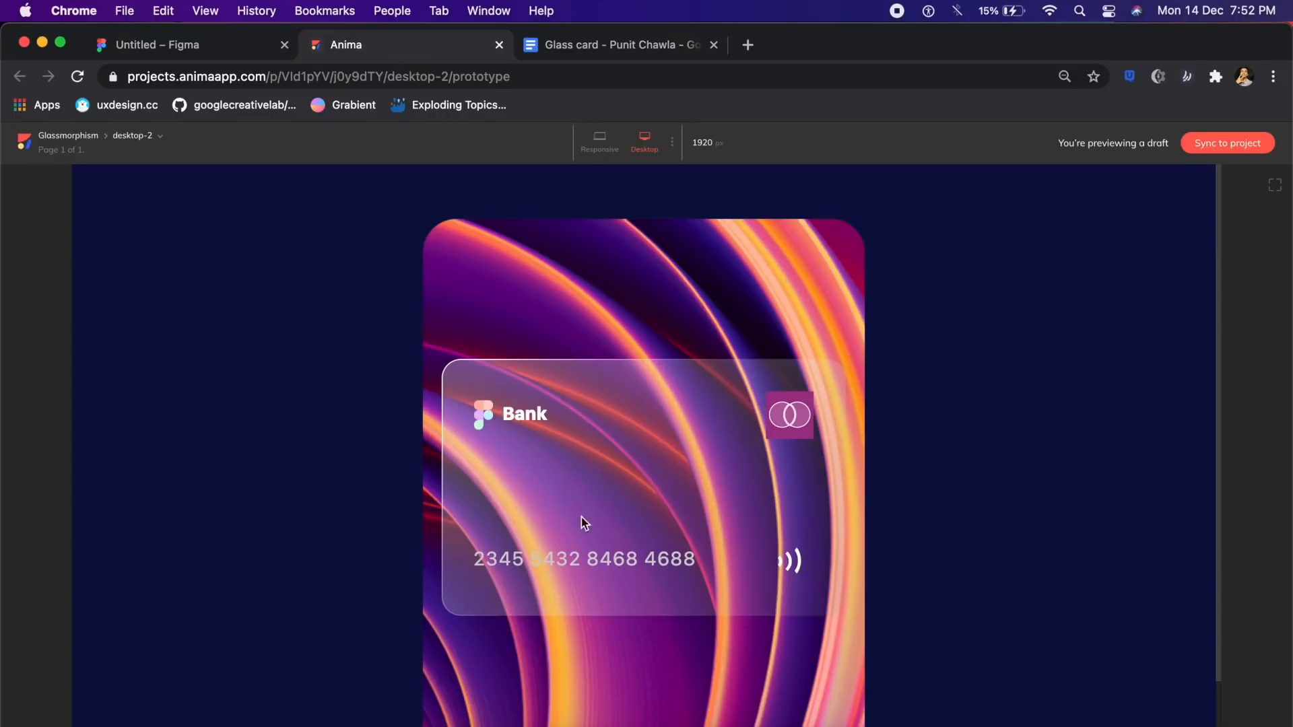
pyautogui.moveTo(601, 504)
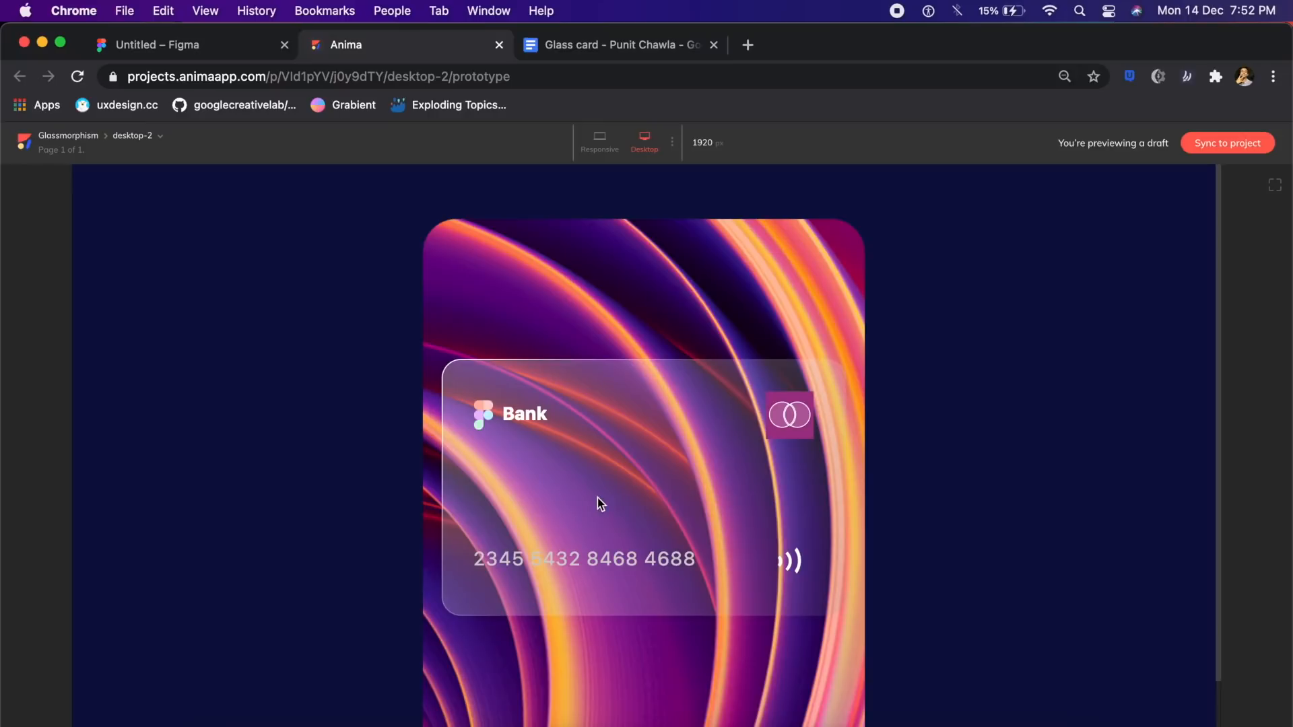
pyautogui.moveTo(827, 289)
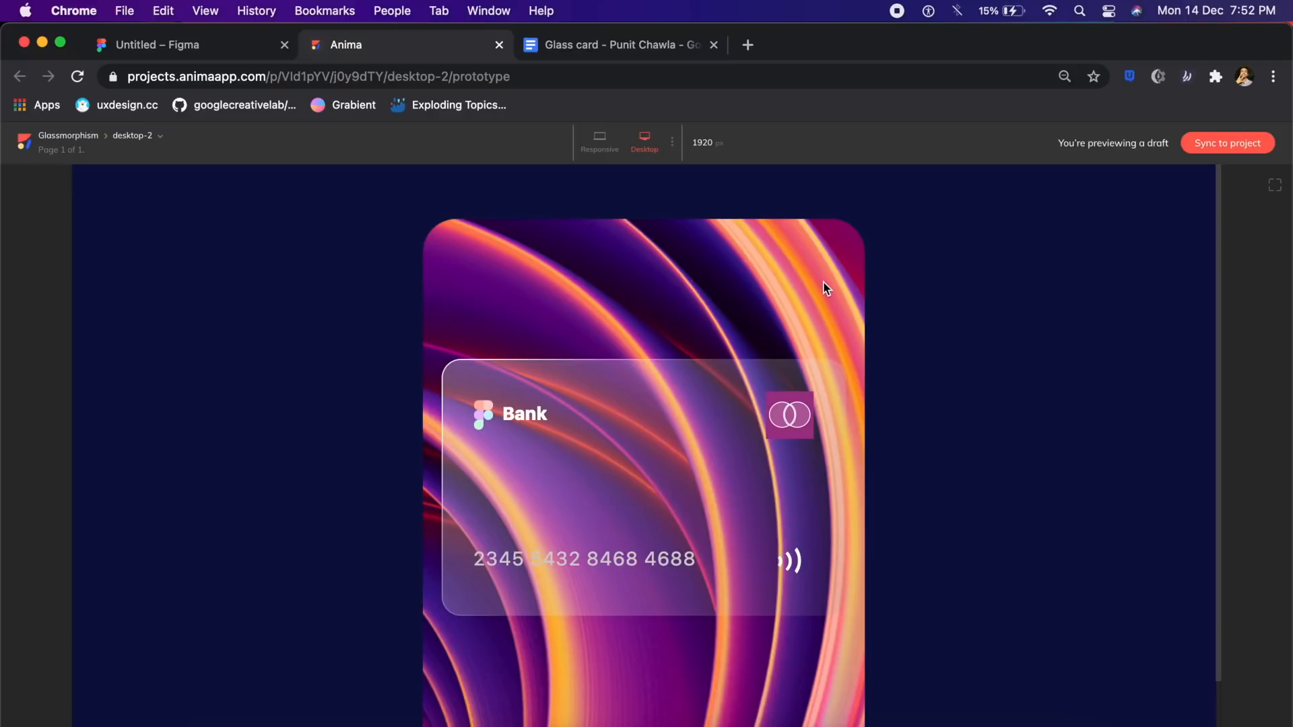
# - Bring up the context menu on the card's swirl background image in the Anima draft
pyautogui.rightClick(825, 288)
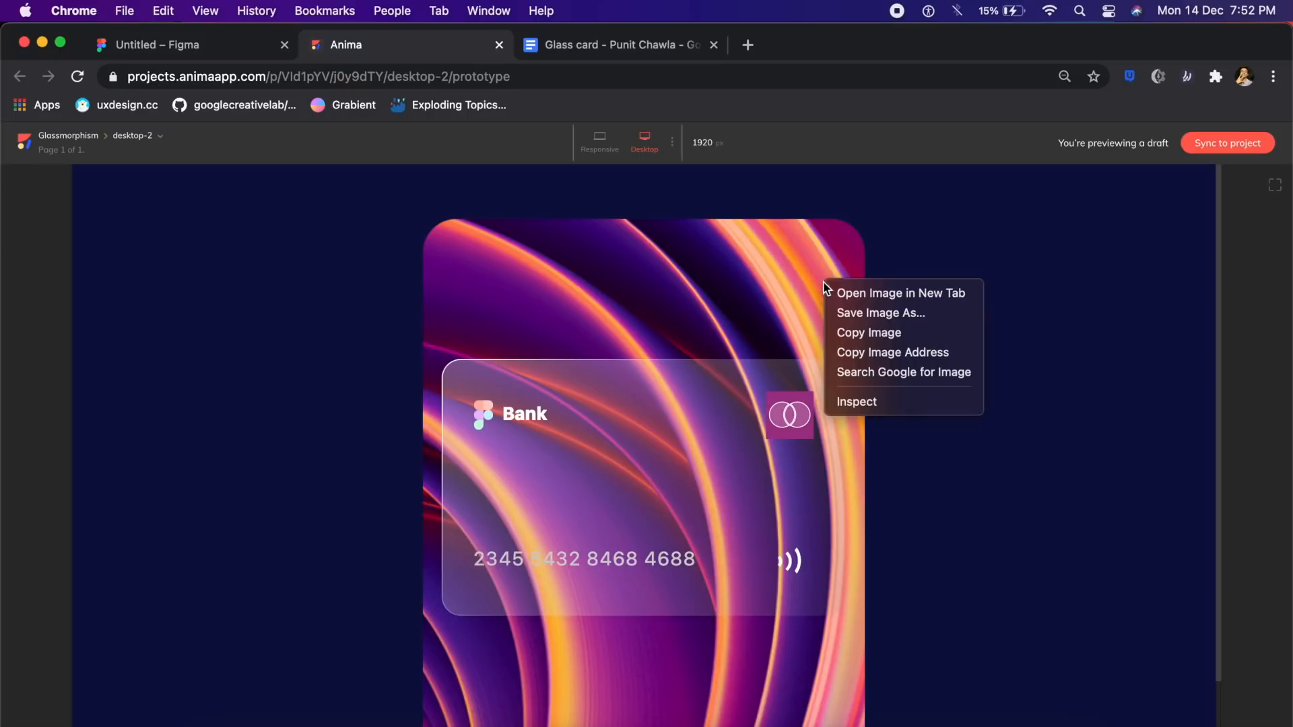
pyautogui.moveTo(791, 278)
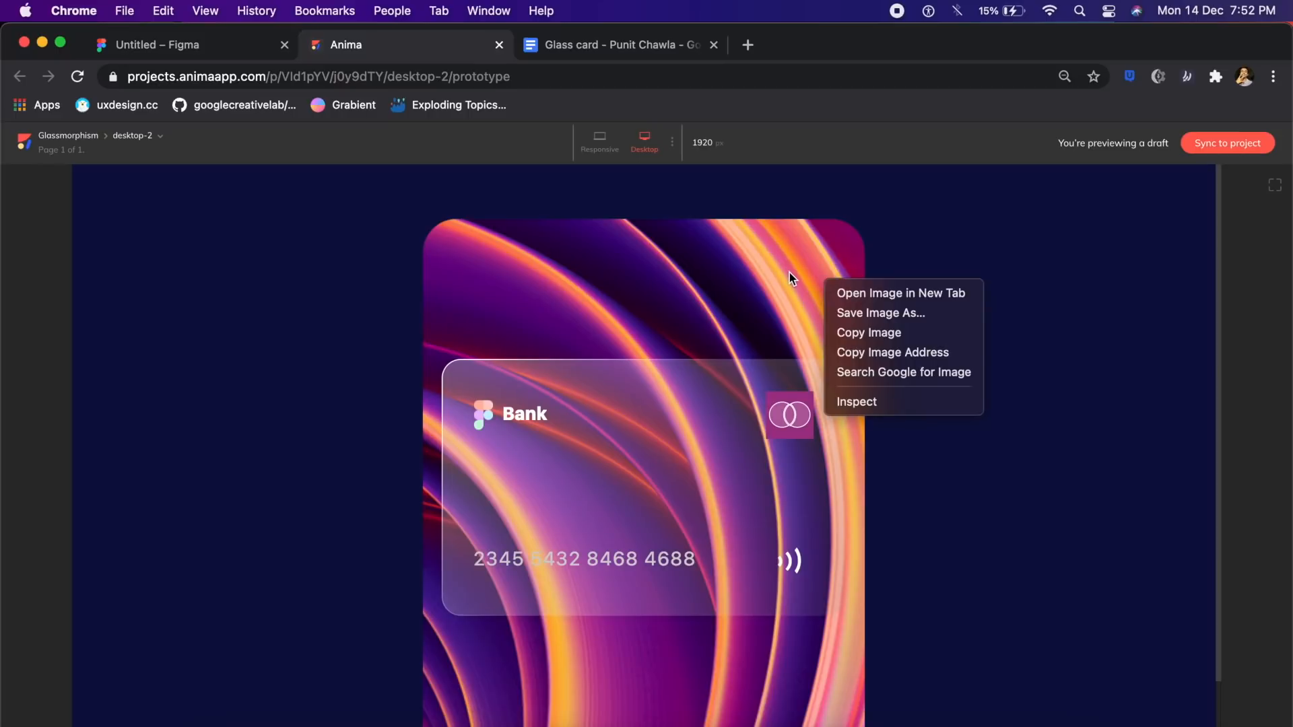
pyautogui.moveTo(874, 408)
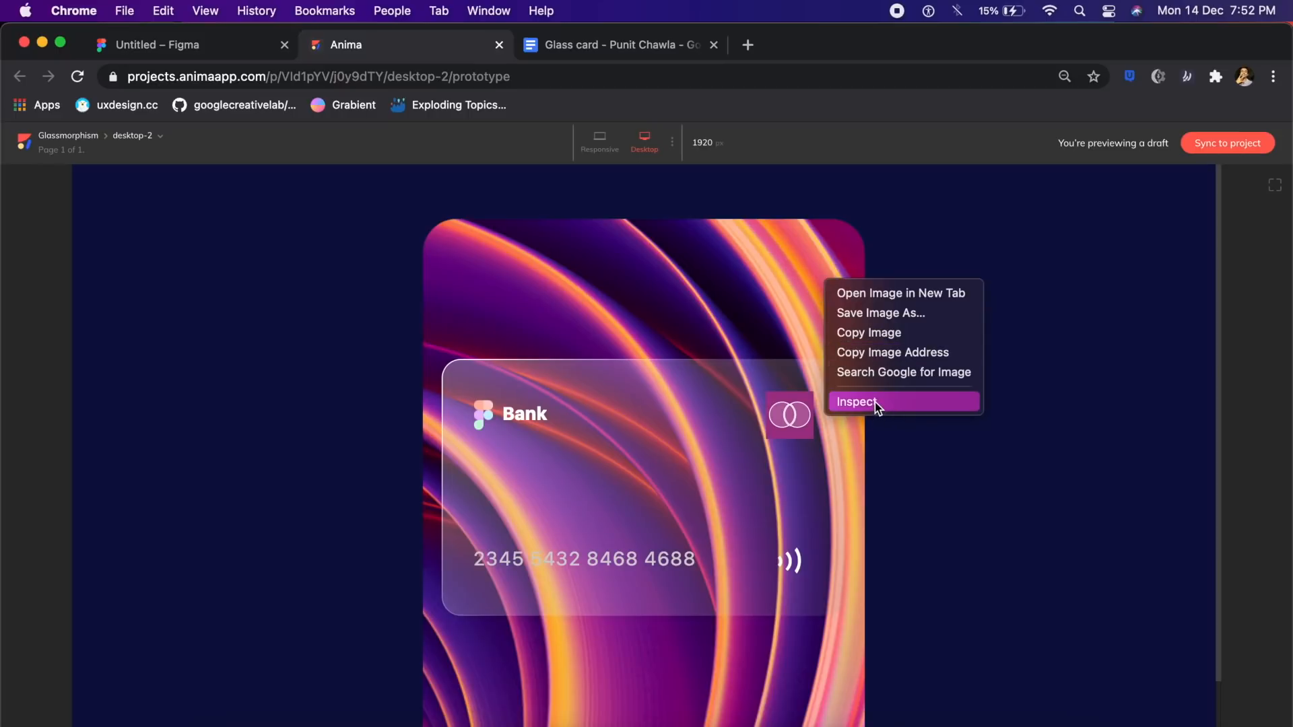
# - Inspect the glass rectangle to read its img class rectangle-5-C61RwL, then return to Figma
pyautogui.click(858, 401)
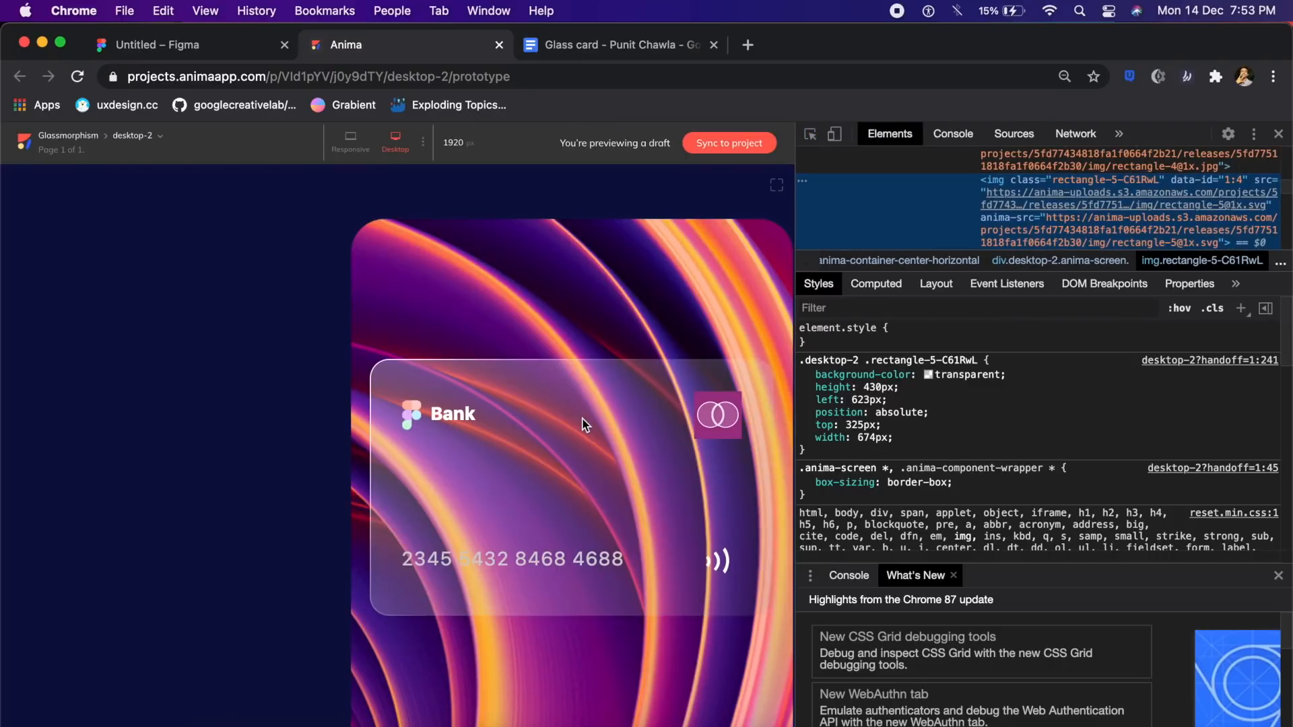
pyautogui.moveTo(1052, 198)
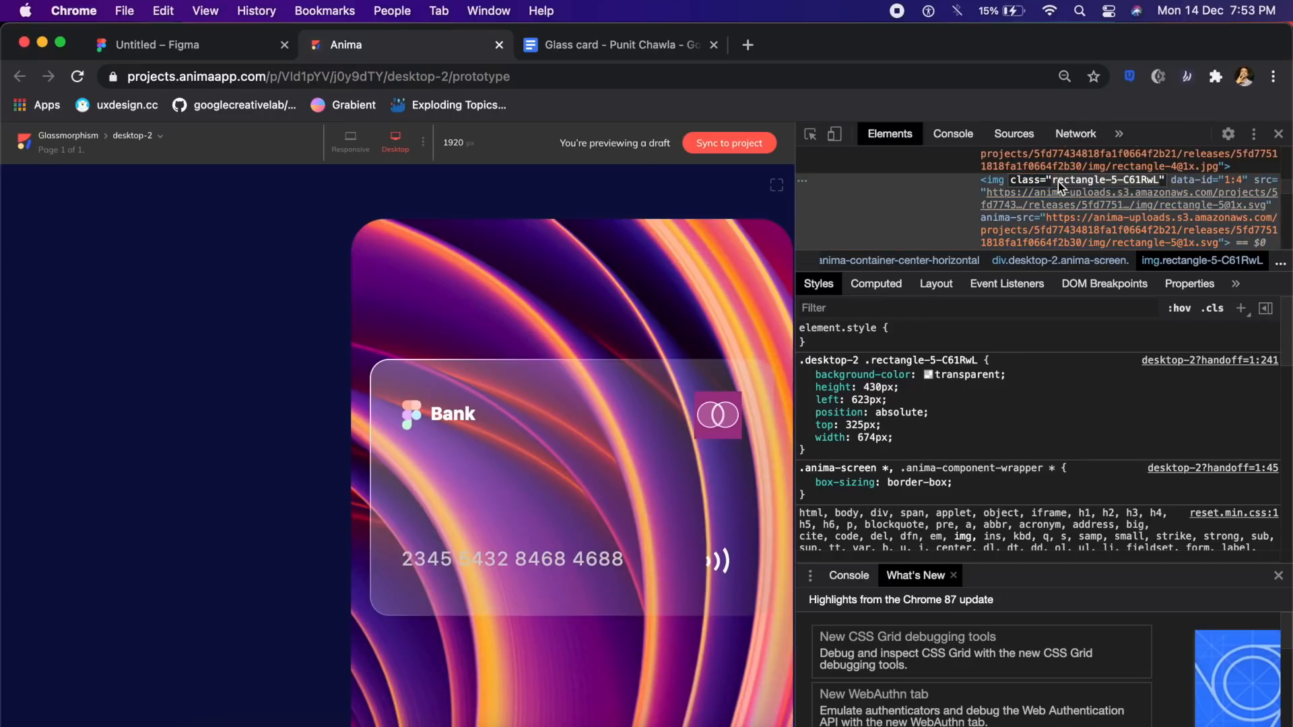
pyautogui.moveTo(1129, 189)
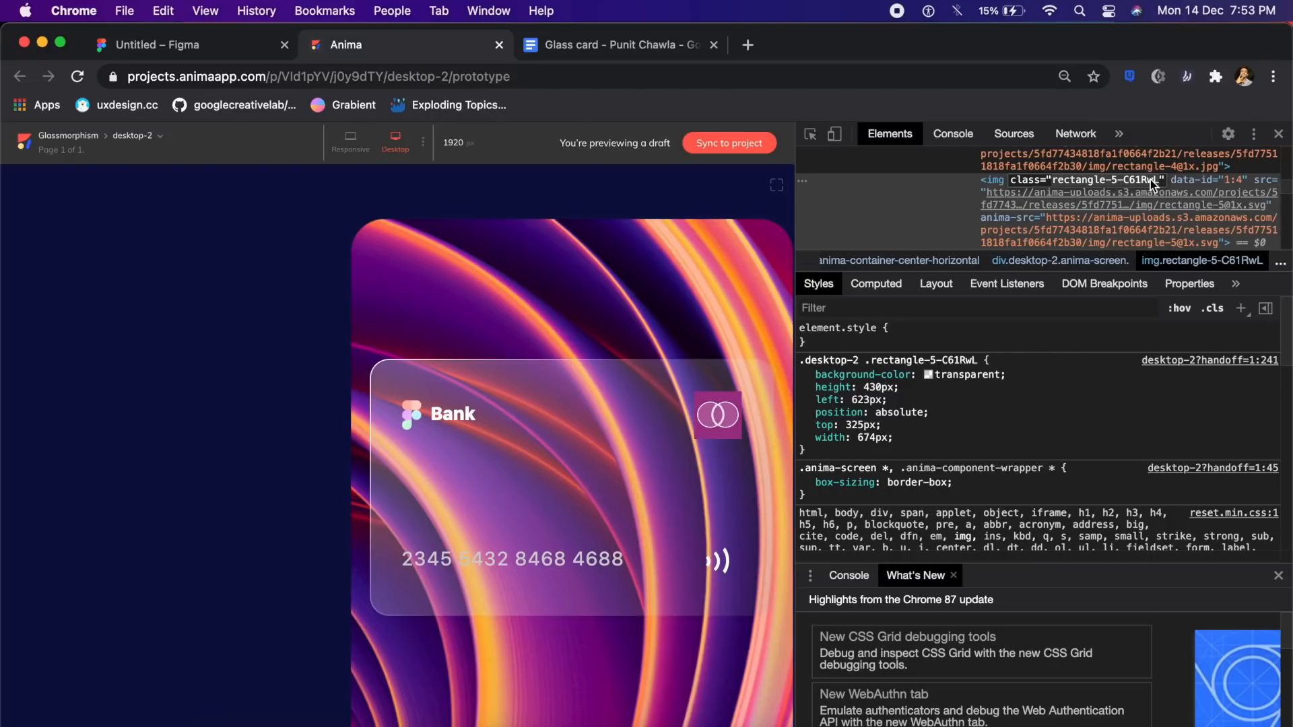
pyautogui.moveTo(1105, 188)
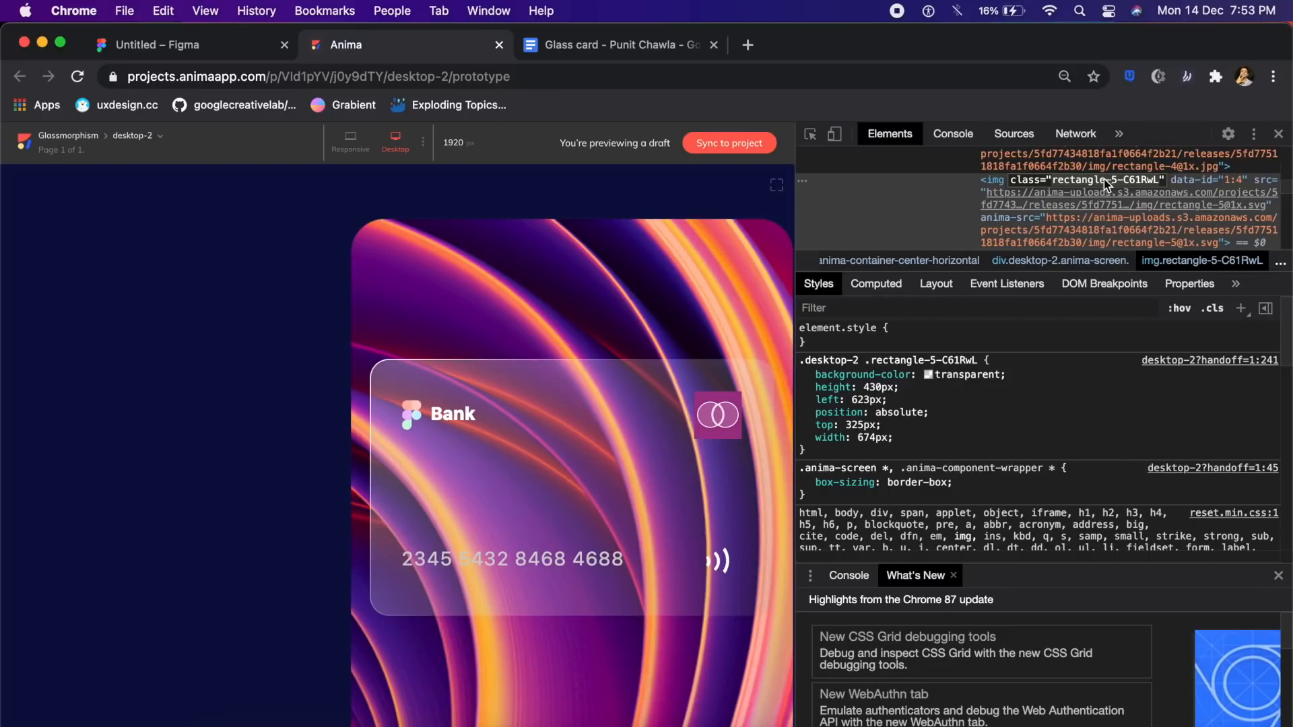
pyautogui.click(190, 44)
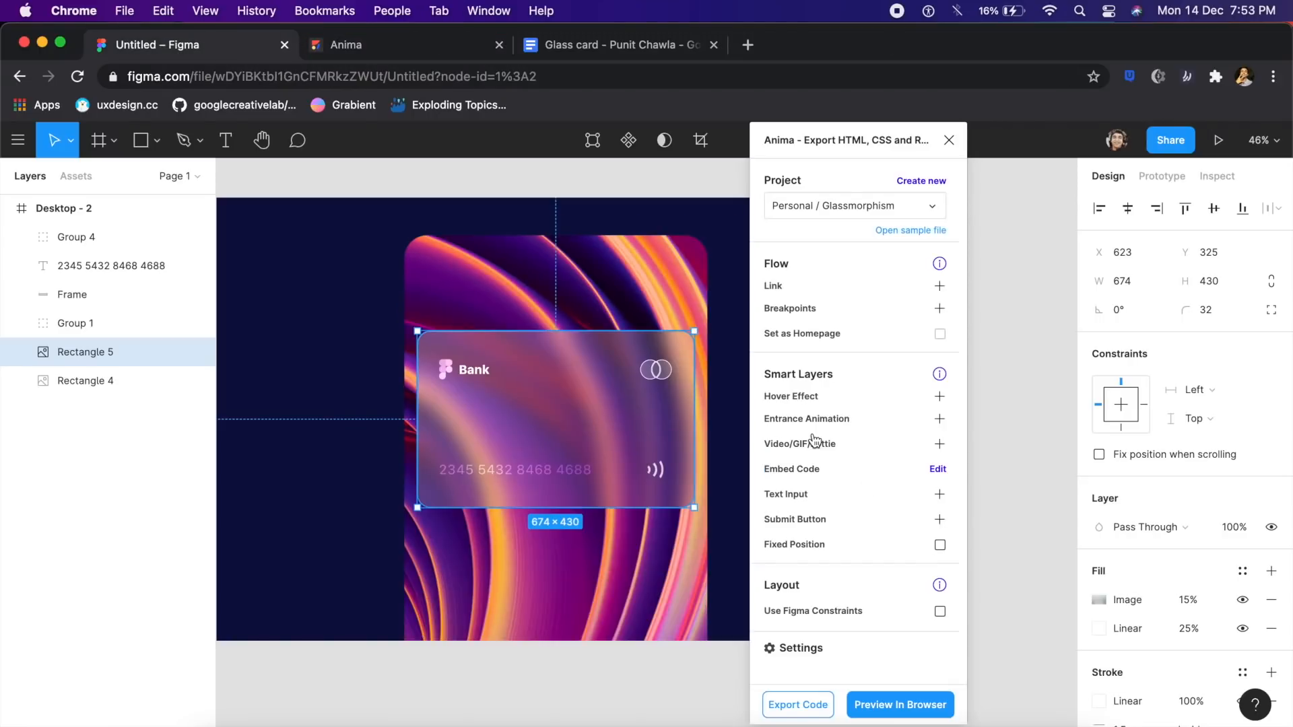
pyautogui.moveTo(934, 480)
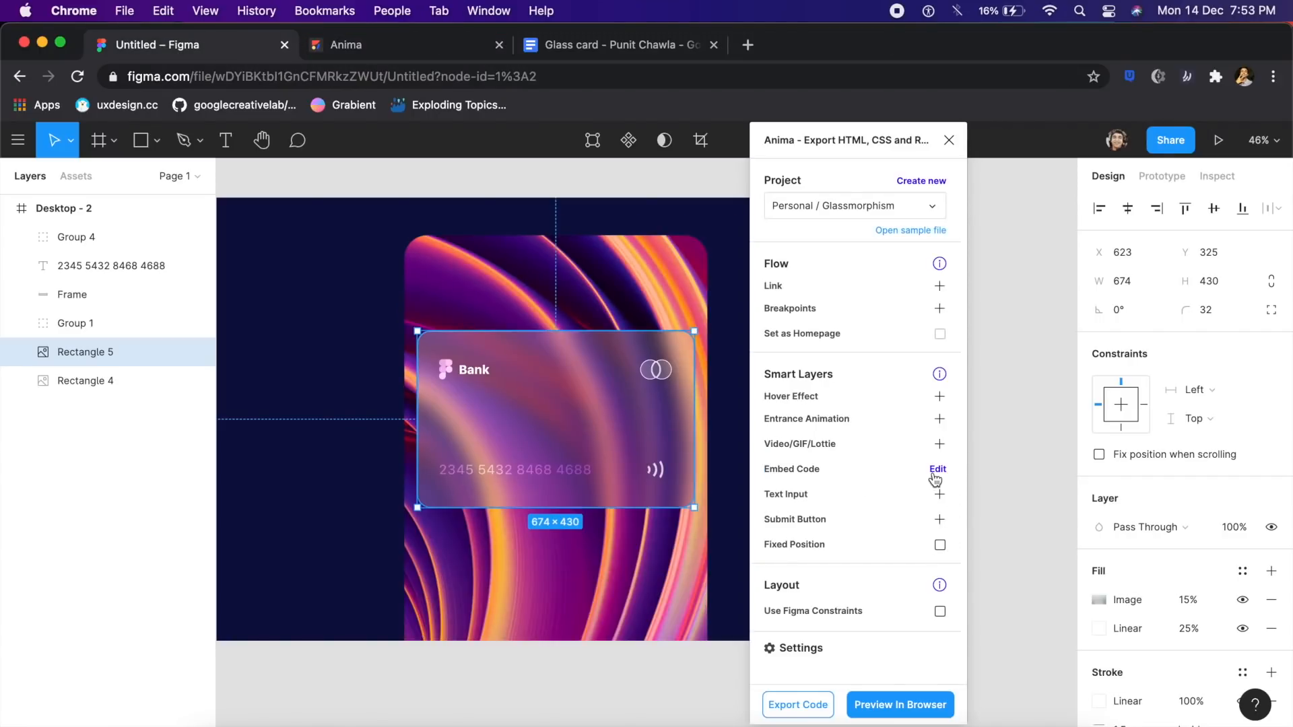
# - Edit the Website embed code with the backdrop blur style and jQuery/vanilla-tilt scripts targeting rectangle-5-C61RwL
pyautogui.click(938, 469)
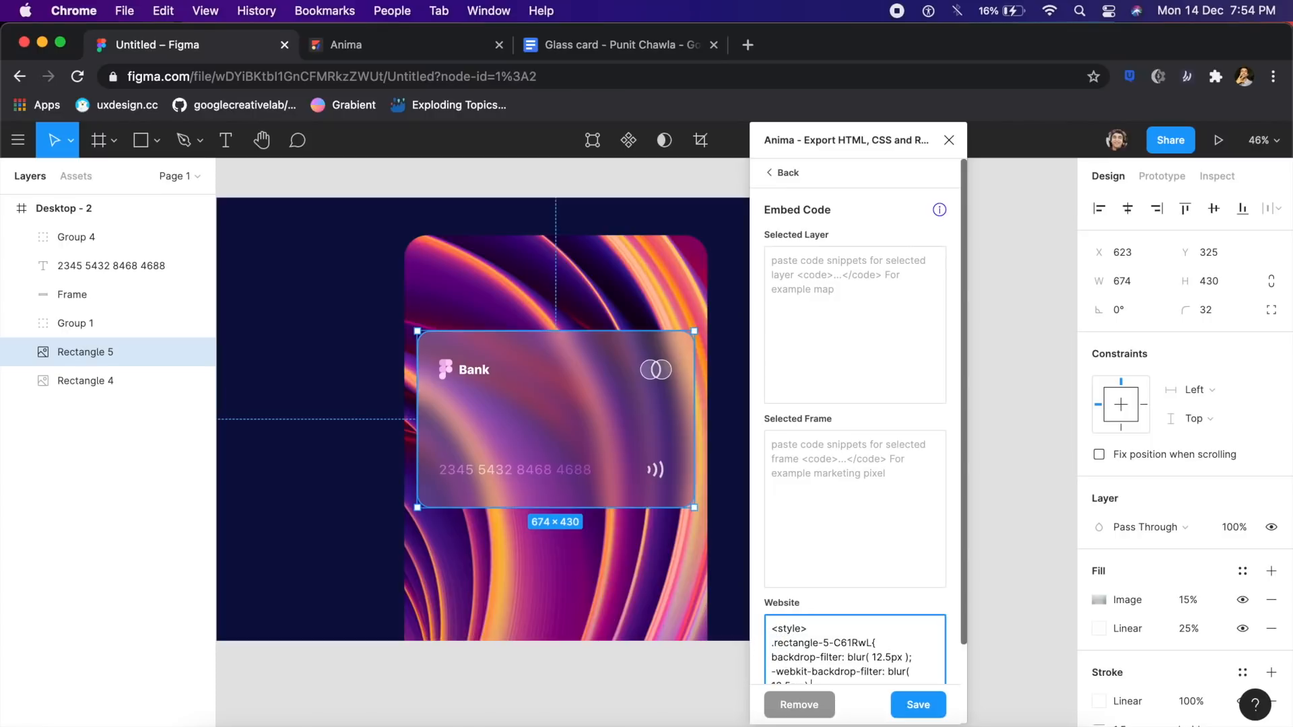
pyautogui.scroll(-3)
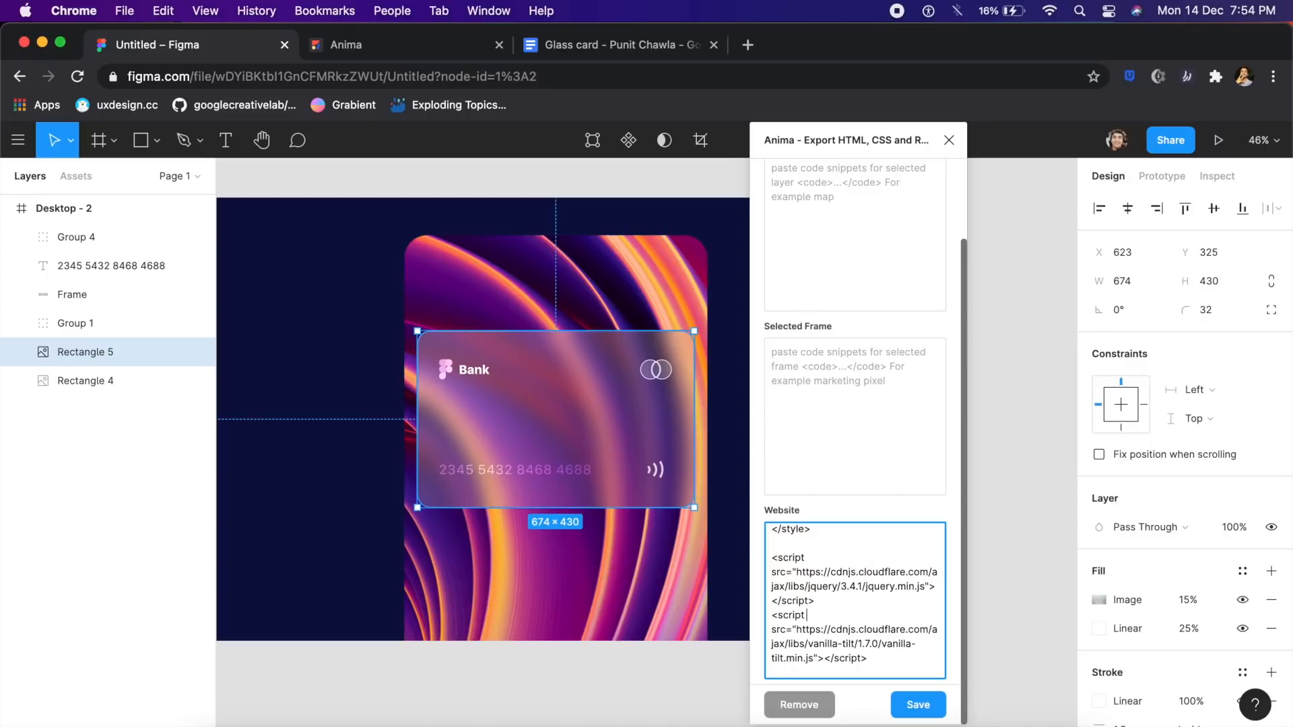
pyautogui.scroll(-3)
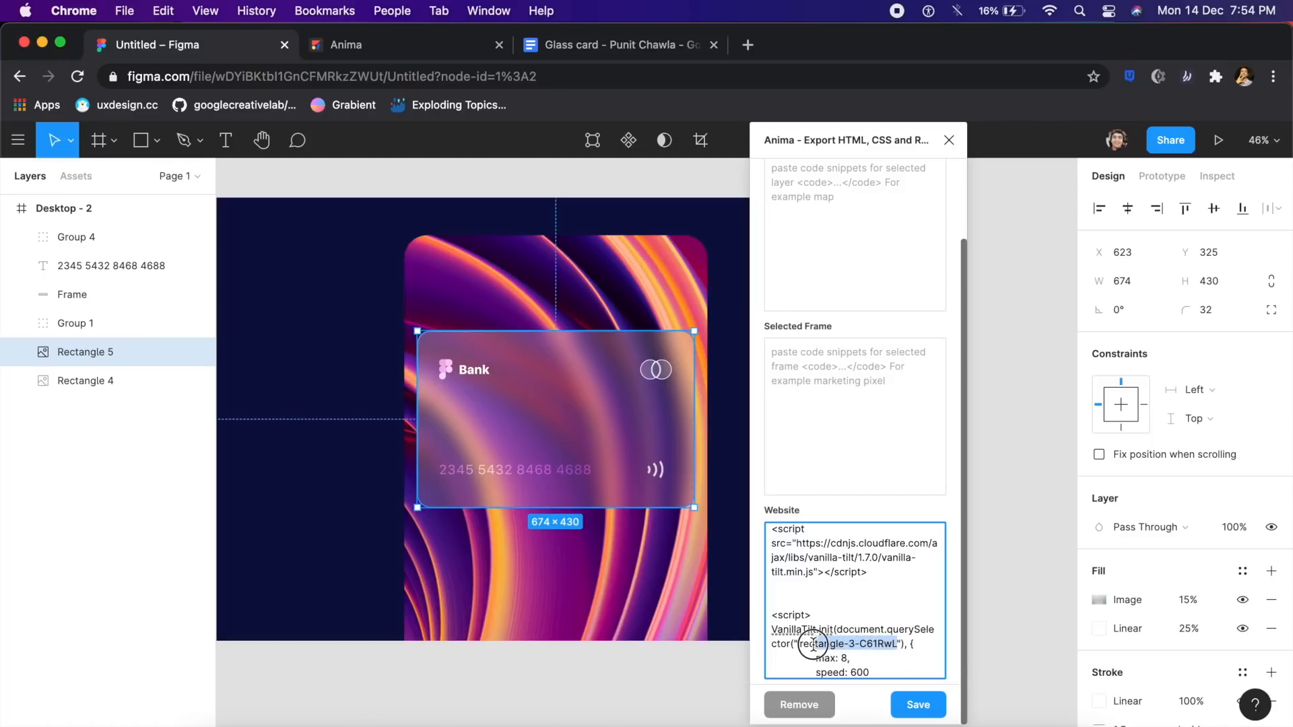
pyautogui.click(917, 705)
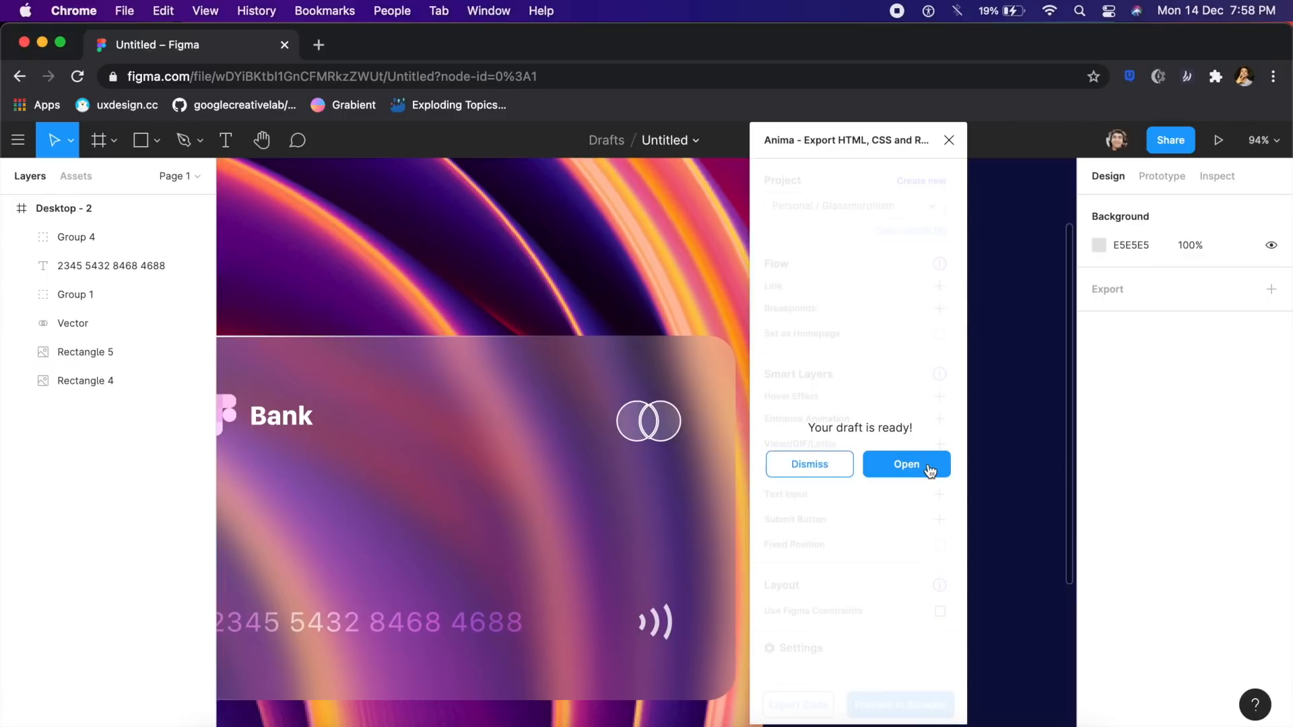
pyautogui.moveTo(930, 474)
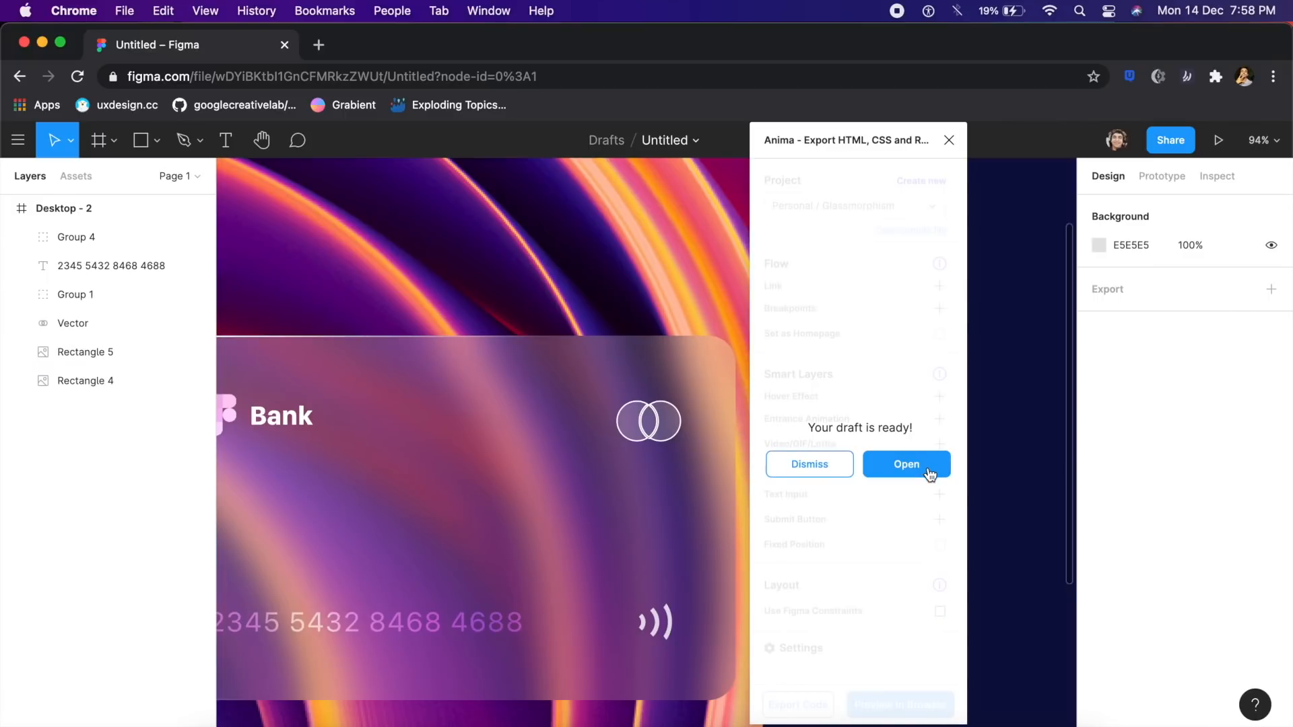
# - Open the refreshed Anima draft in the browser from the 'Your draft is ready!' prompt
pyautogui.click(907, 465)
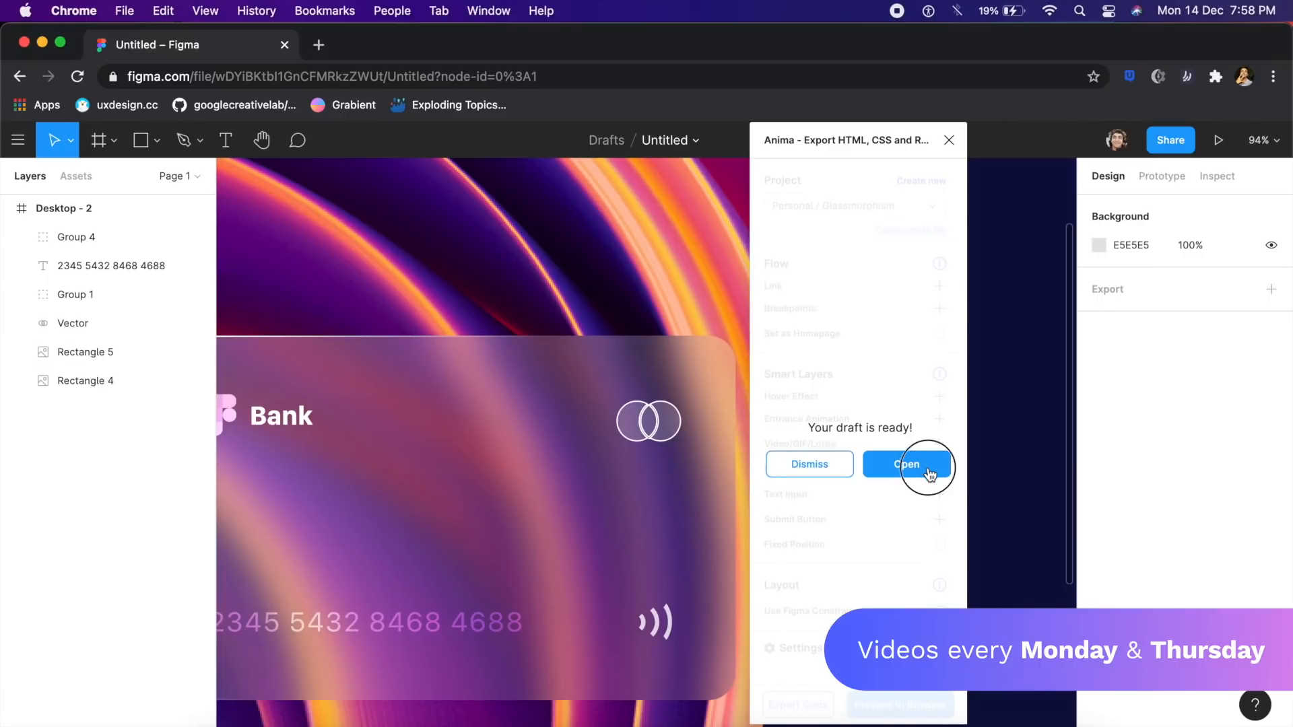
pyautogui.click(907, 465)
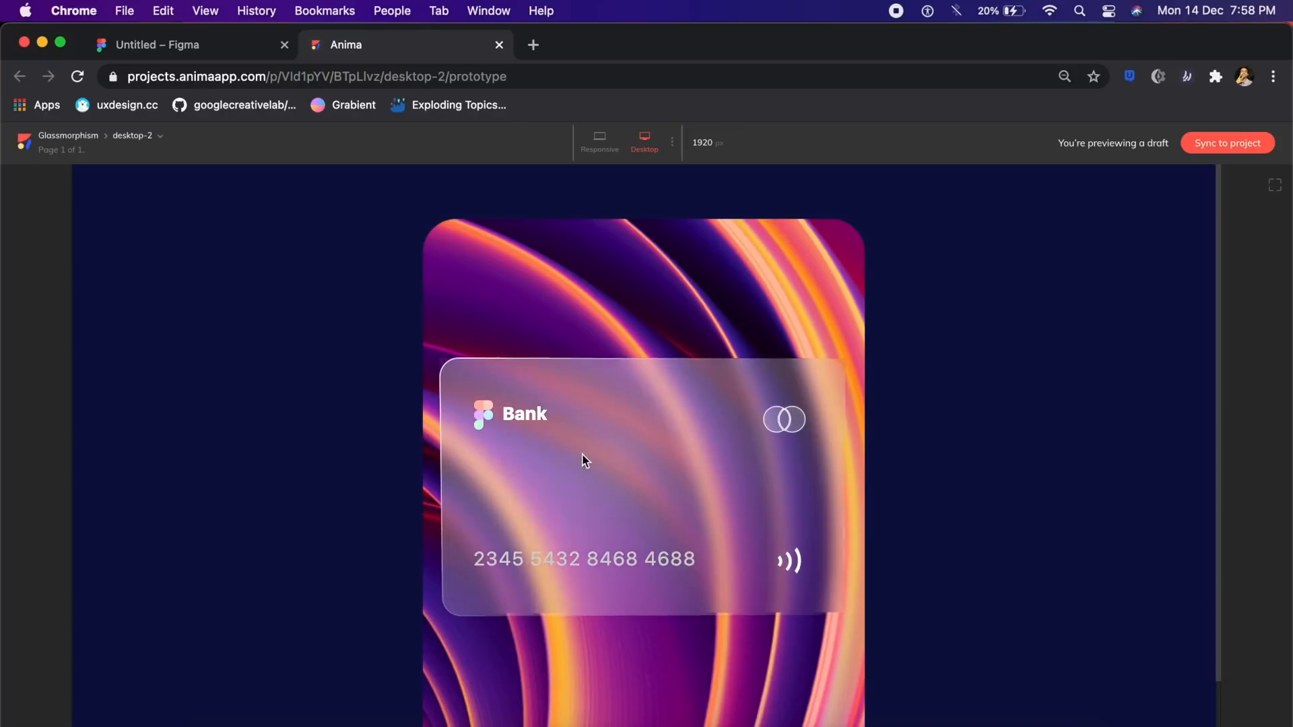
pyautogui.moveTo(805, 513)
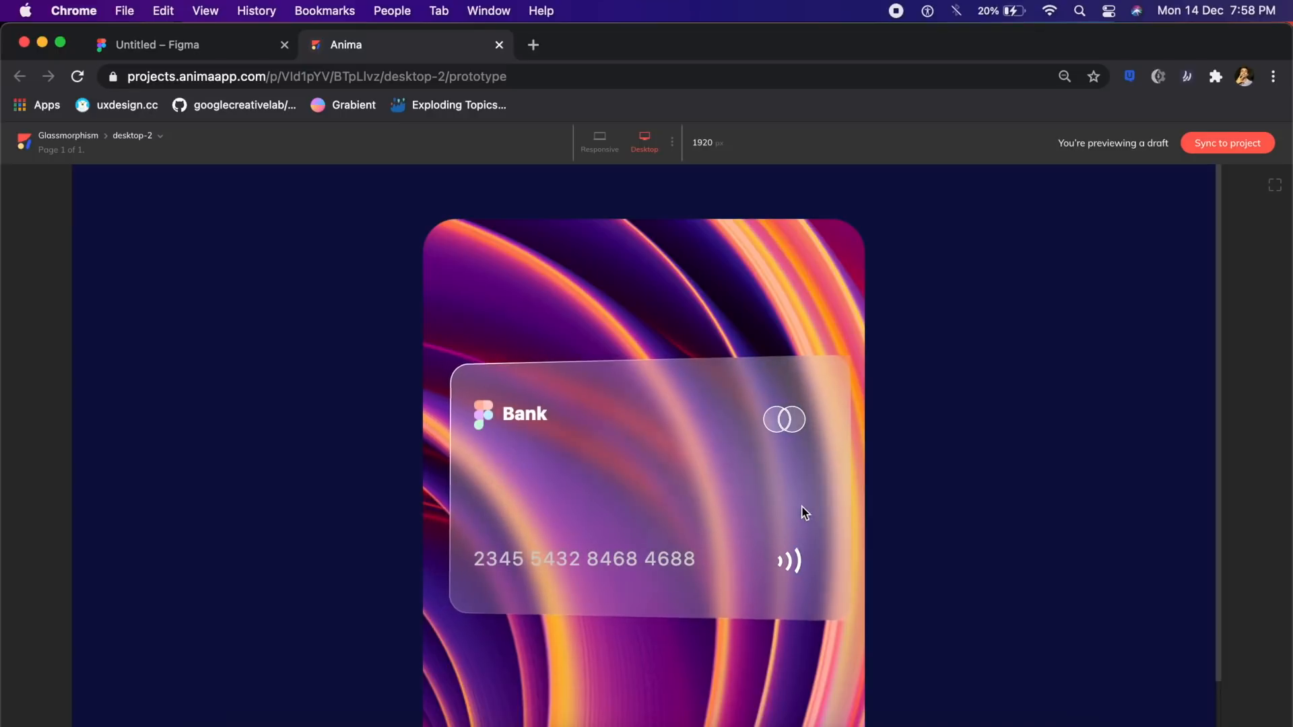